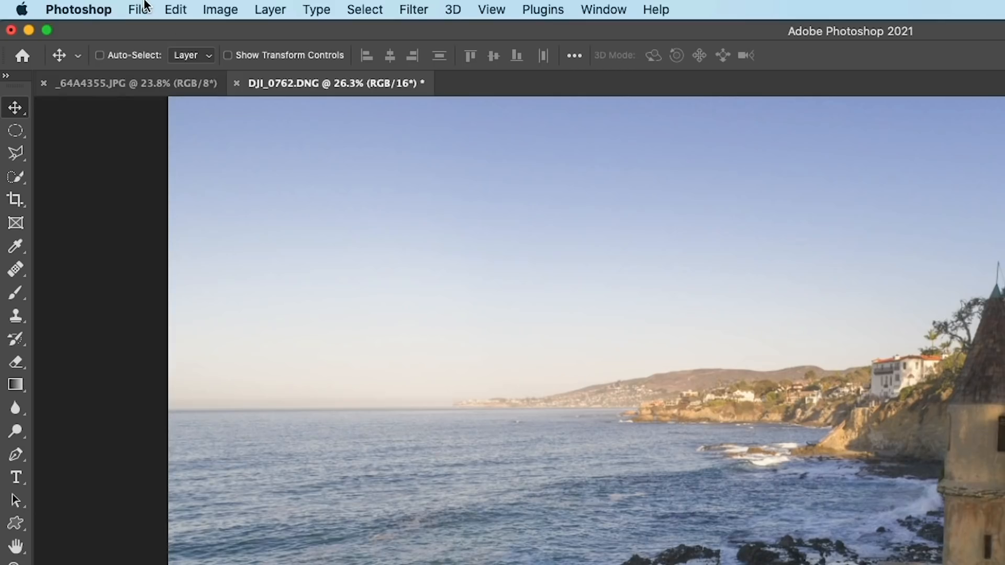
- Launch Edit > Sky Replacement, raise Lighting Adjustment to 56 and browse the sky preset library
click(174, 9)
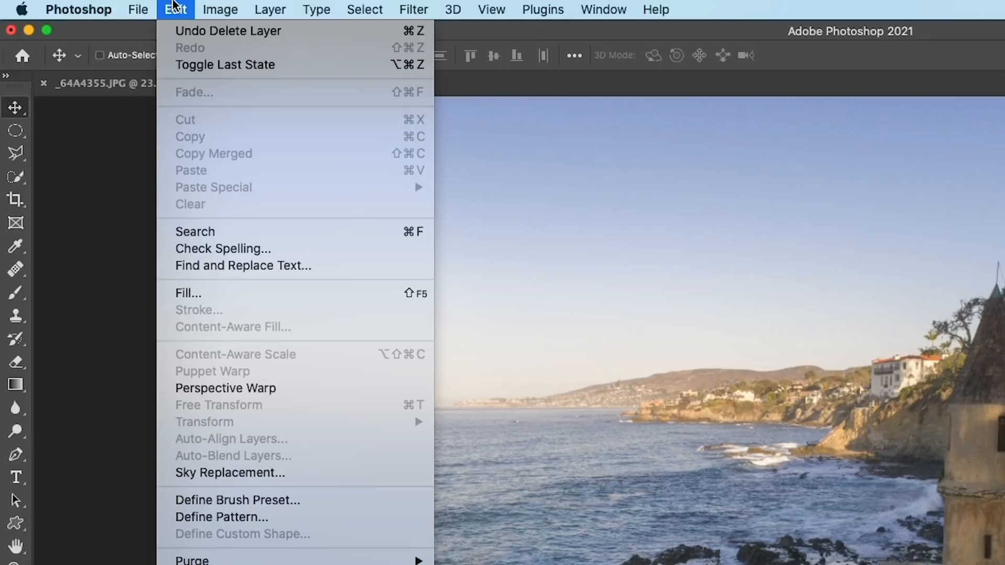
mouse_move(229, 472)
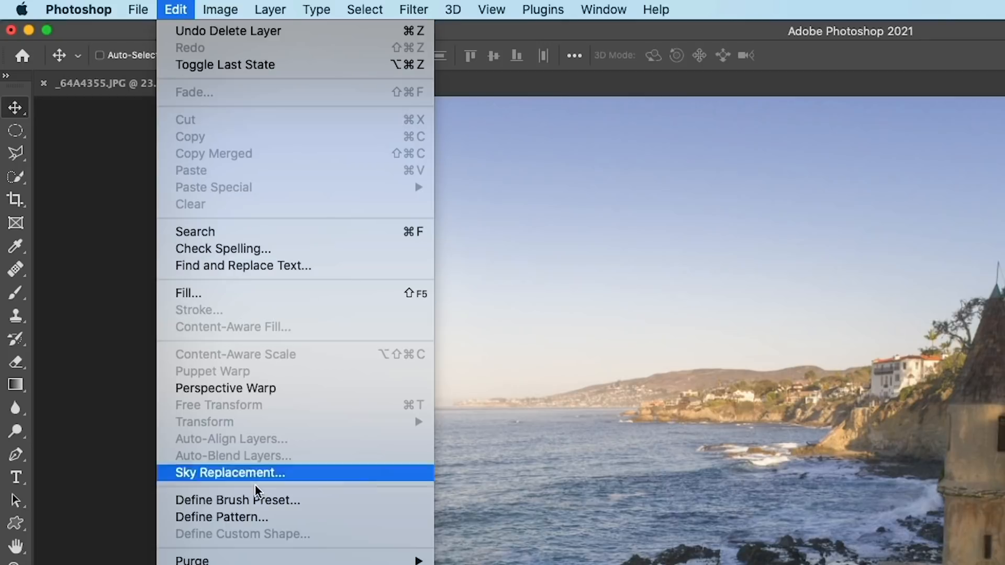
click(229, 472)
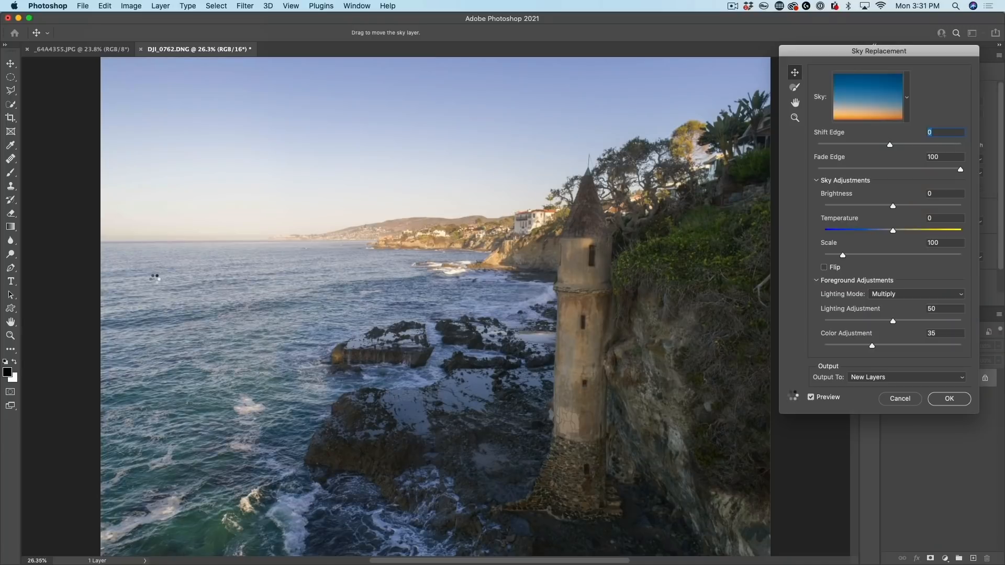
drag(892, 321, 900, 321)
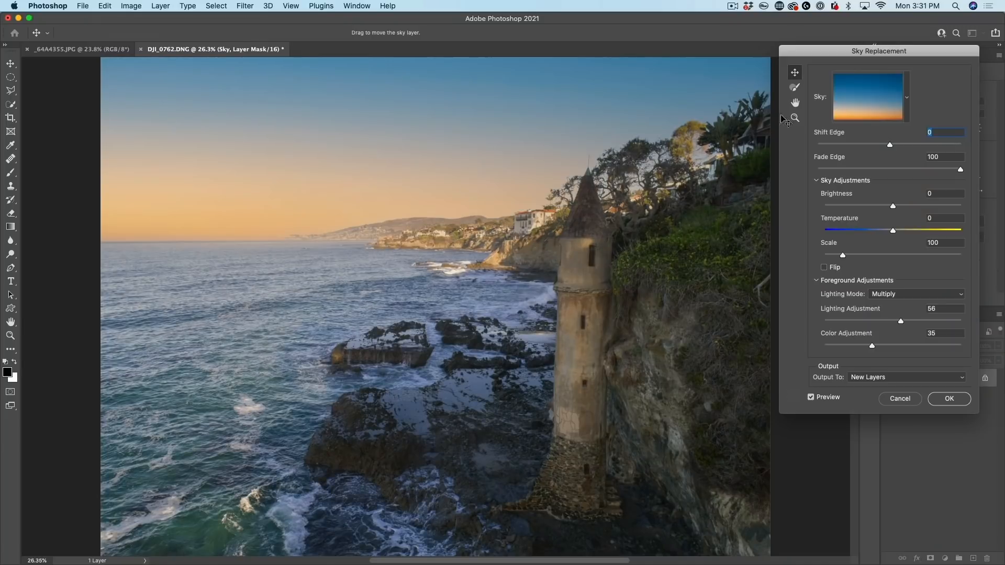
mouse_move(352, 144)
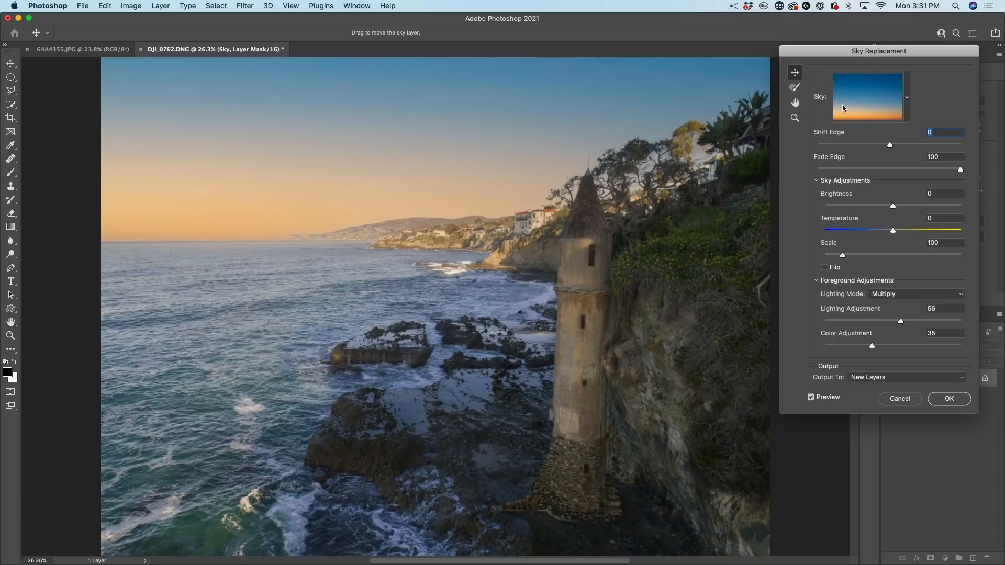
click(893, 96)
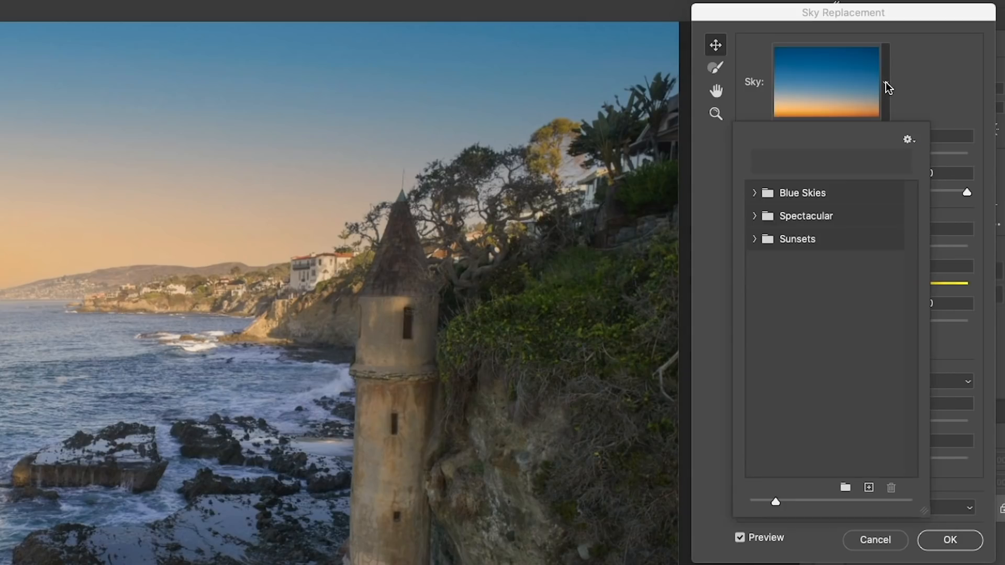
- Append Default Skies from the gear menu, then delete the duplicated sky folders
click(908, 139)
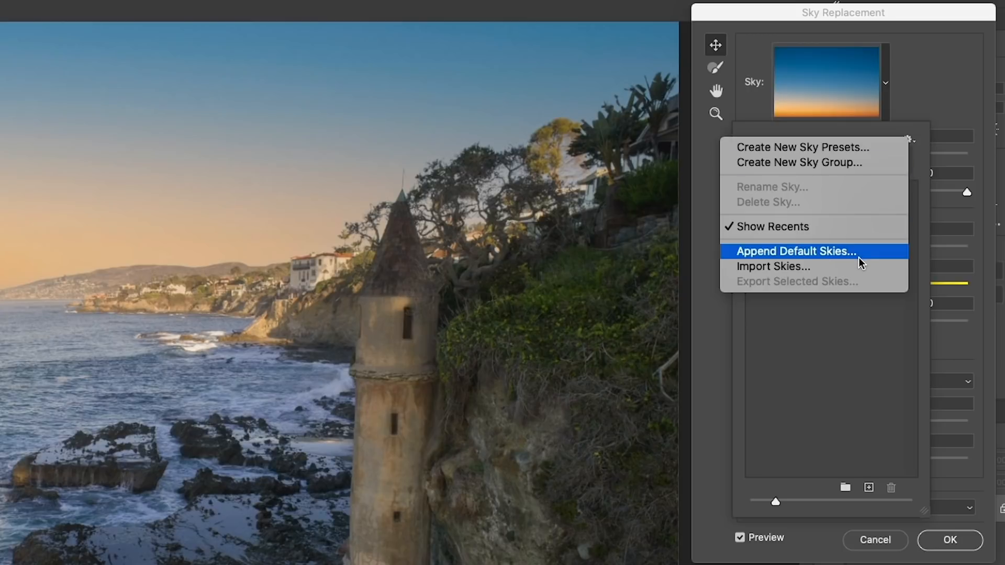
click(796, 251)
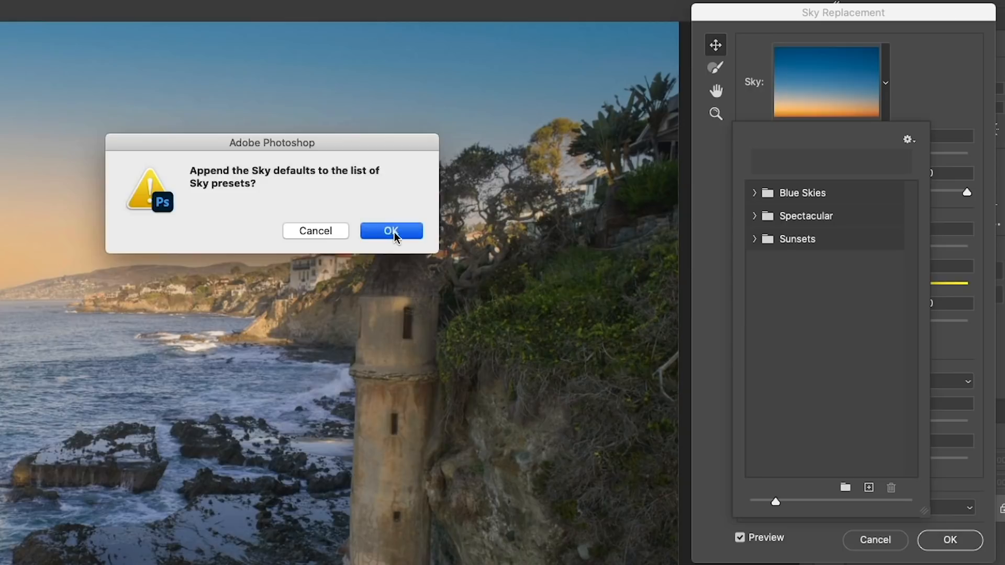
click(392, 230)
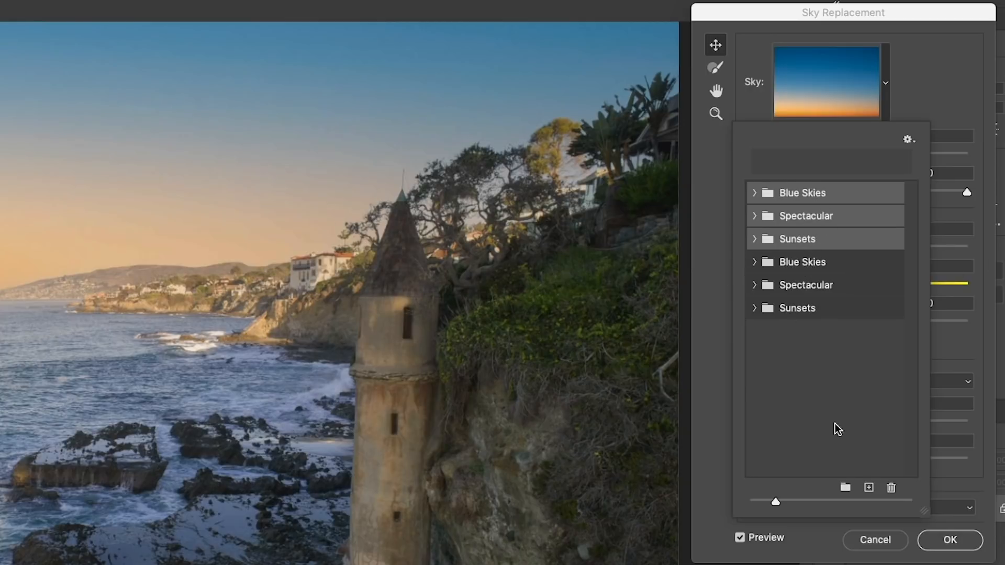
click(892, 488)
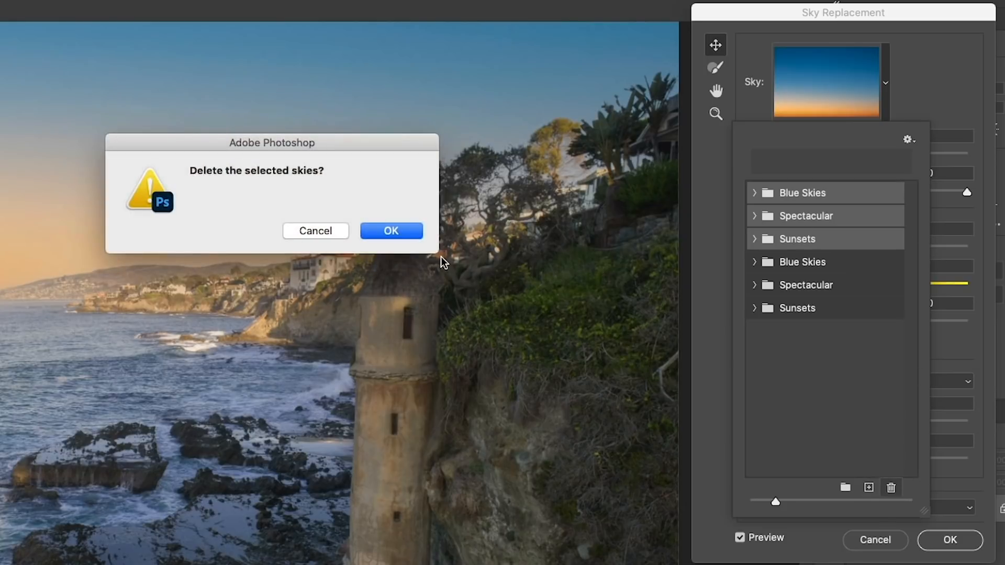
click(392, 230)
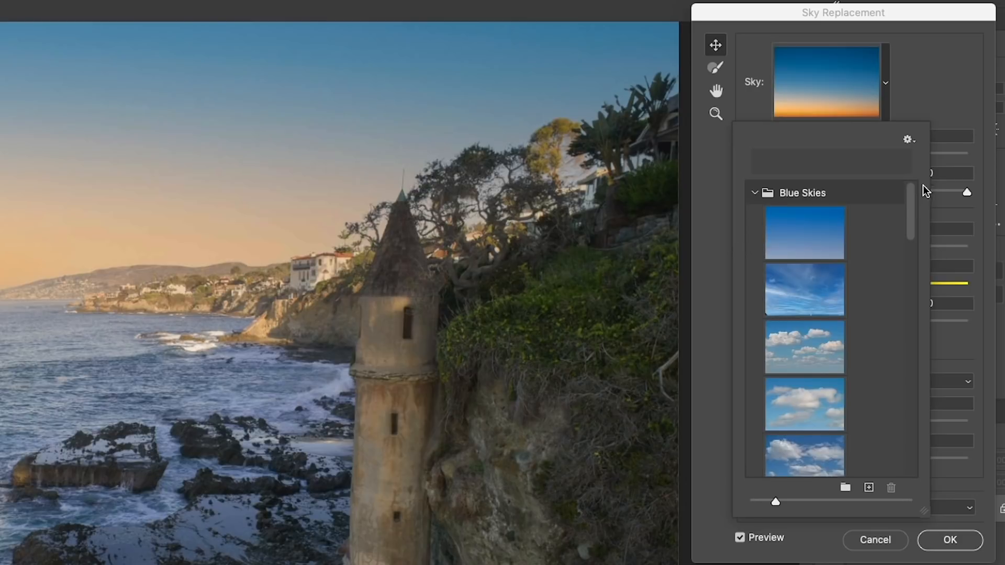
- Preview the pink streaked and deep red sunset skies, then return to the plain blue gradient sky
scroll(down, 3)
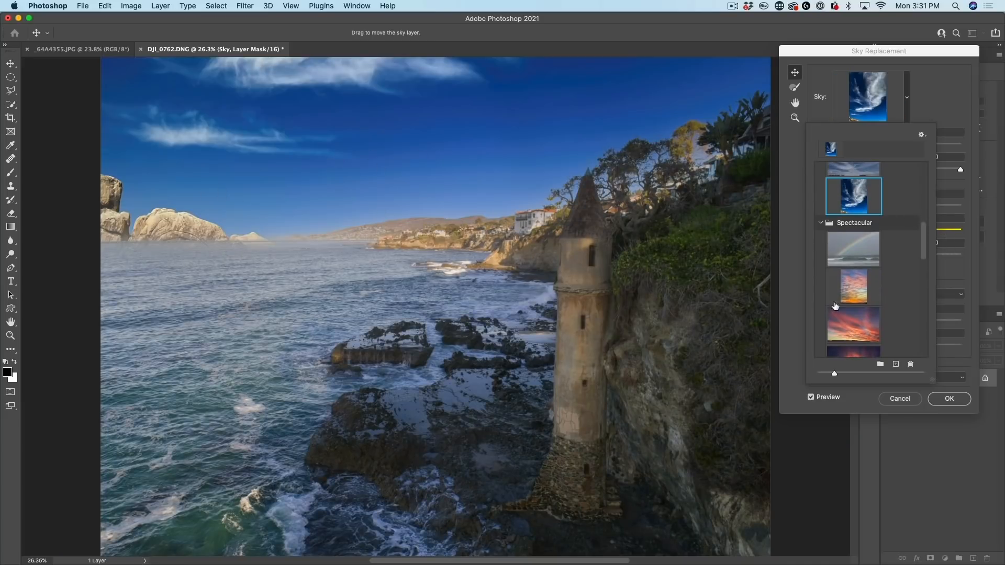
click(854, 331)
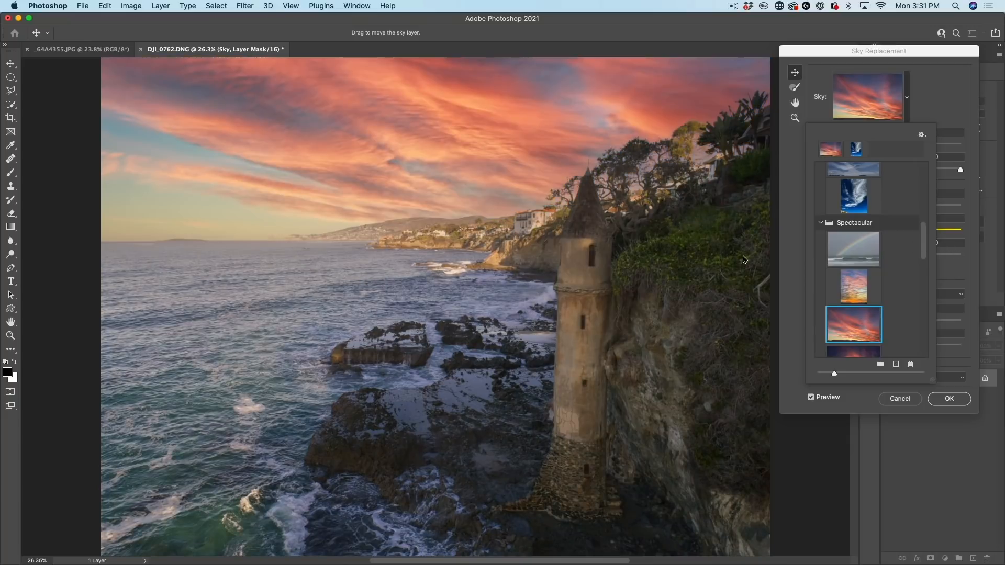
scroll(down, 3)
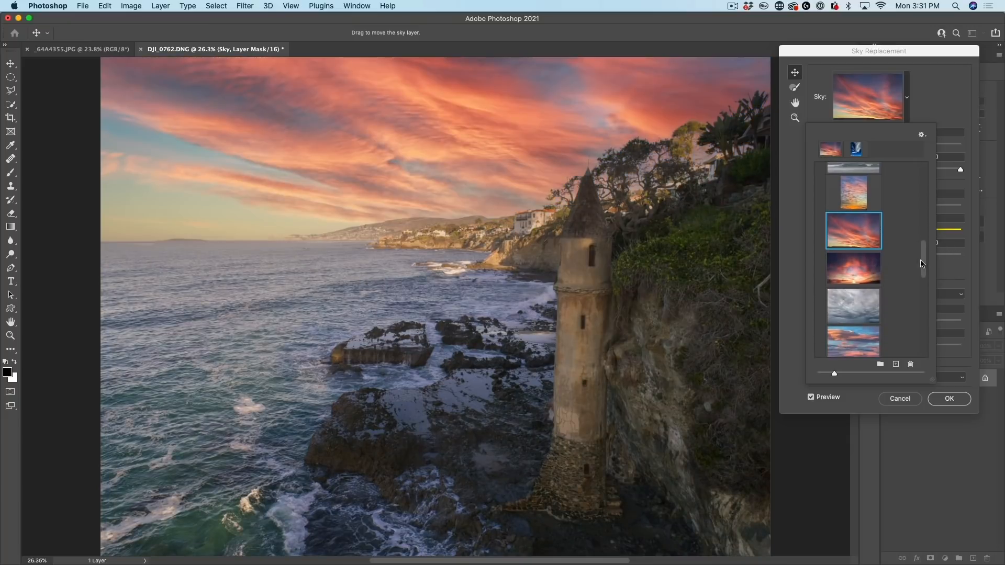
click(854, 268)
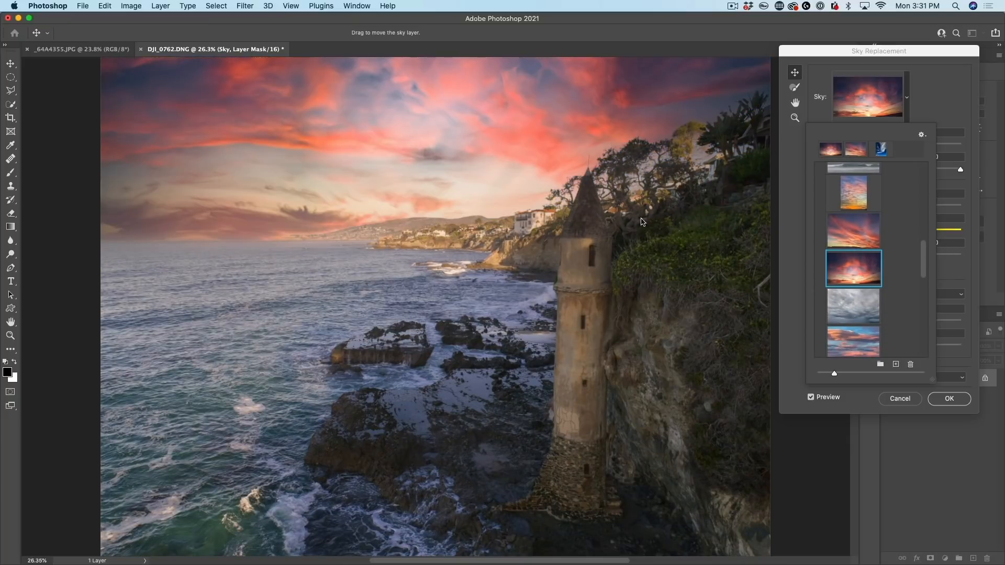
scroll(down, 3)
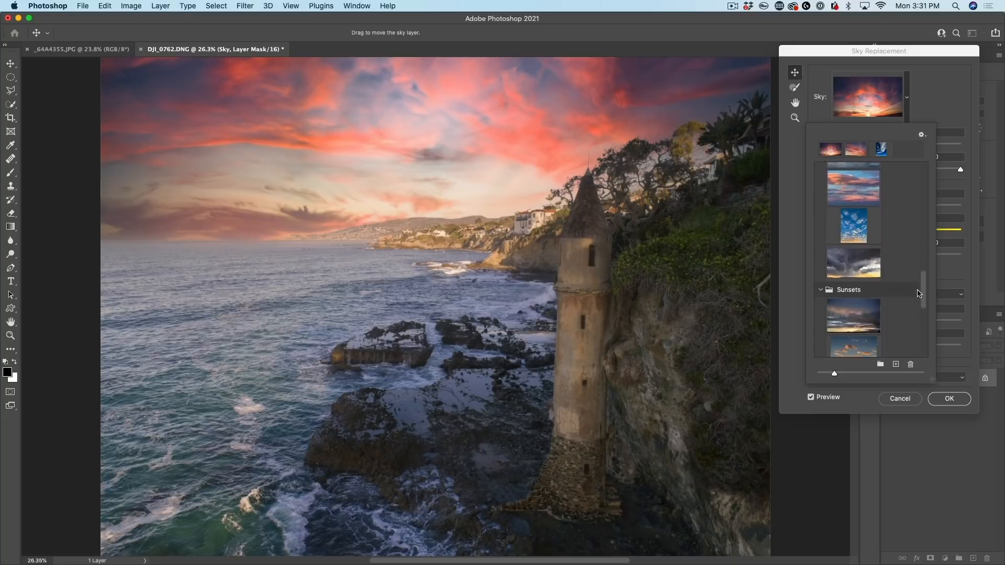
click(854, 298)
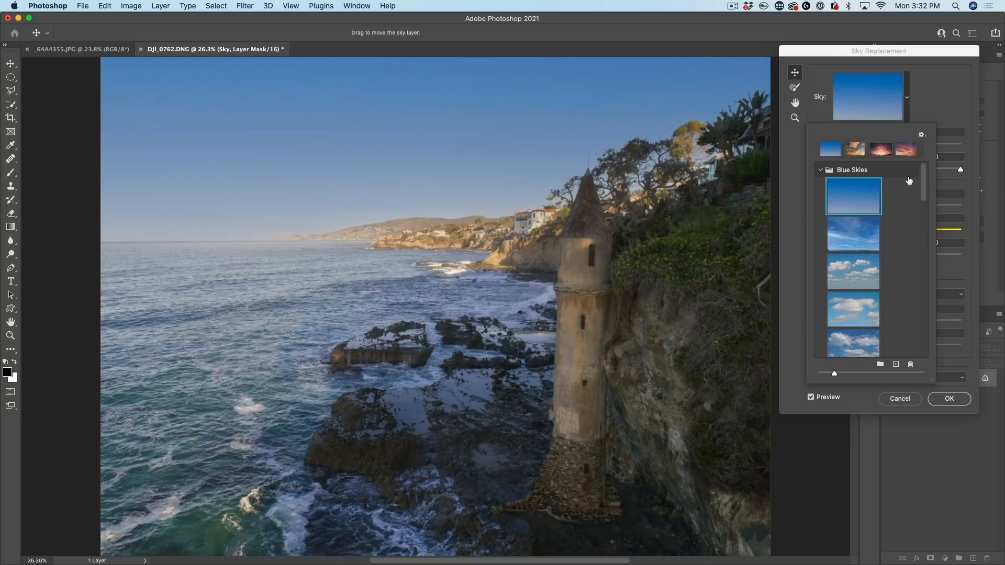
mouse_move(919, 197)
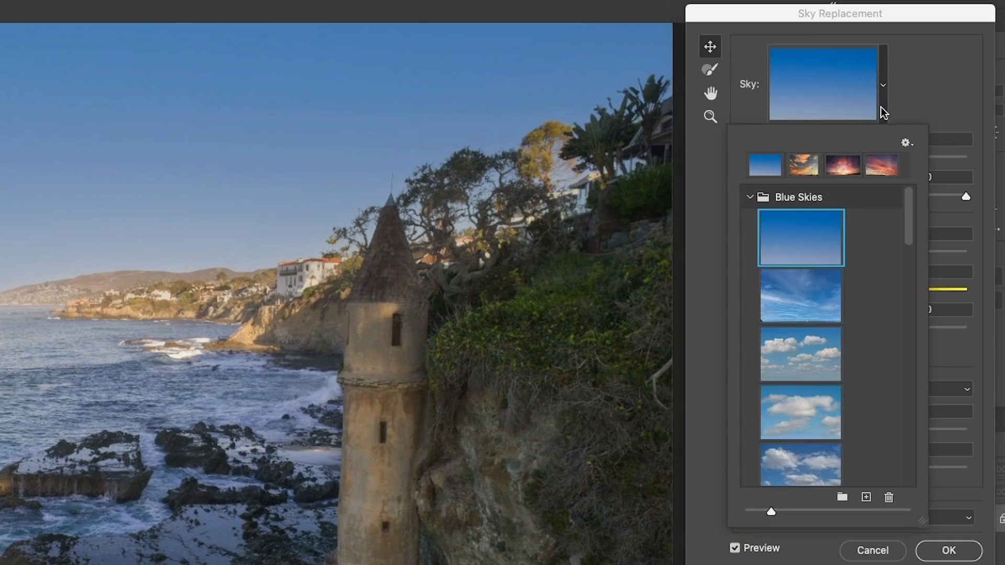
mouse_move(904, 492)
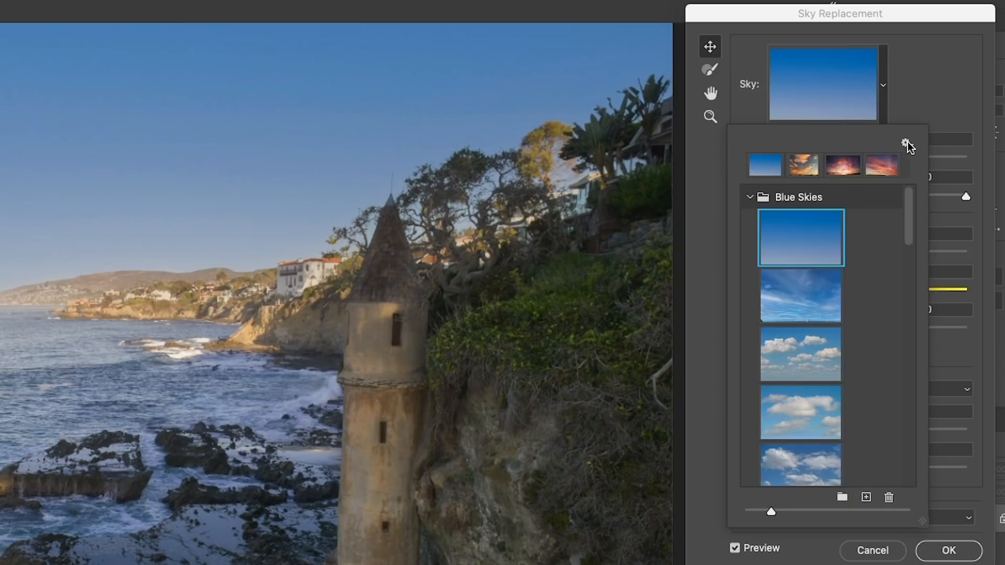
- Import the five cloud photos from the clouds folder as new presets in Blue Skies
click(906, 141)
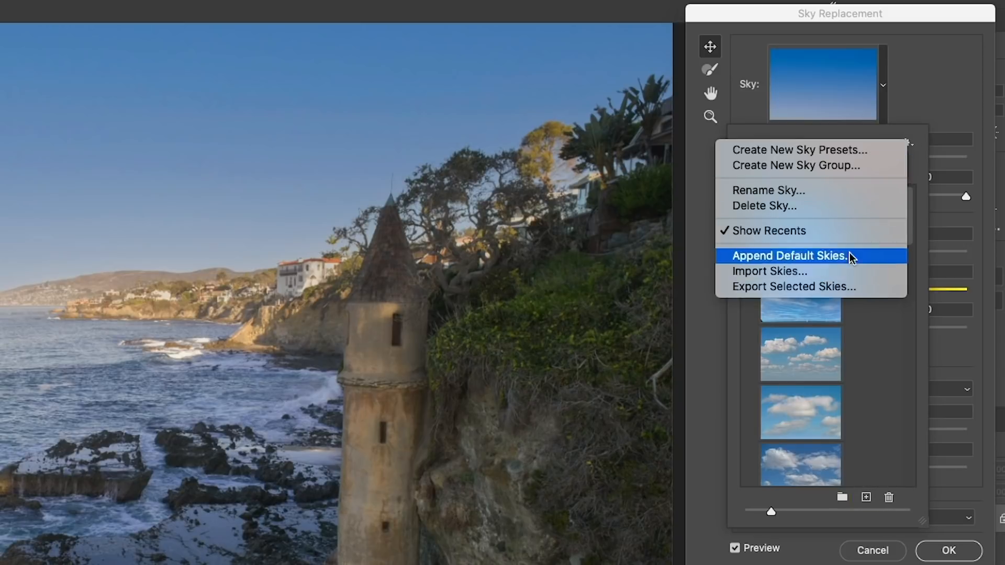
click(791, 255)
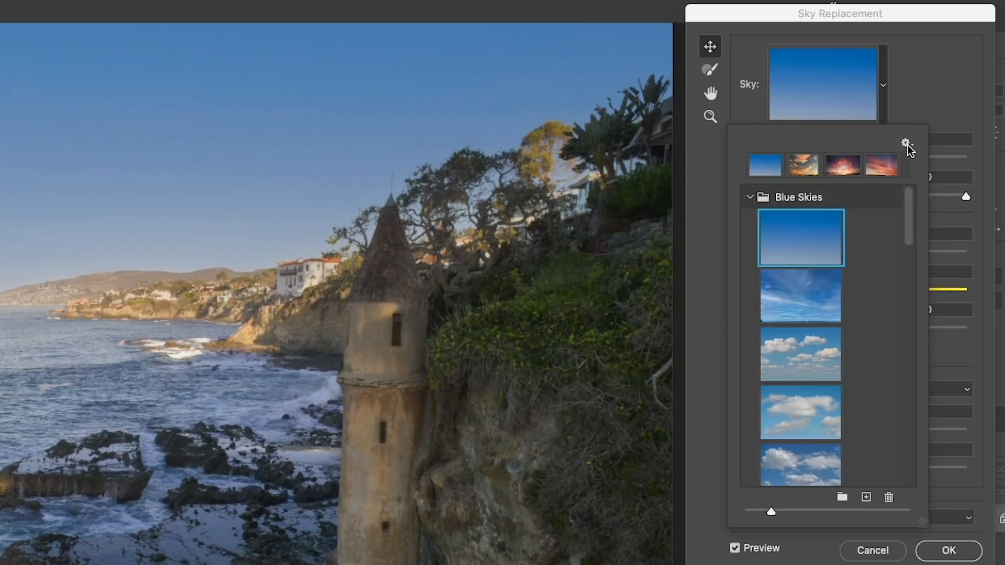
mouse_move(866, 498)
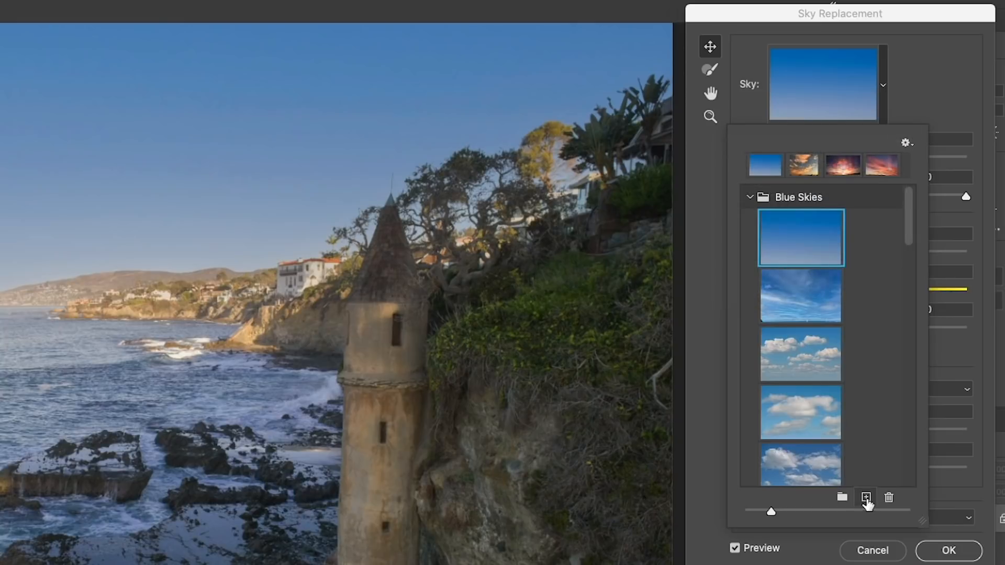
click(865, 498)
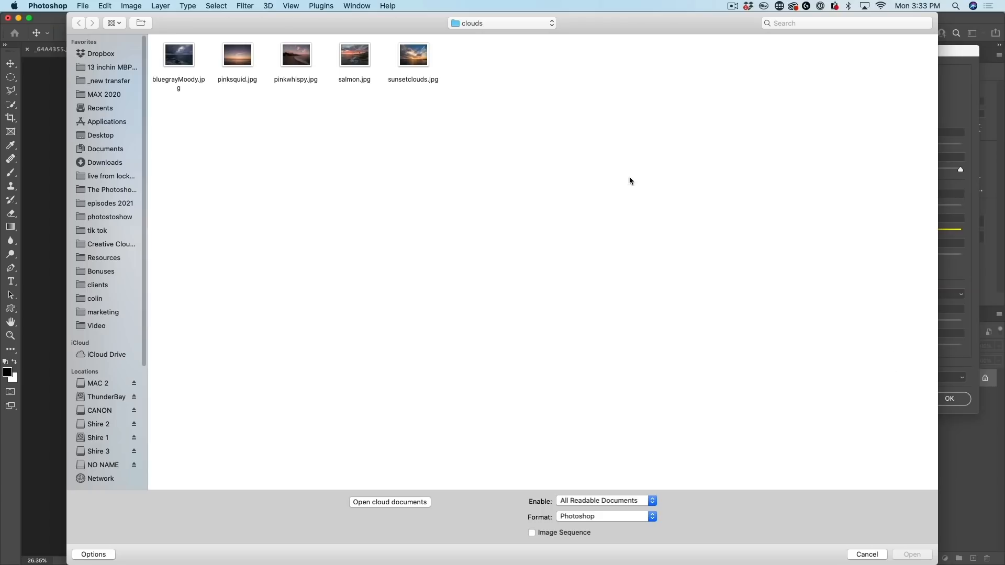
mouse_move(555, 171)
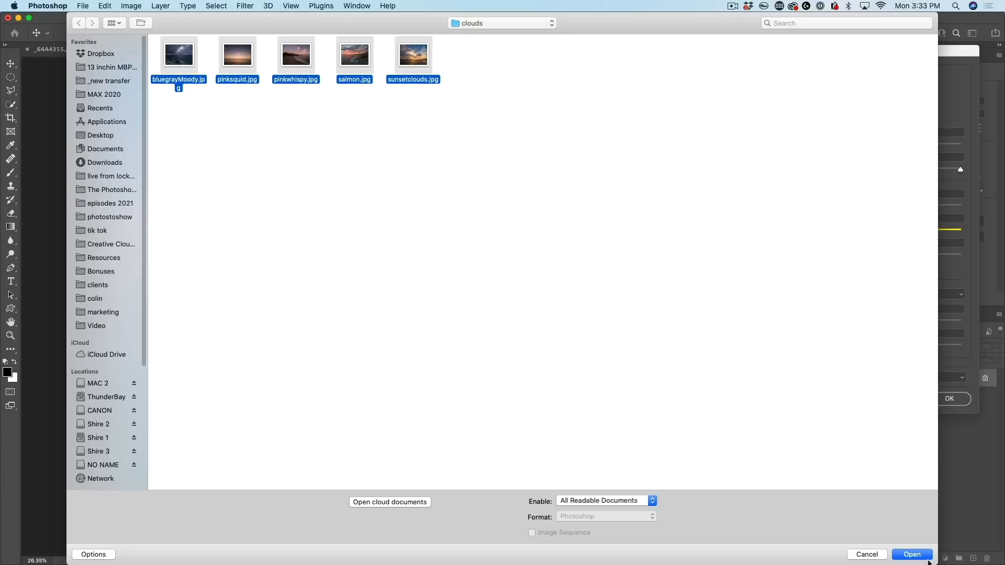
click(912, 555)
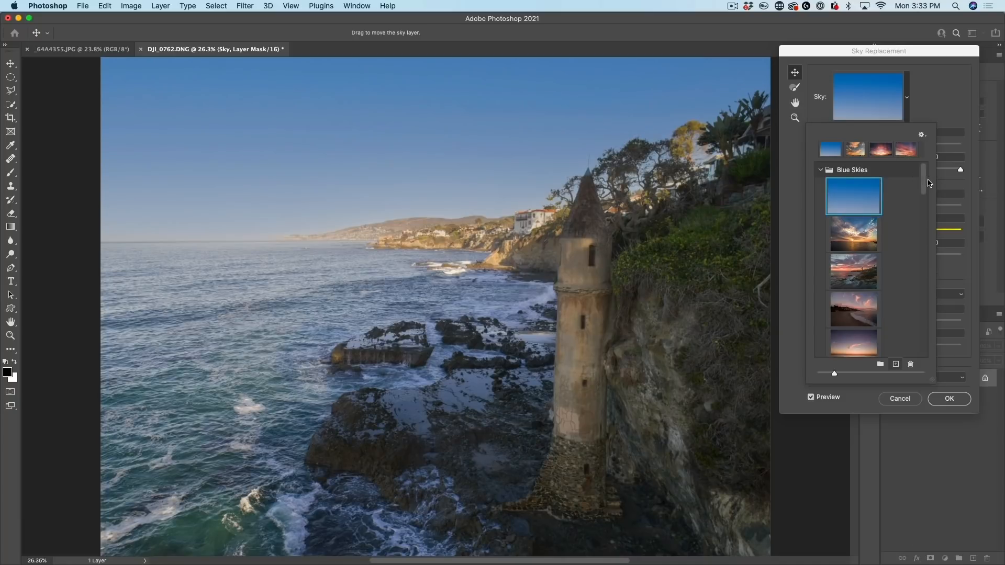
mouse_move(903, 220)
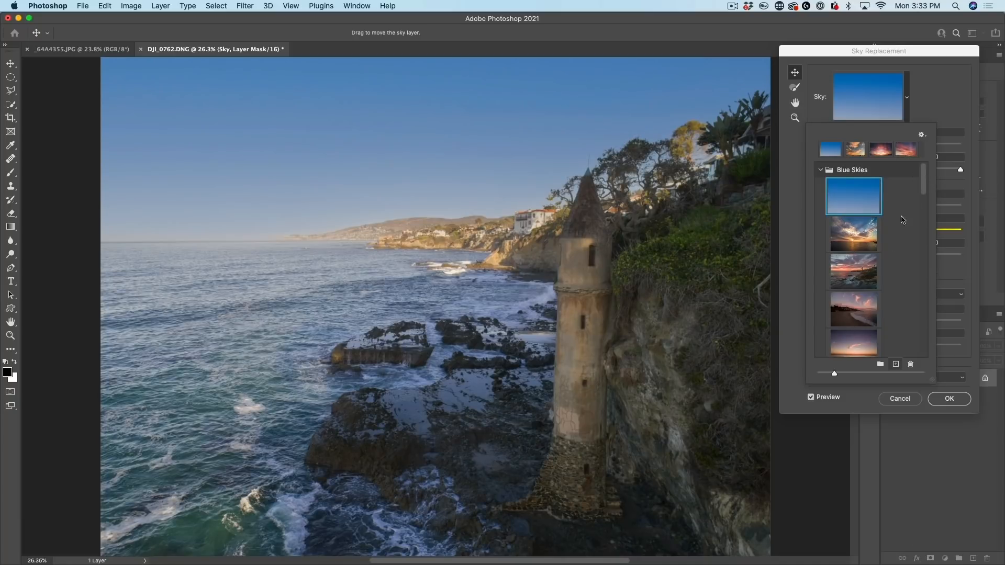
- Create a new sky preset group named PSC for the sunset cloud skies
scroll(down, 3)
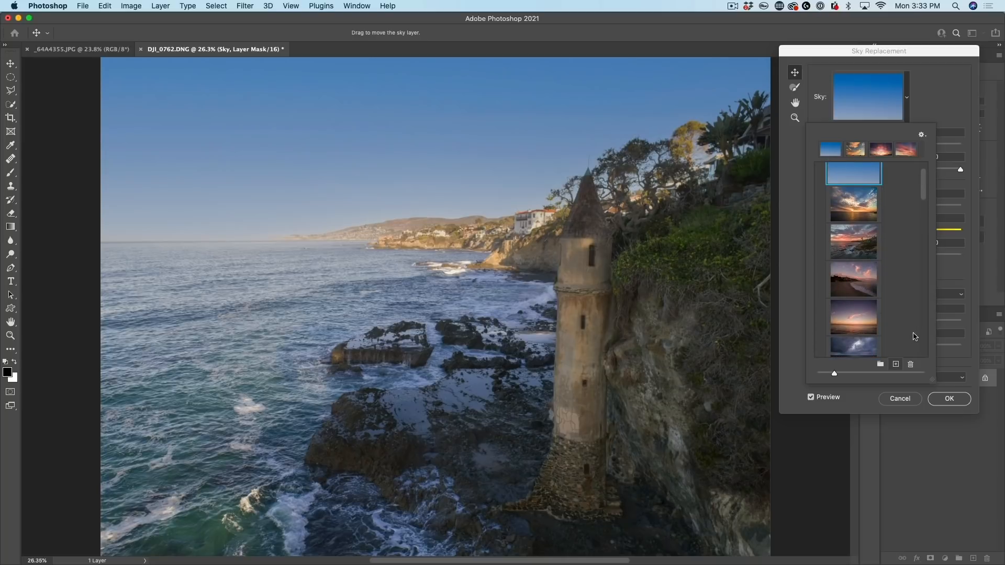
click(879, 365)
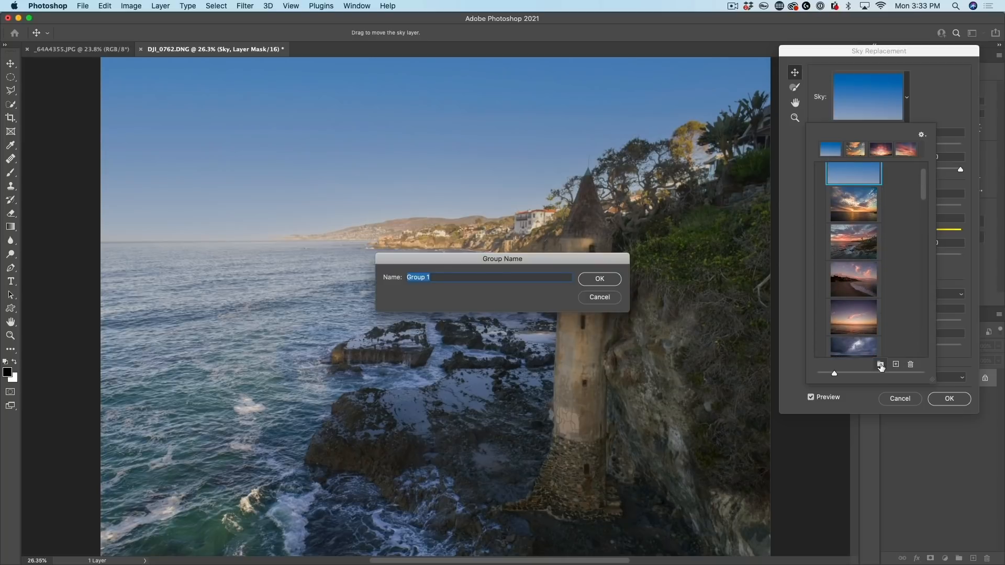
text(PSC)
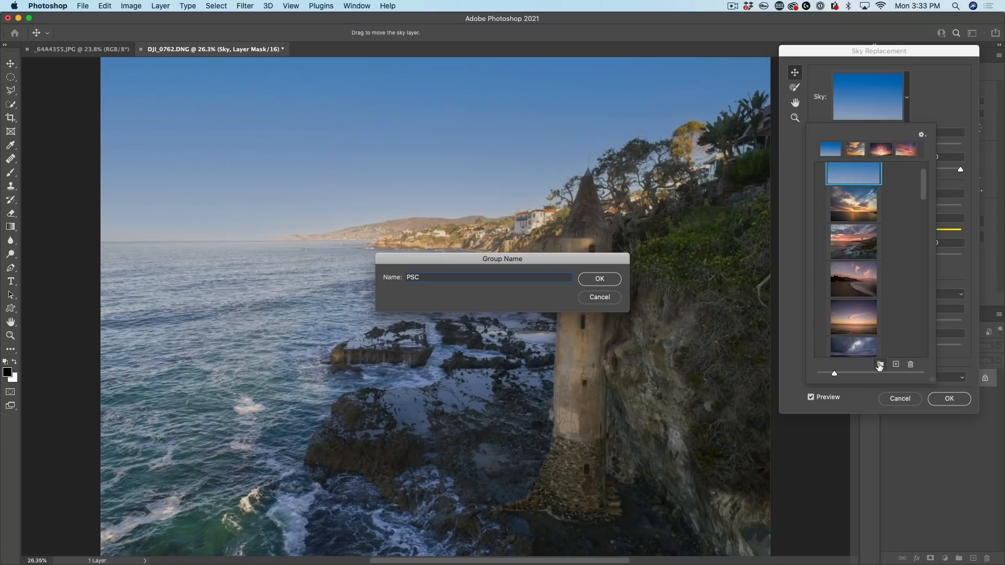
click(599, 279)
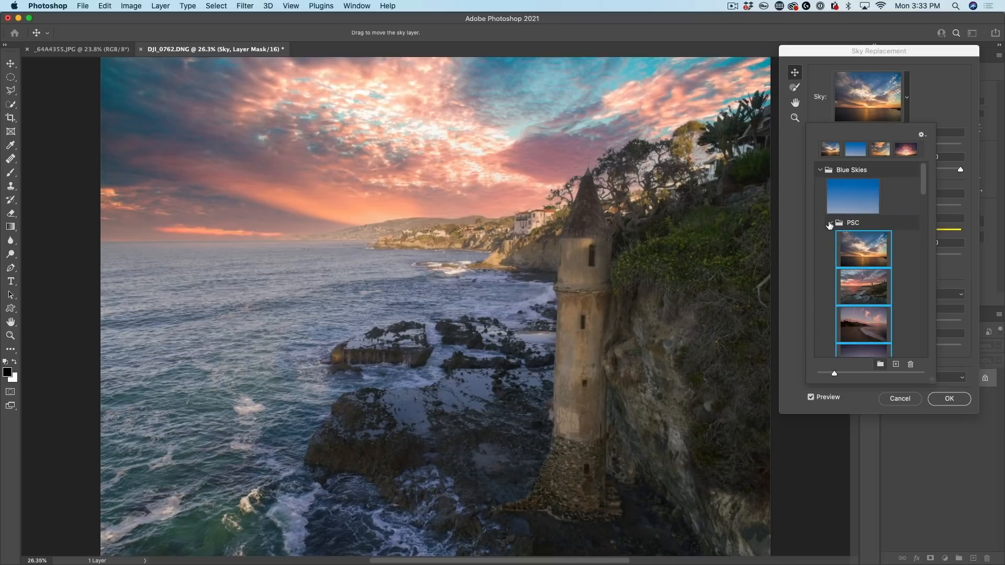
- Preview the cloud-streaked pink sunset from PSC, then apply the wispy-cloud pink sunset
click(830, 222)
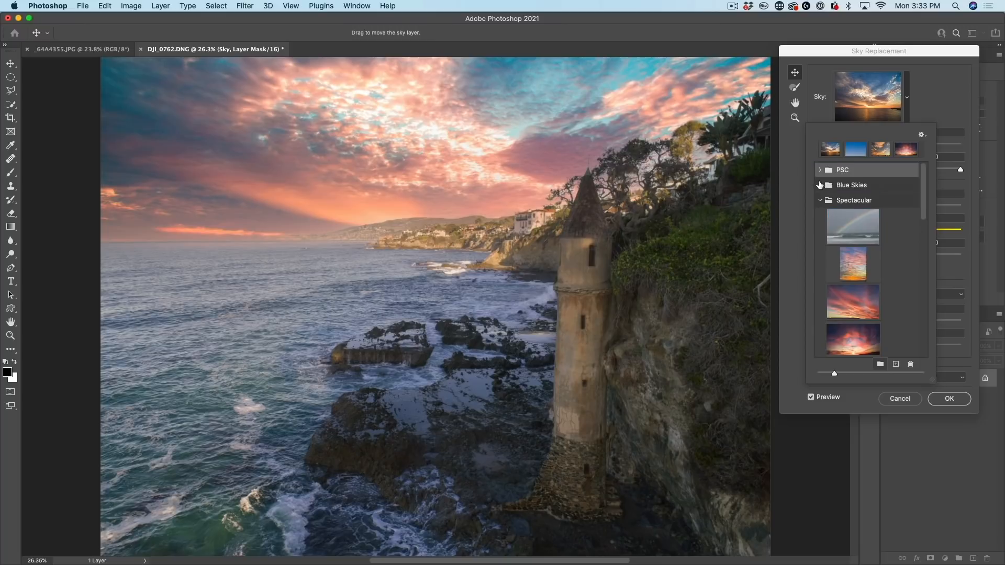
scroll(down, 3)
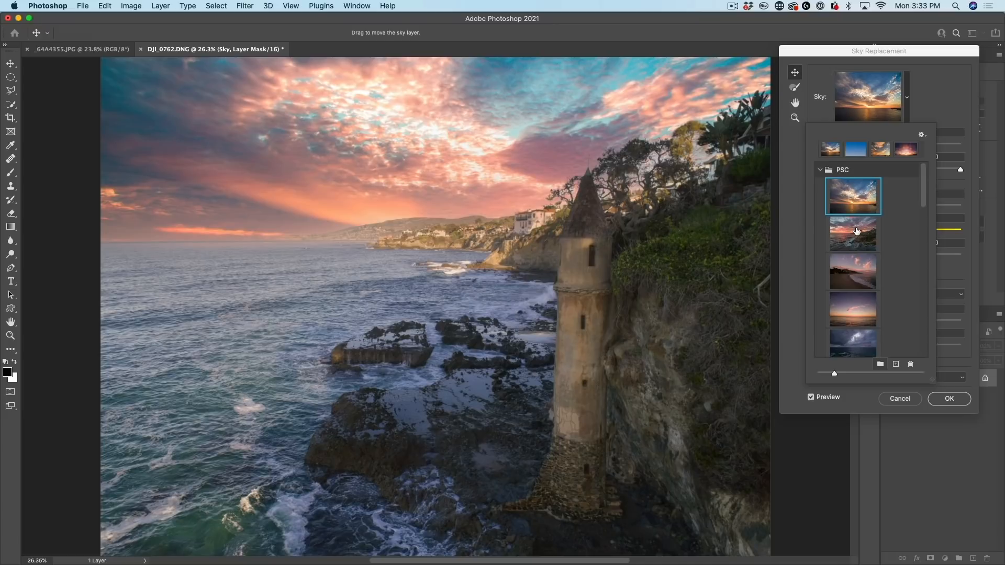
mouse_move(857, 223)
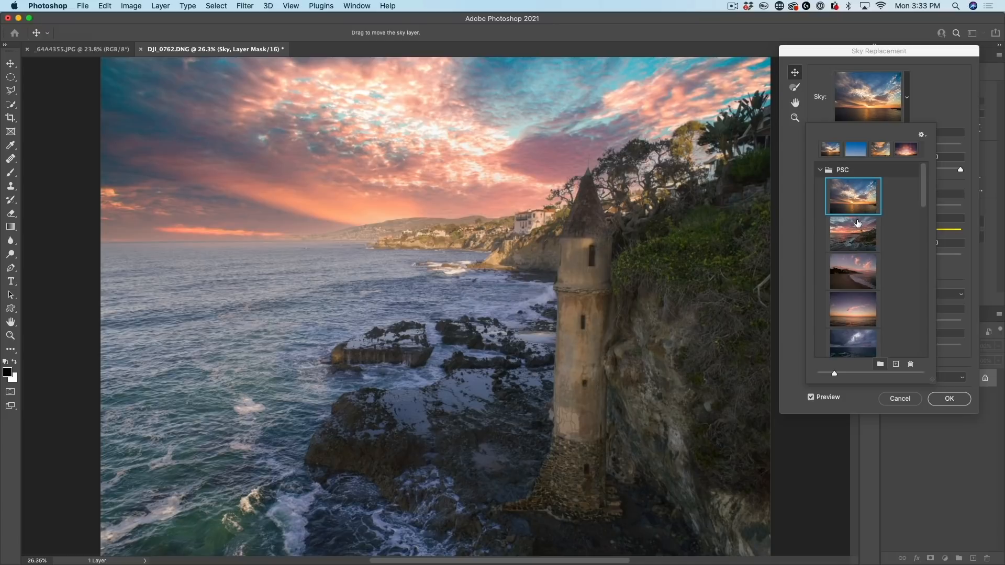
click(854, 235)
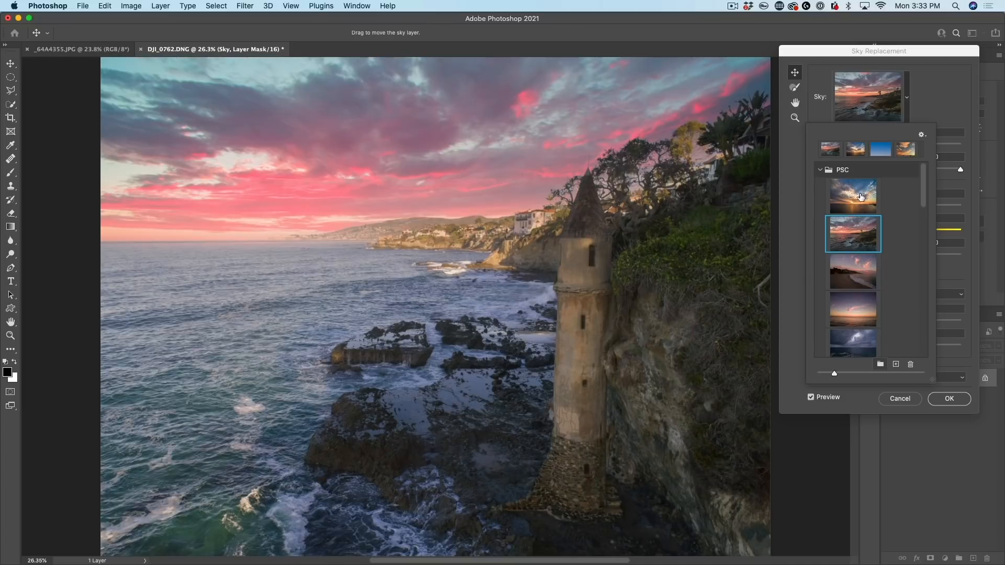
click(854, 273)
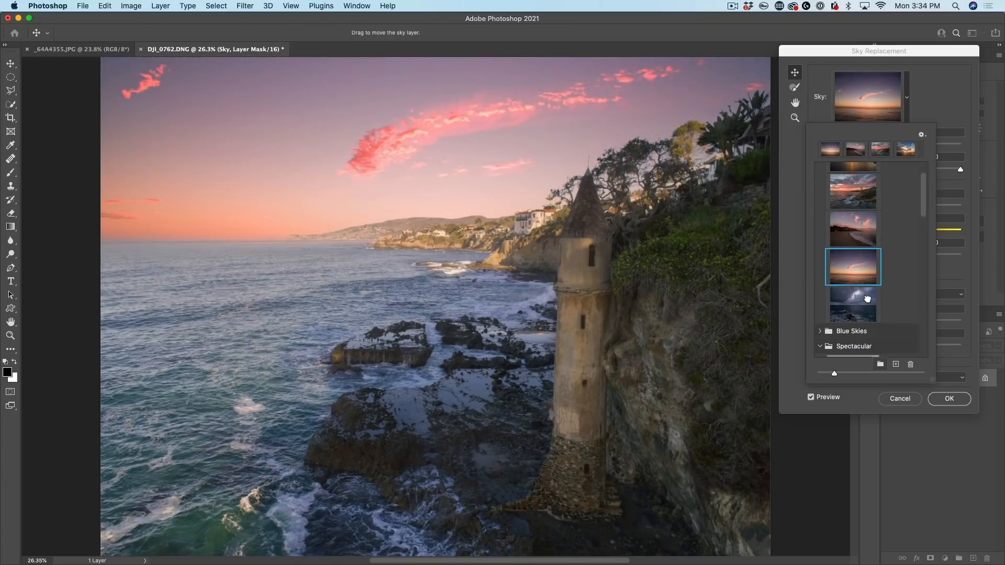
mouse_move(854, 271)
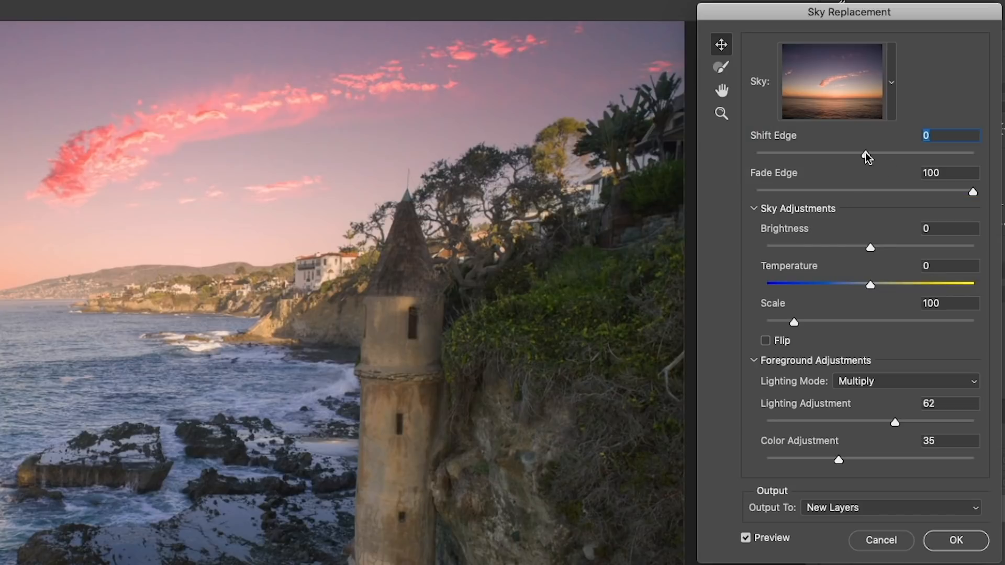
- Bring Fade Edge down to 0 to see the hard sky boundary
drag(973, 192, 915, 191)
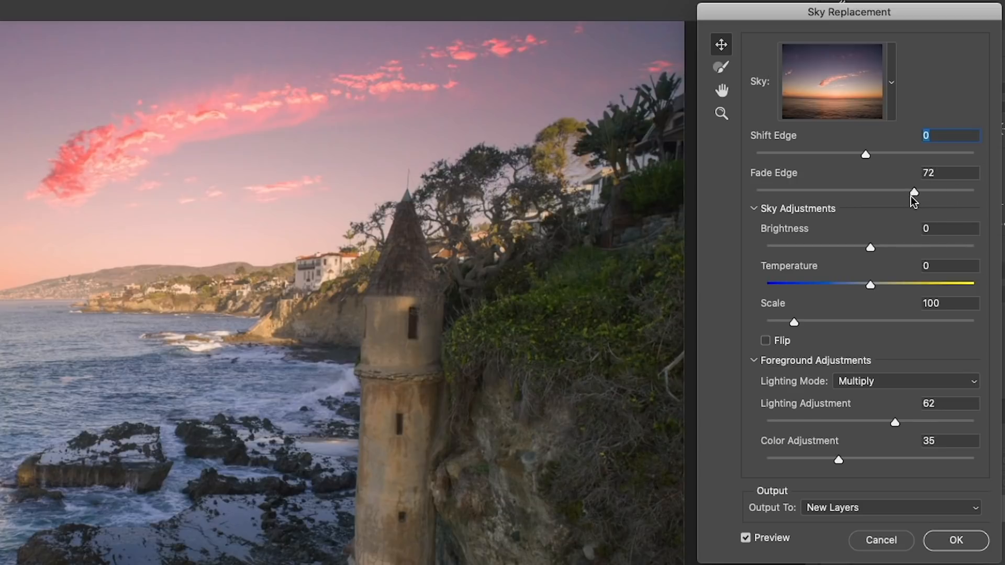
drag(914, 192, 825, 192)
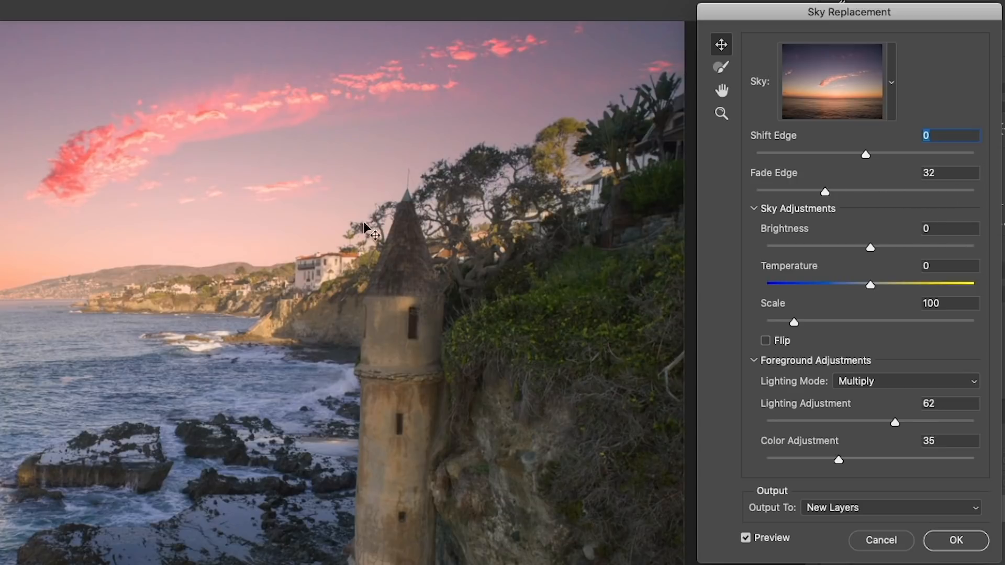
drag(826, 191, 755, 192)
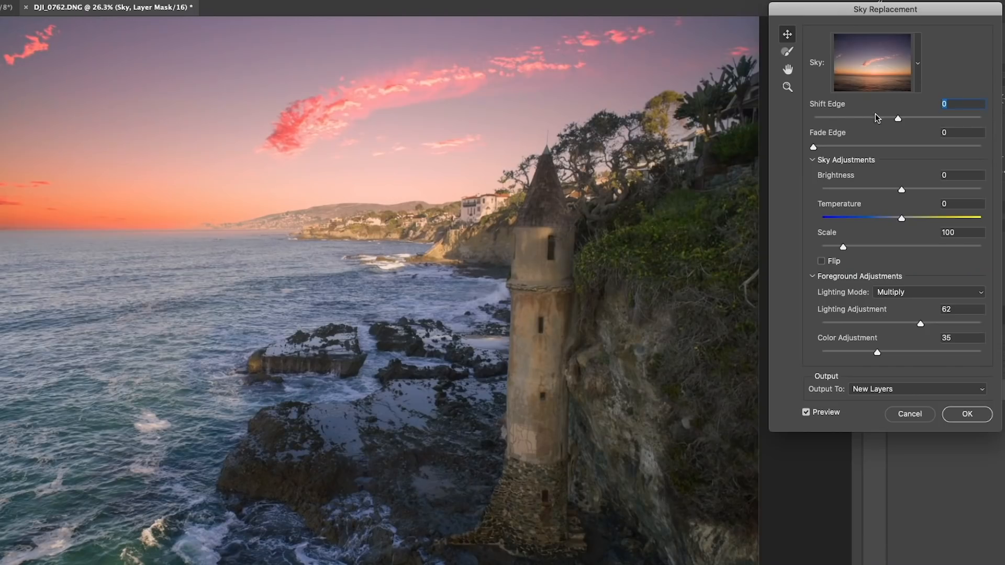
- Settle Shift Edge at -14 and raise Fade Edge to 64 for a soft horizon blend
drag(897, 118, 966, 118)
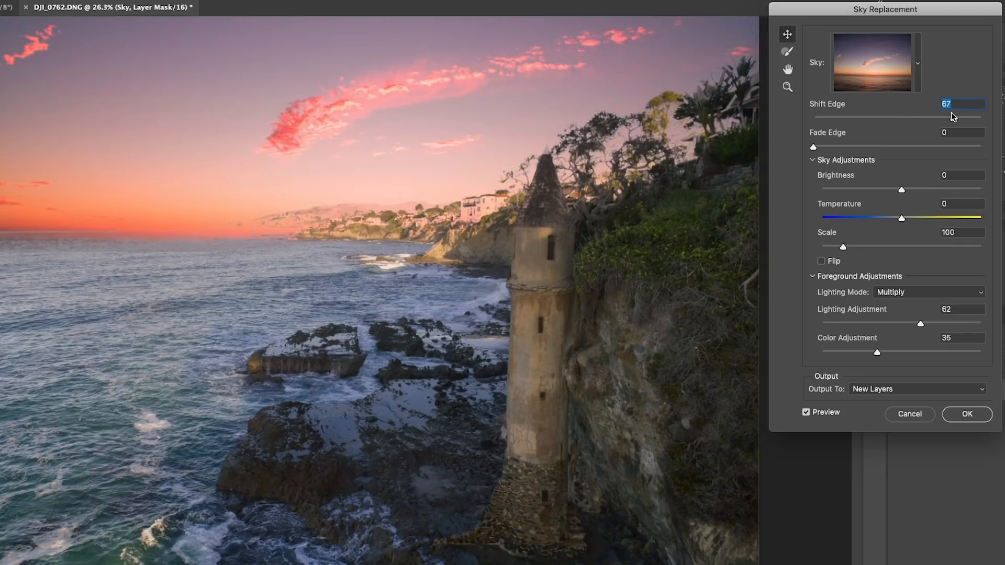
drag(961, 116, 843, 120)
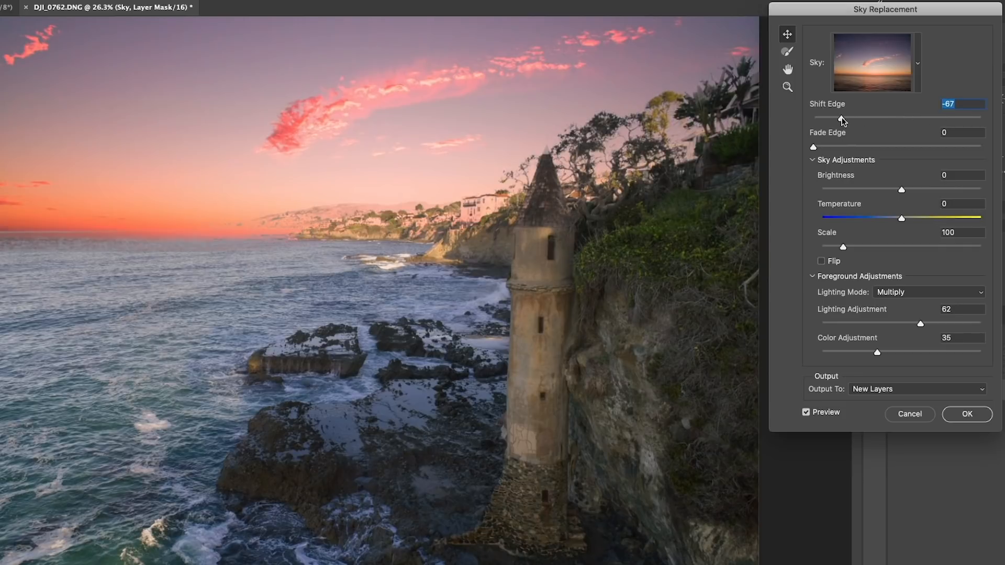
drag(842, 121, 834, 122)
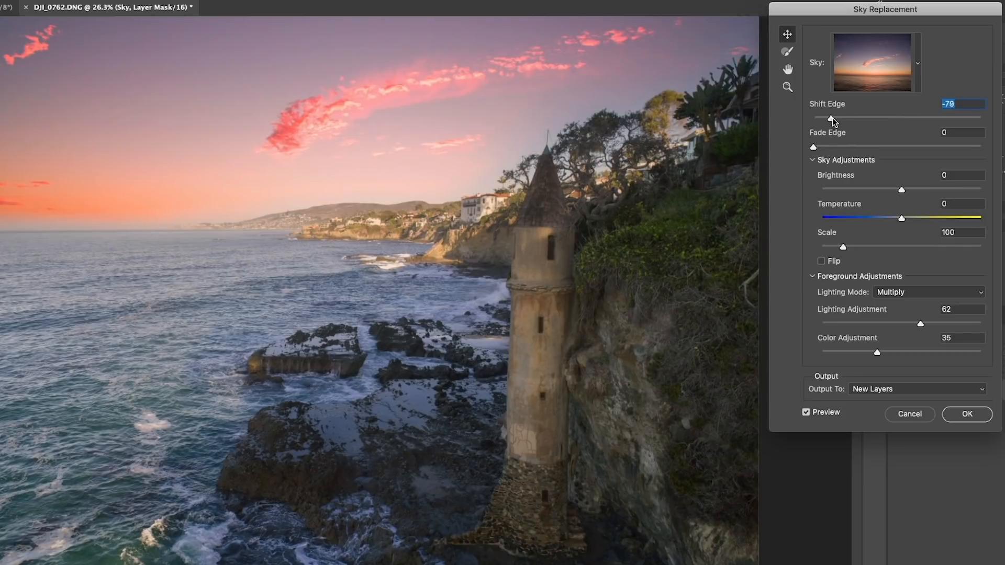
drag(828, 117, 856, 117)
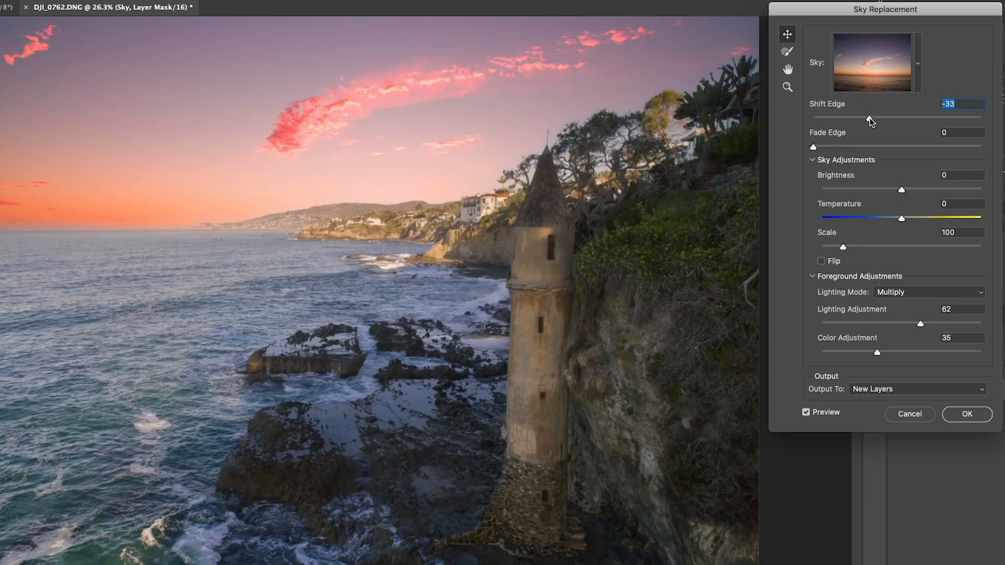
drag(870, 119, 888, 119)
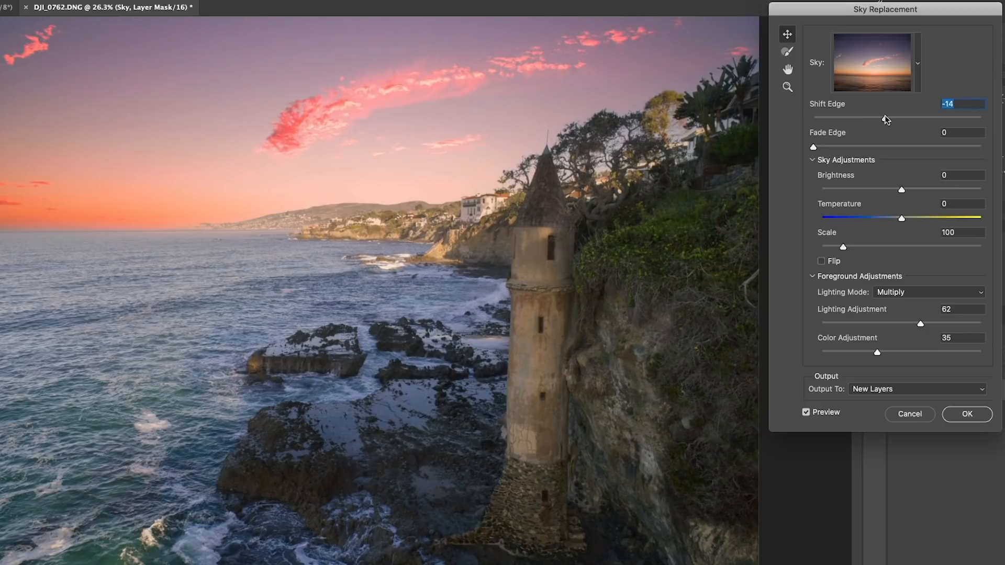
drag(813, 148, 843, 148)
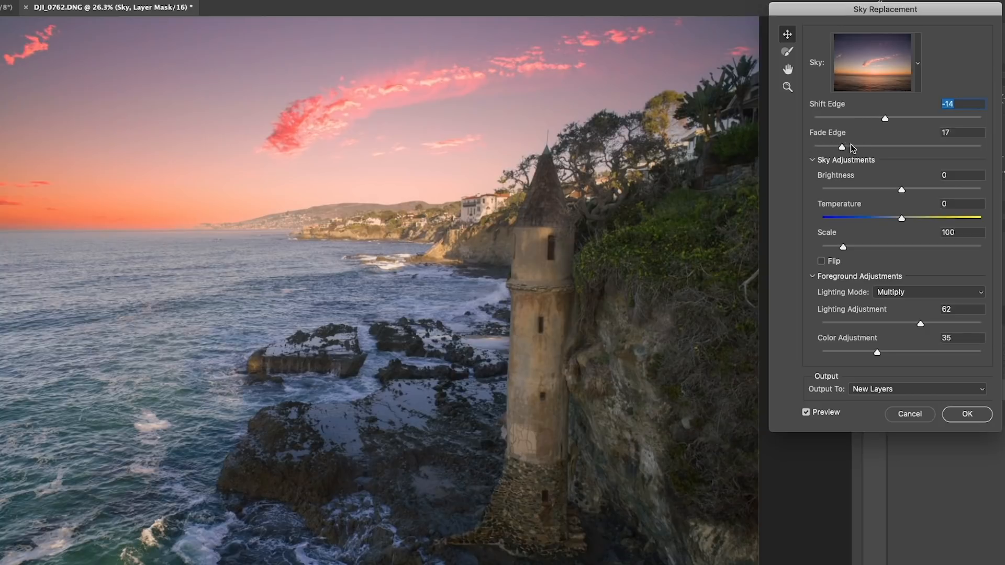
drag(842, 147, 921, 146)
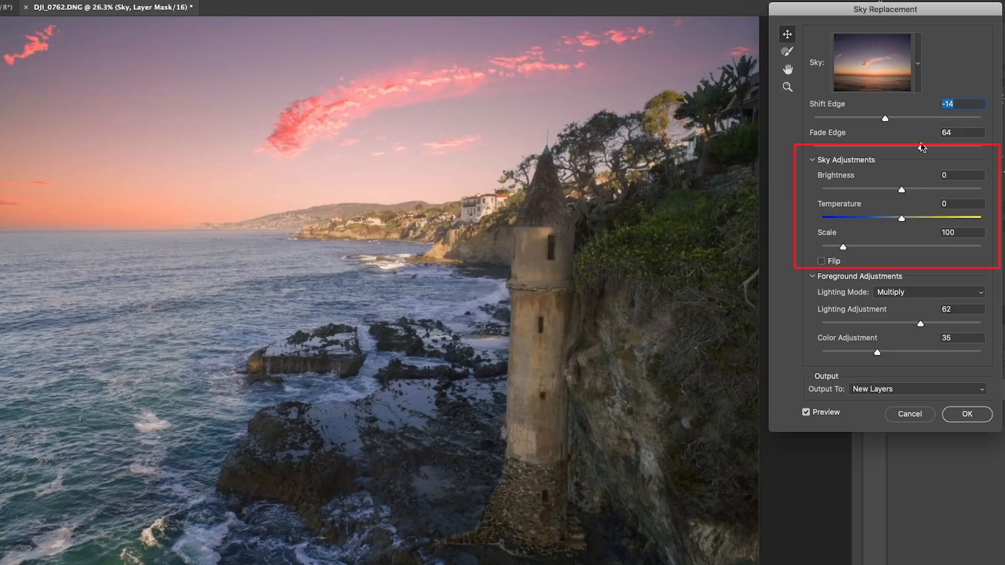
mouse_move(871, 163)
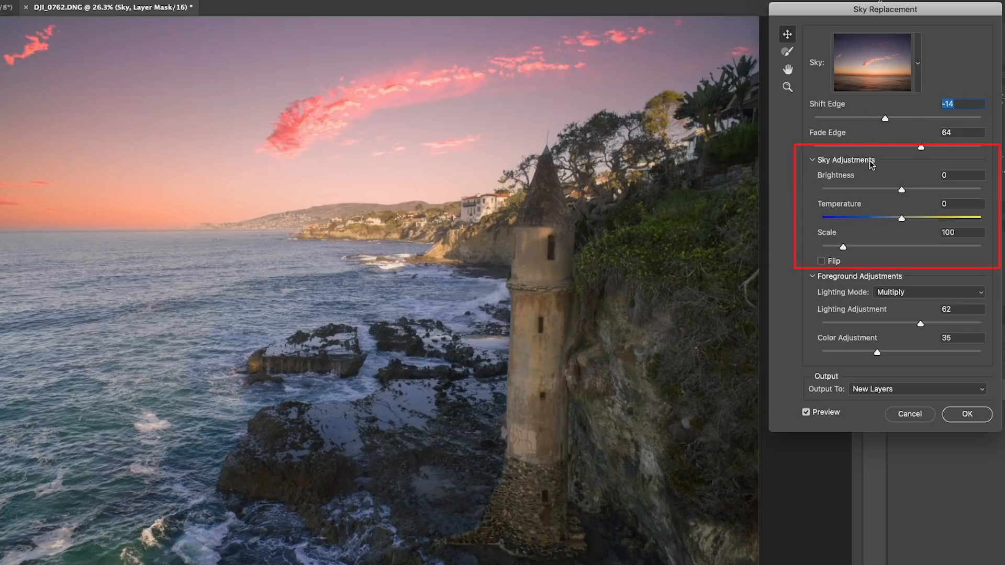
mouse_move(897, 169)
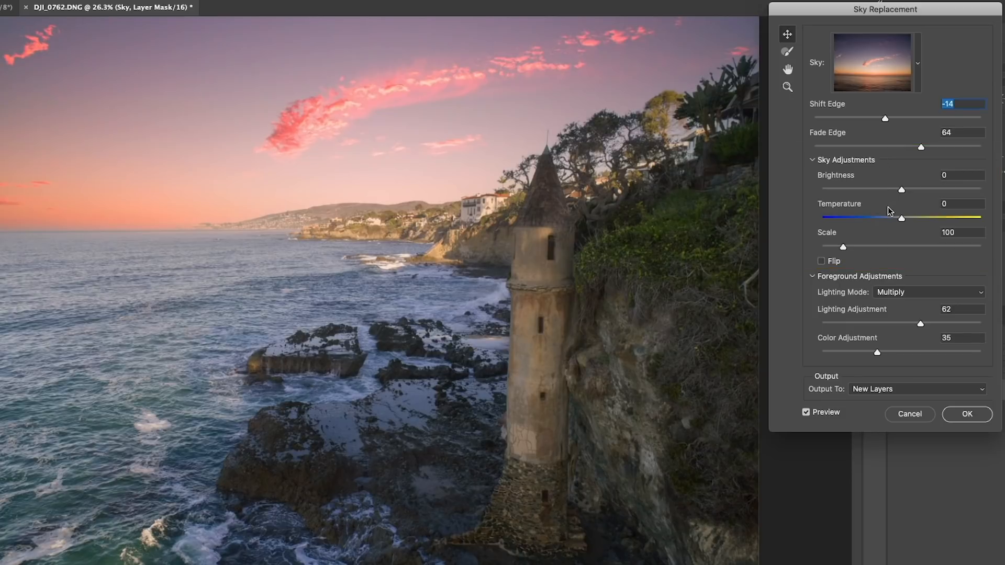
- Sweep the sky Temperature cool and warm, settling on a warm 68
drag(901, 218, 904, 217)
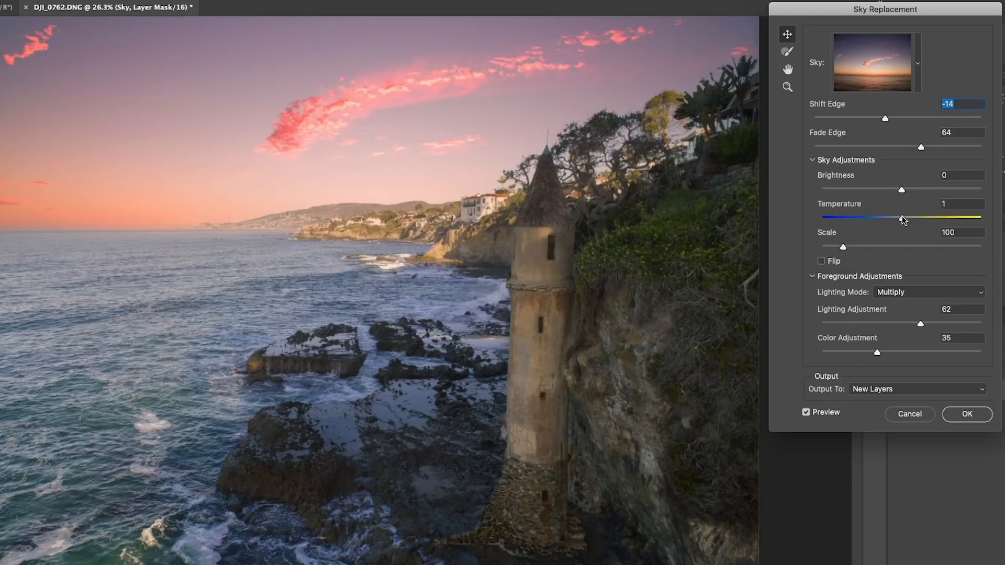
drag(903, 219, 937, 218)
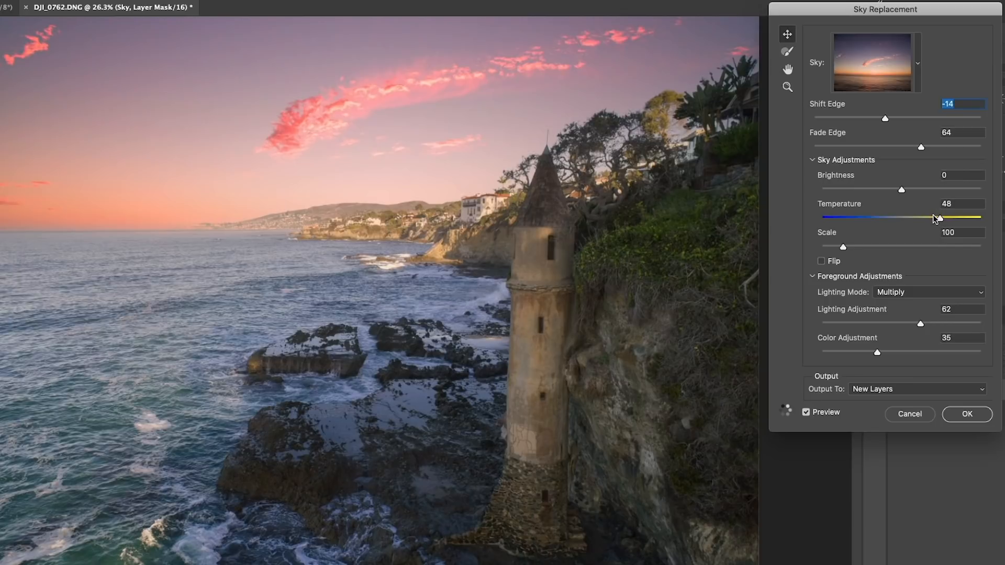
drag(940, 217, 891, 217)
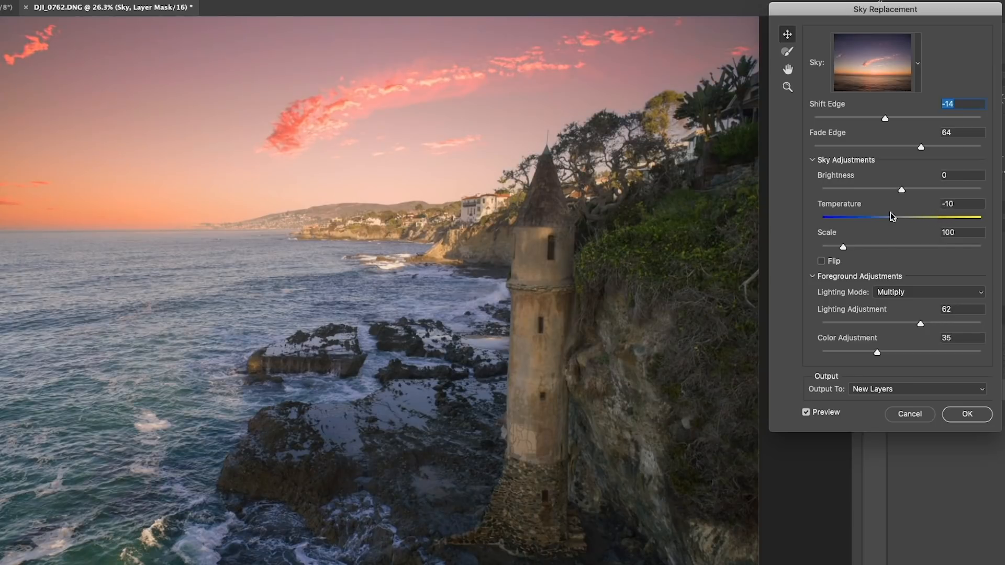
drag(891, 216, 854, 217)
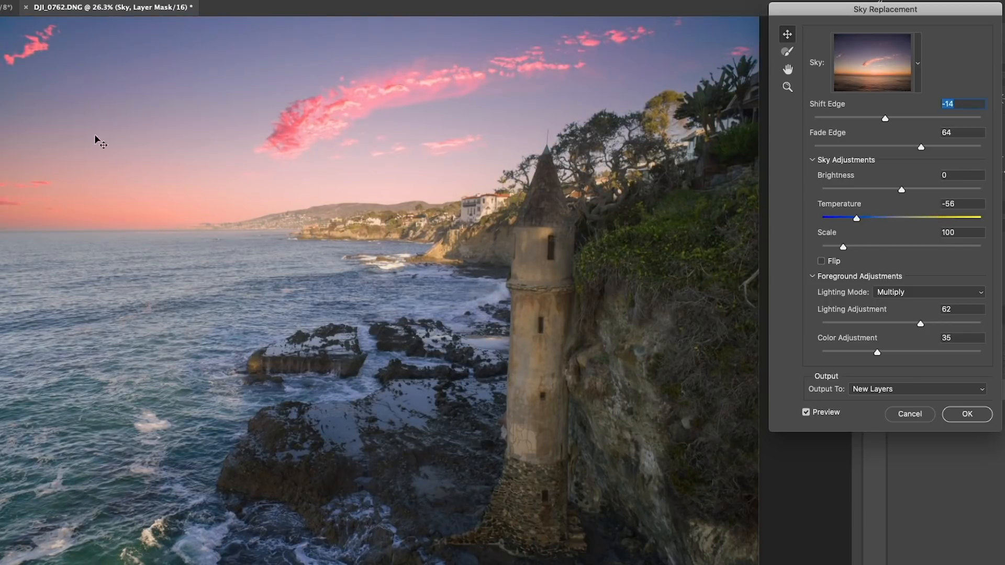
drag(856, 218, 935, 218)
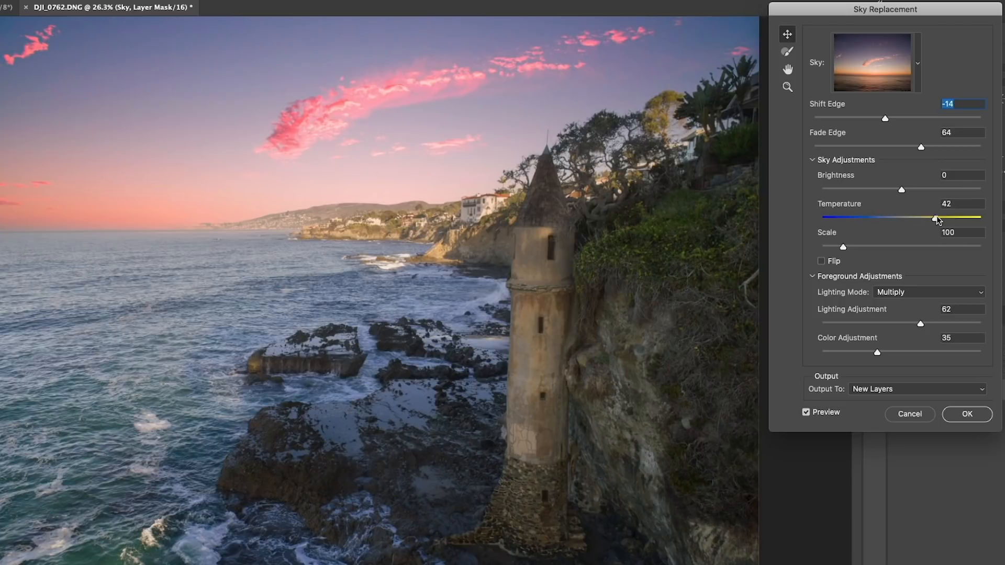
drag(935, 218, 955, 218)
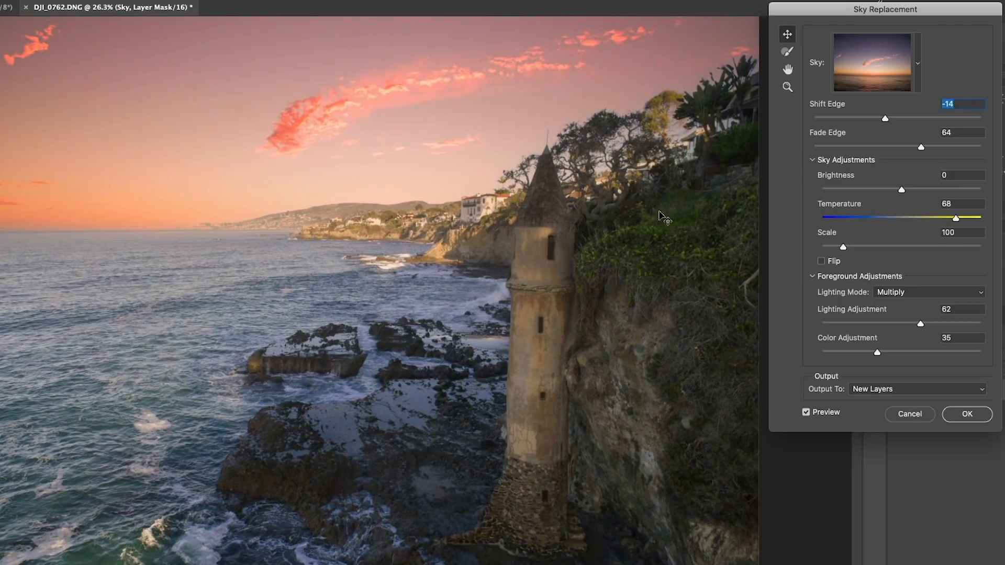
- Darken the sky Brightness, testing lower values and settling at -12
drag(901, 190, 901, 189)
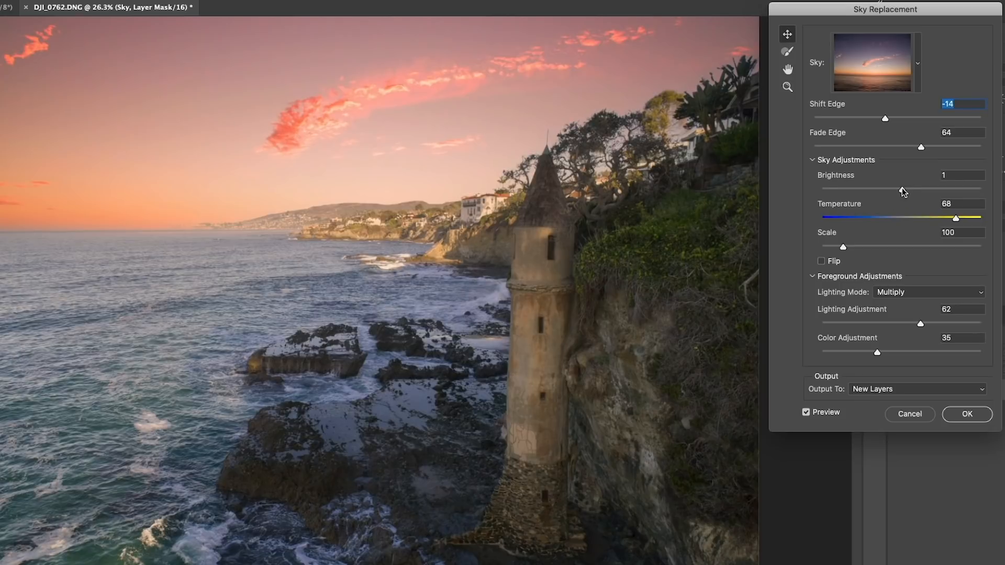
drag(904, 189, 875, 188)
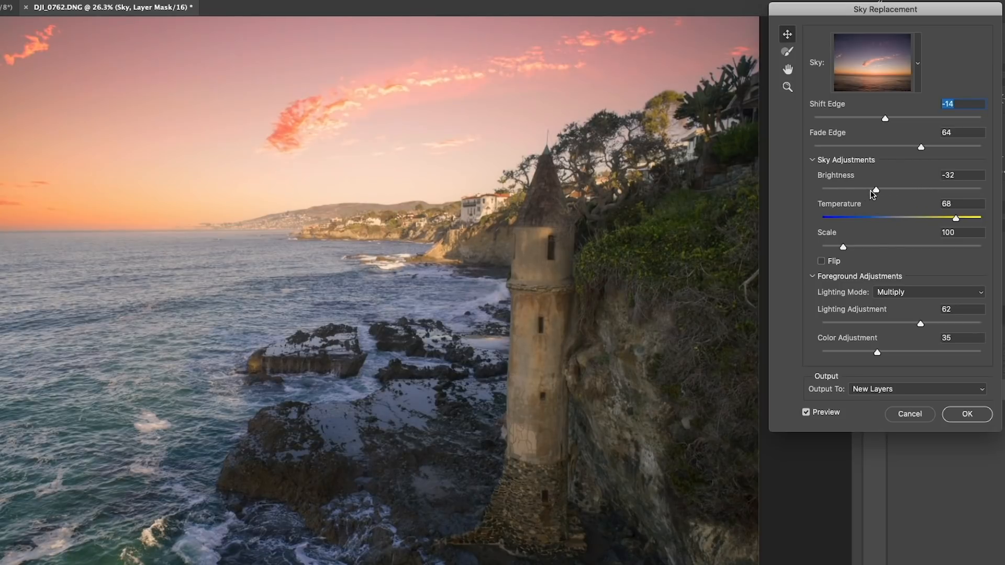
drag(875, 187, 850, 187)
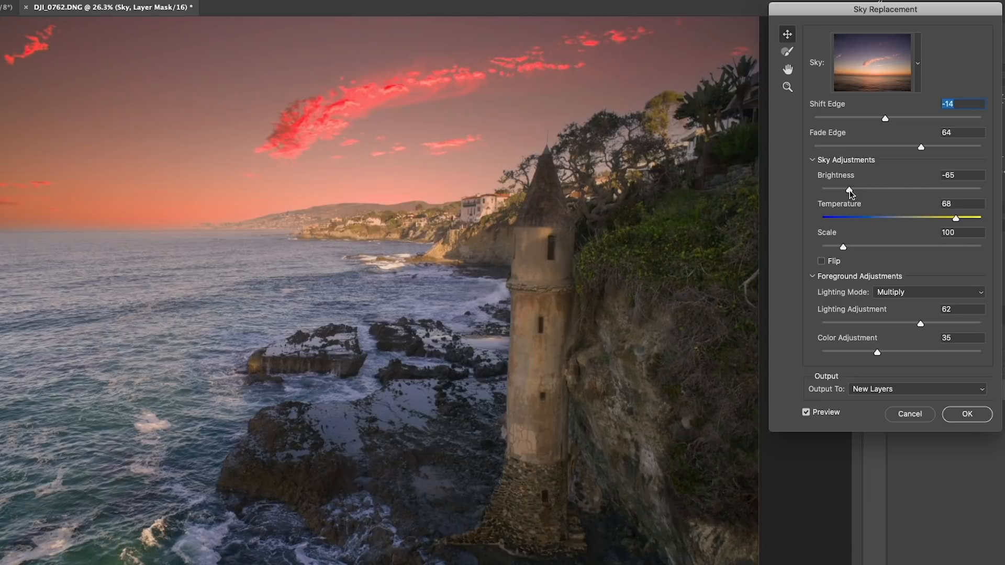
drag(849, 187, 904, 187)
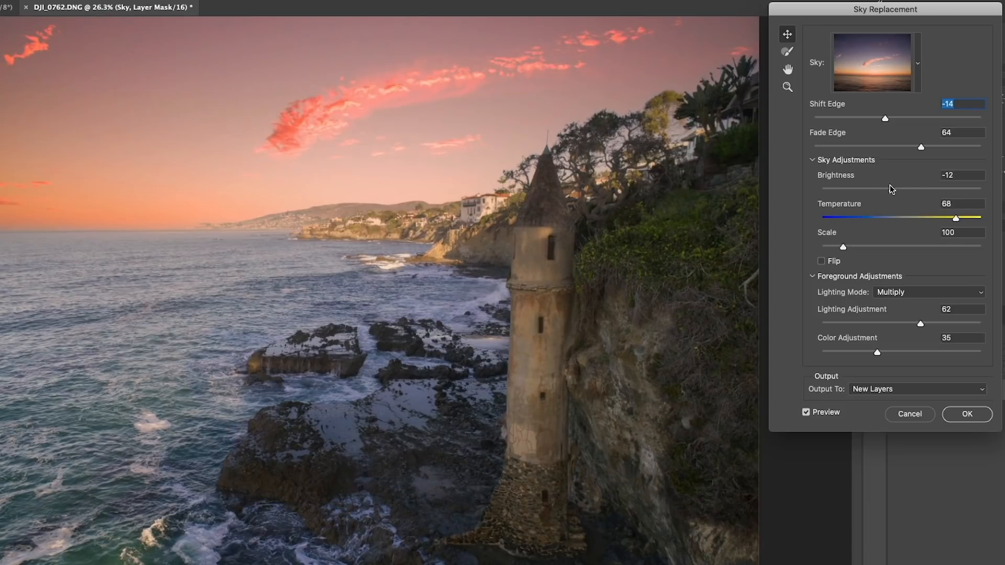
drag(894, 188, 896, 188)
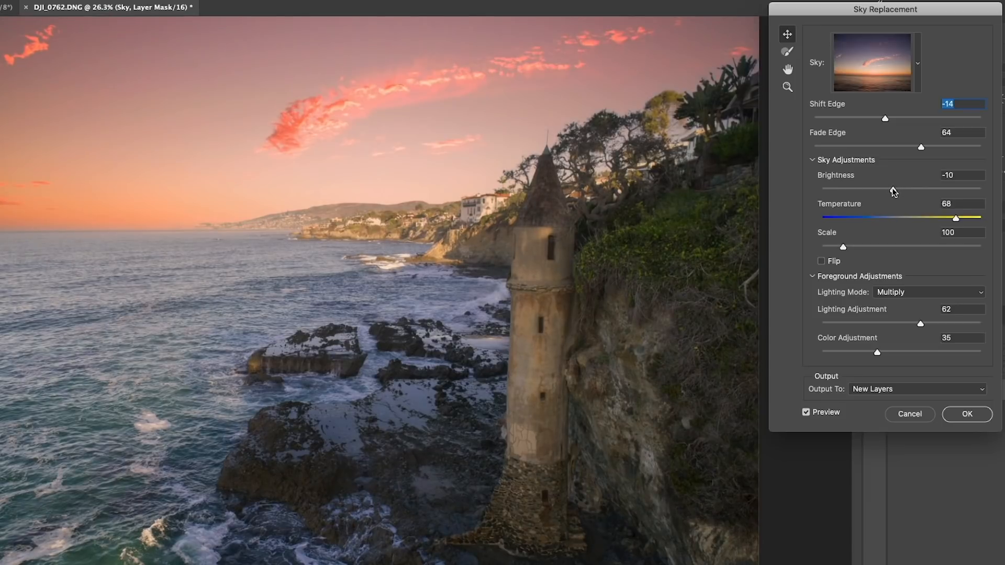
drag(894, 189, 891, 190)
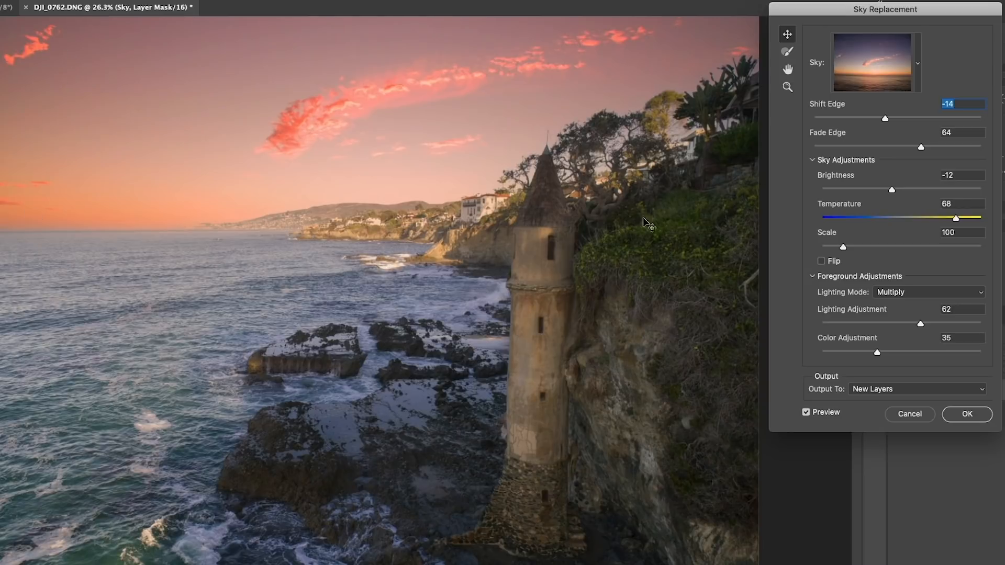
mouse_move(870, 212)
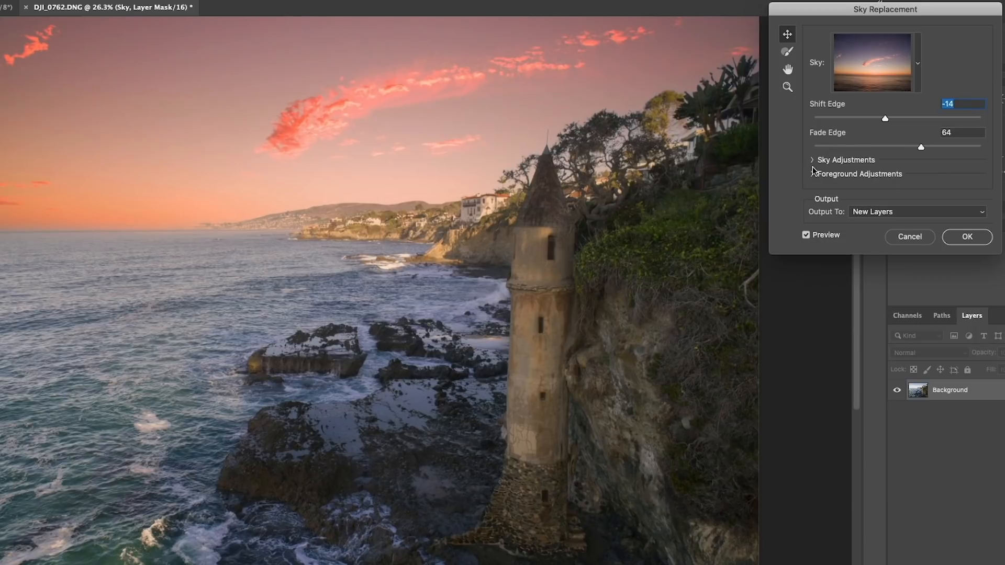
- Enable Flip in Sky Adjustments and reveal the Foreground Adjustments section
click(846, 160)
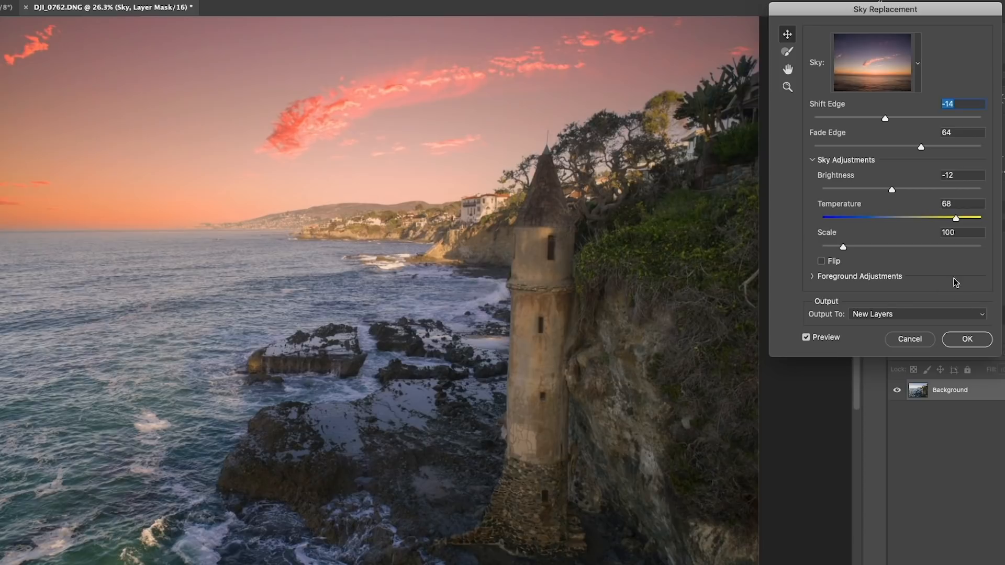
mouse_move(882, 254)
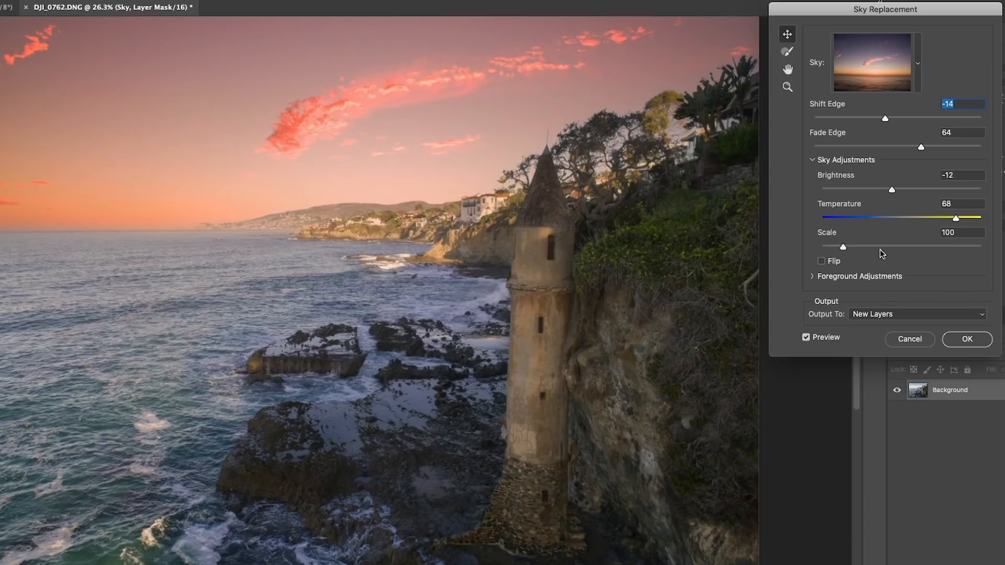
mouse_move(873, 246)
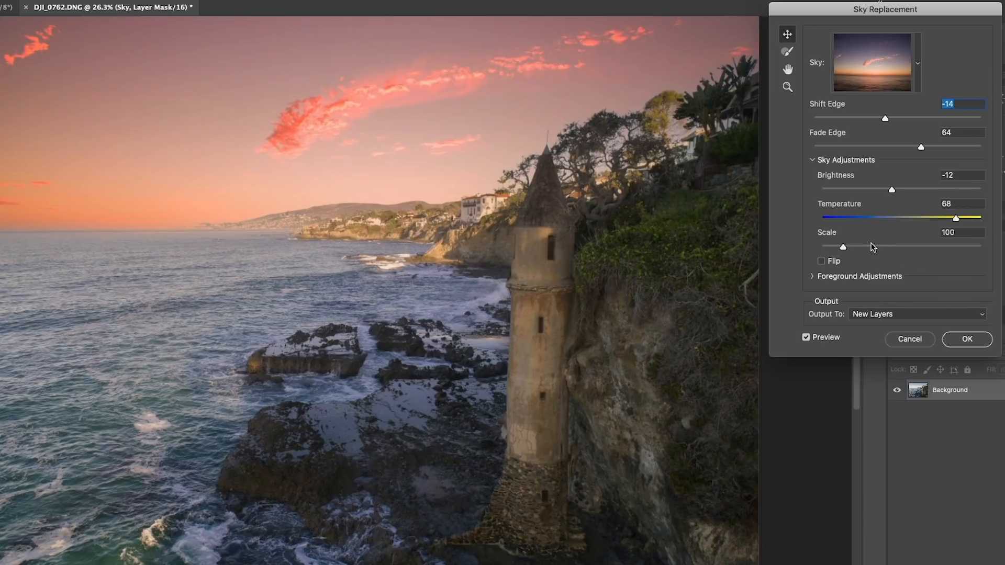
mouse_move(639, 155)
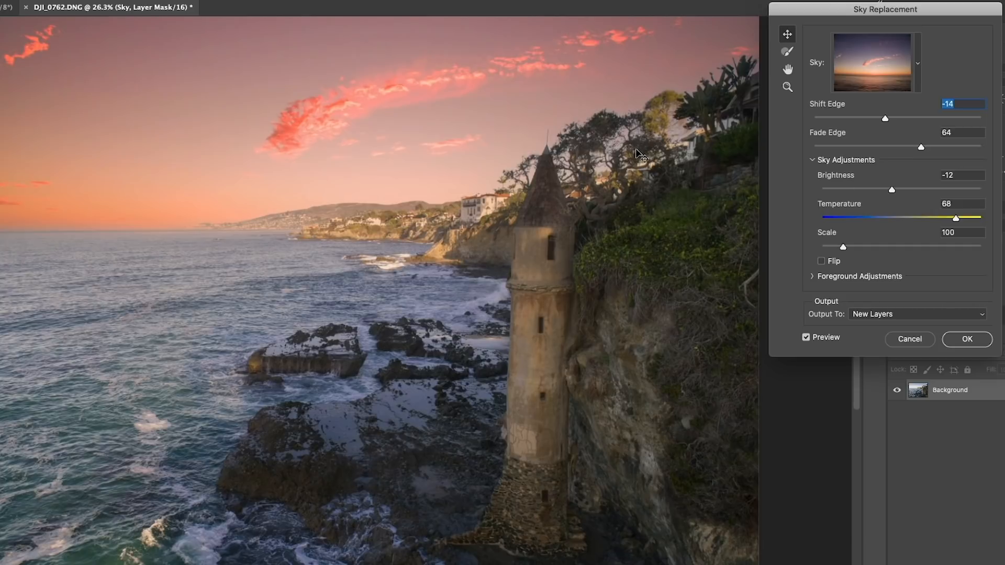
click(821, 262)
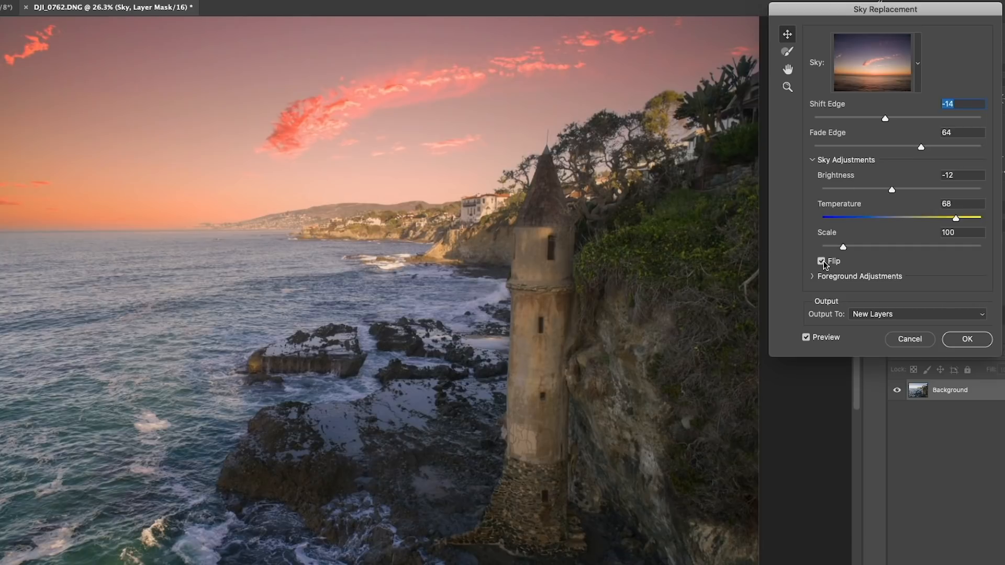
click(821, 262)
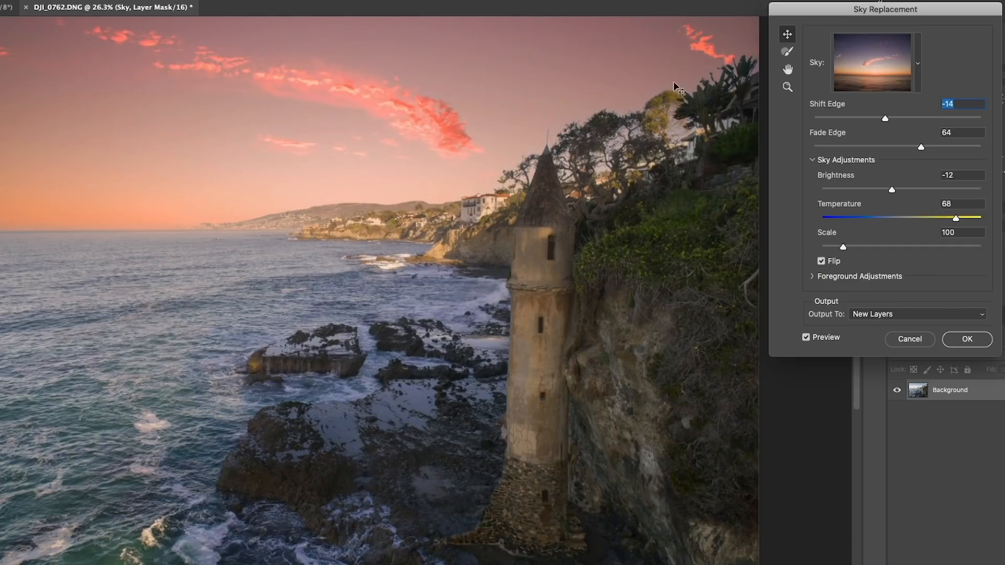
mouse_move(101, 90)
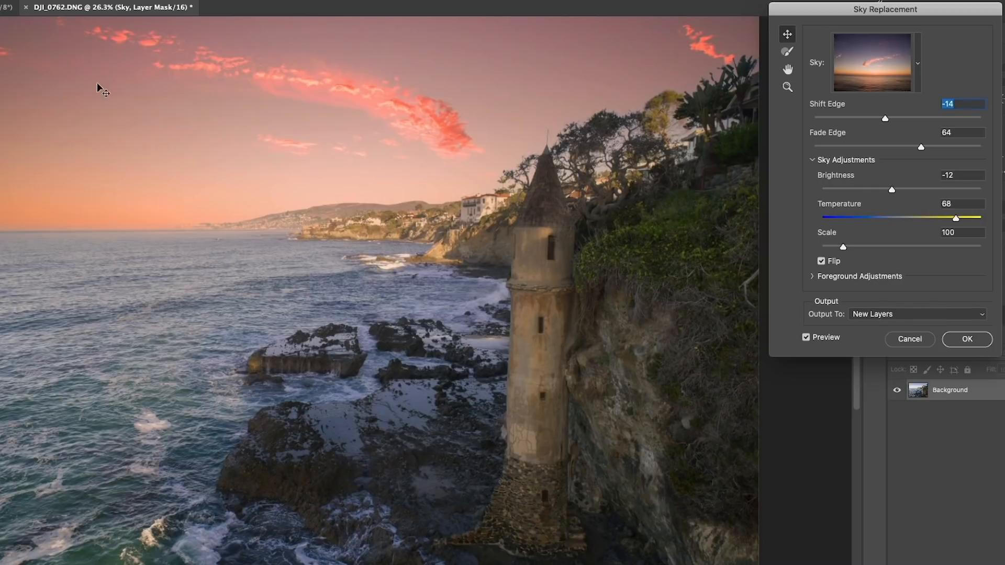
mouse_move(991, 149)
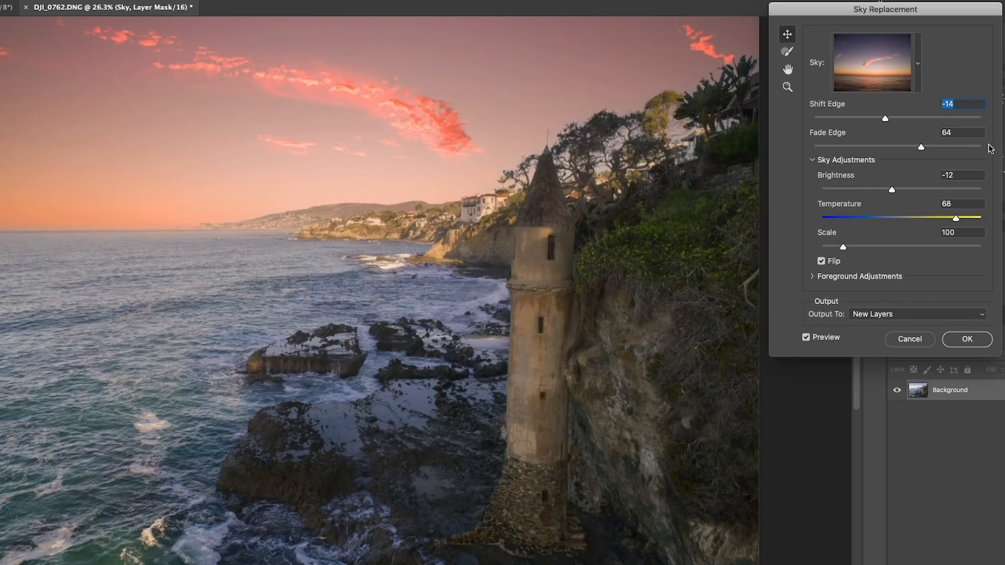
click(811, 277)
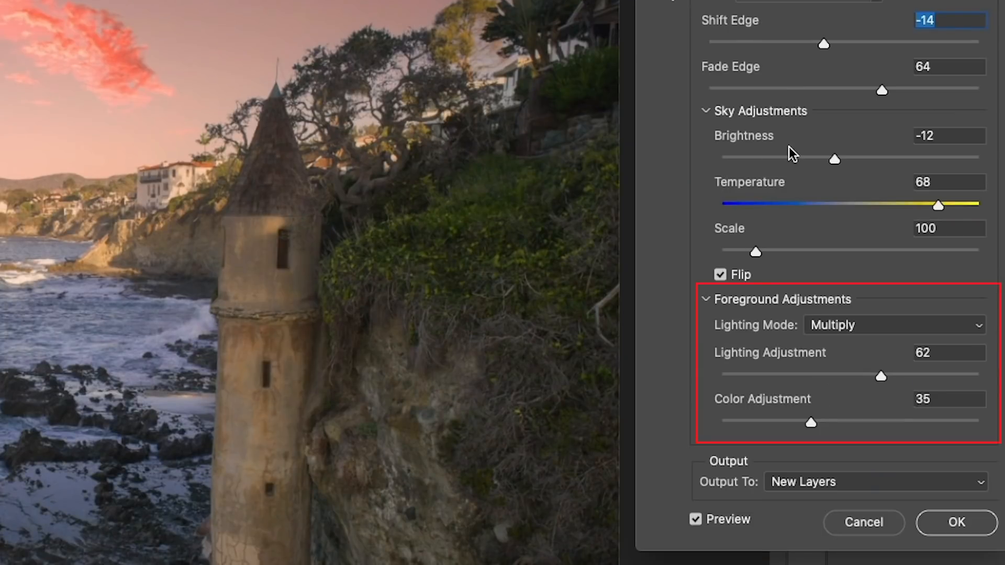
mouse_move(386, 115)
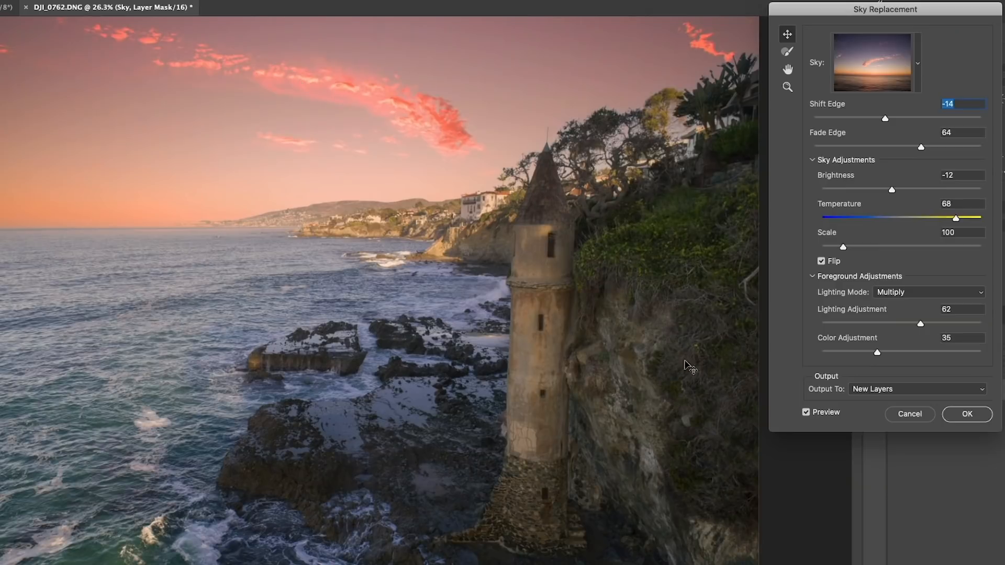
mouse_move(520, 385)
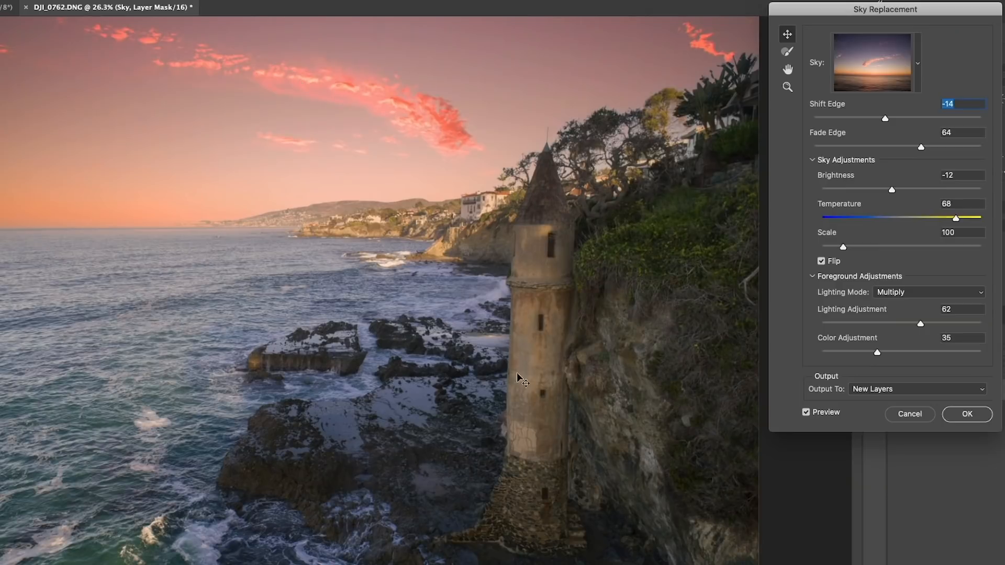
mouse_move(525, 151)
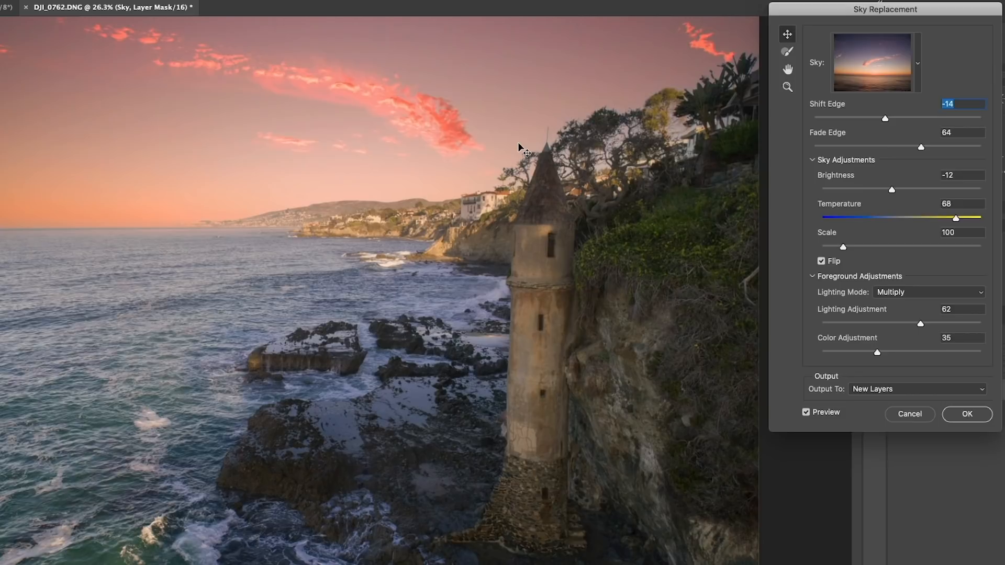
mouse_move(94, 237)
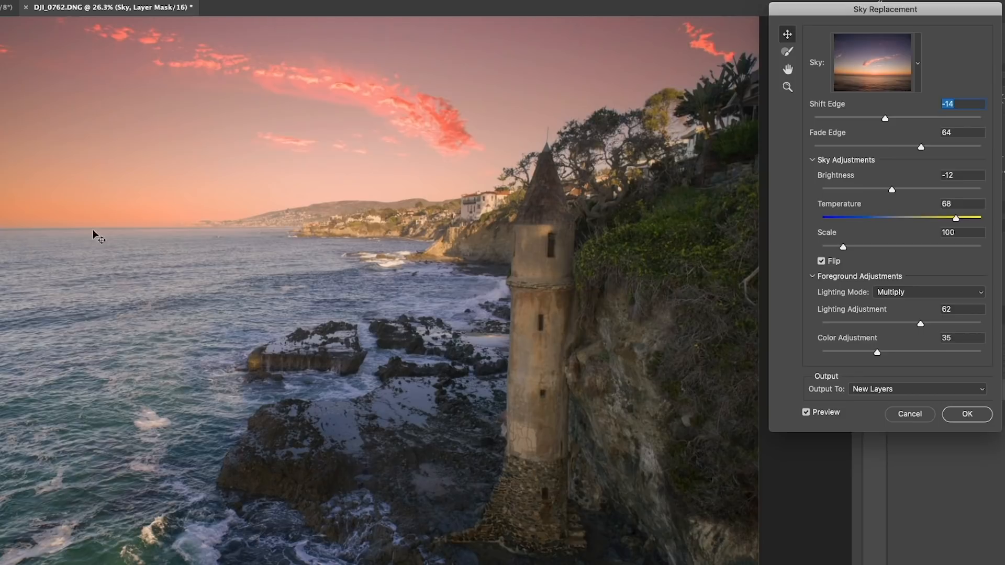
mouse_move(367, 212)
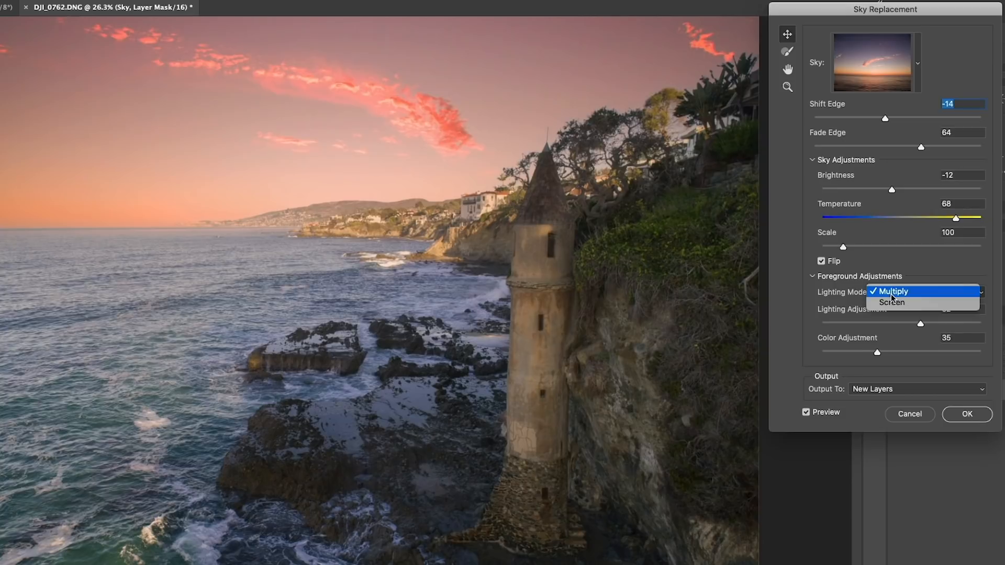
- Compare foreground Lighting Mode Screen against Multiply and keep Multiply
click(892, 302)
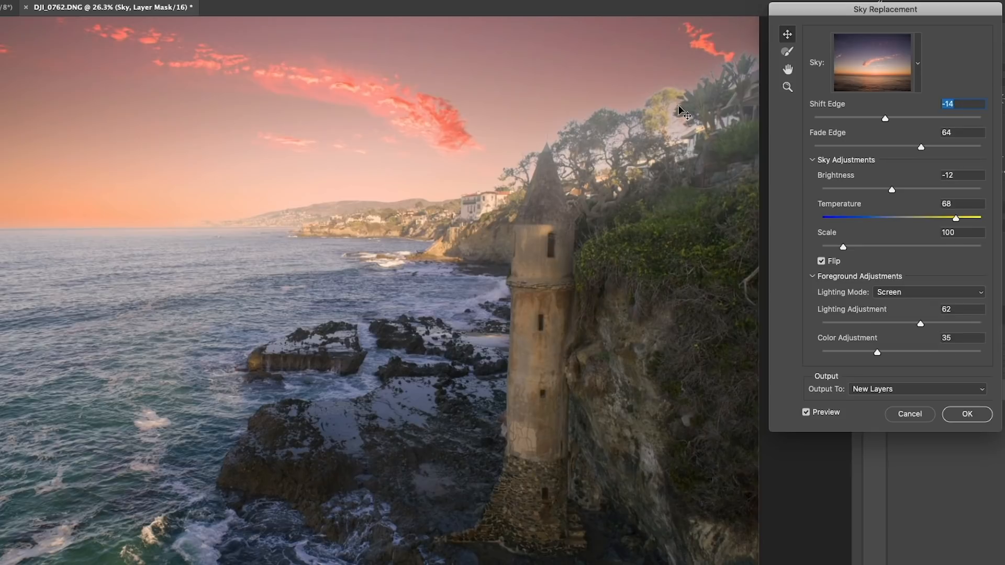
mouse_move(513, 212)
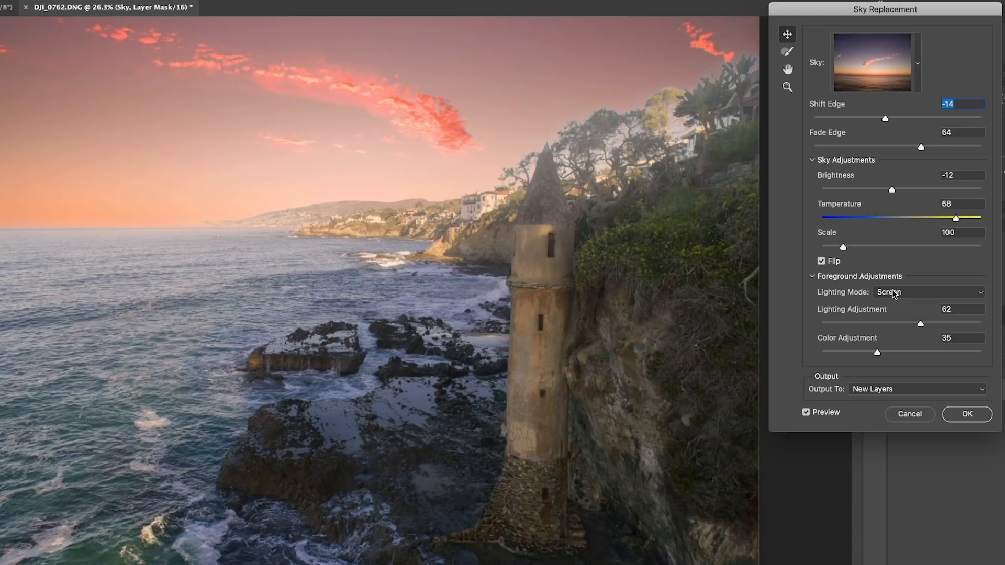
mouse_move(603, 163)
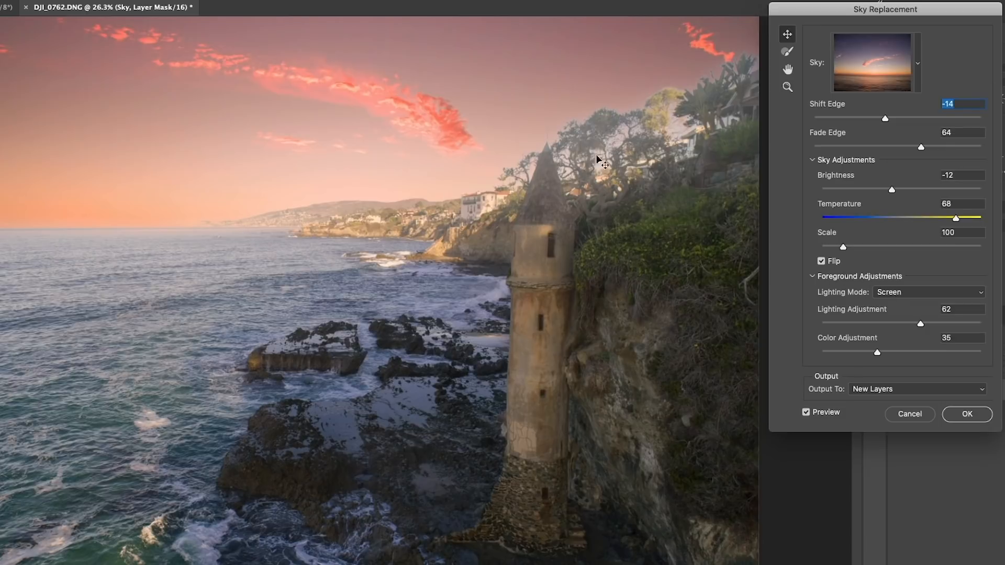
click(928, 292)
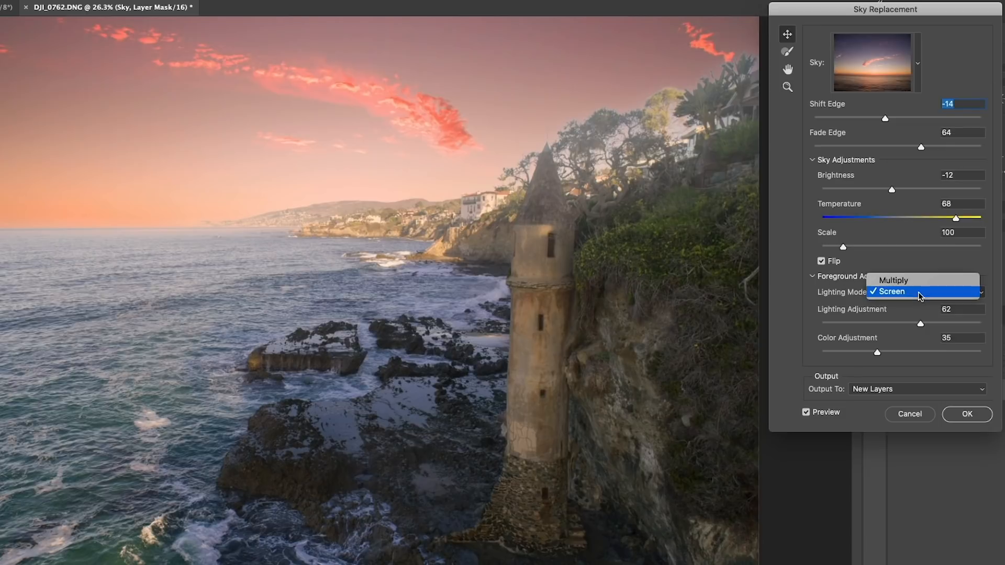
click(894, 280)
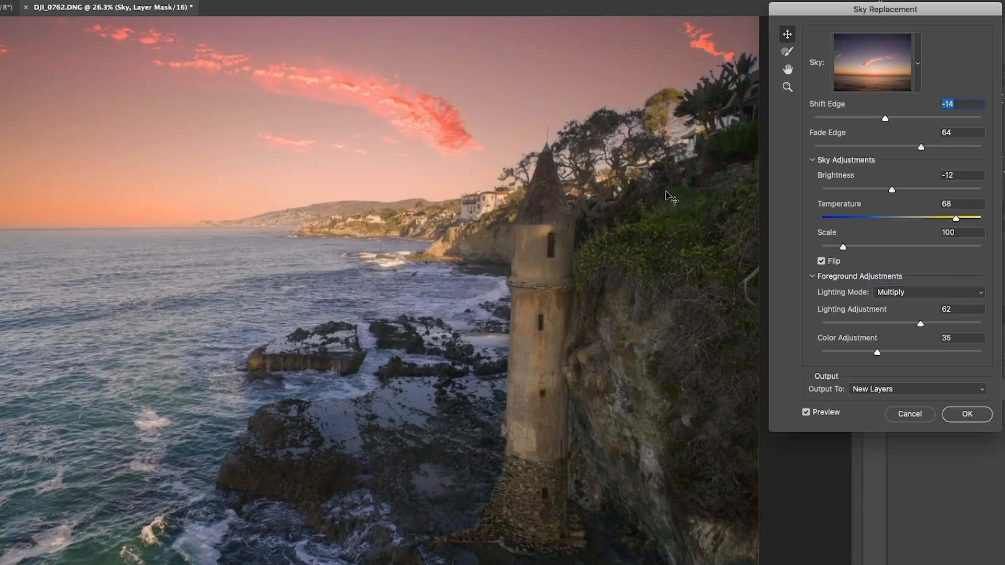
mouse_move(301, 234)
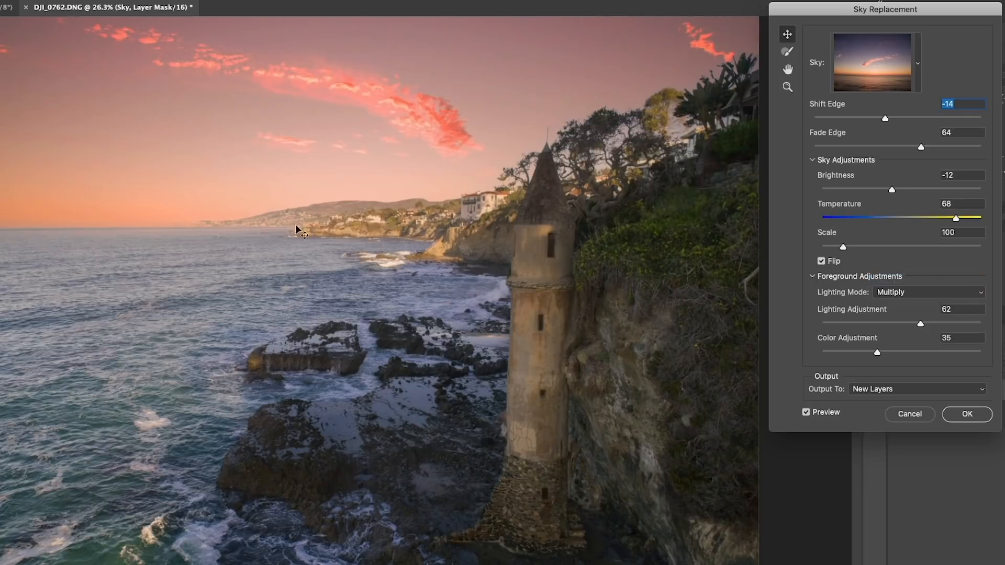
mouse_move(438, 218)
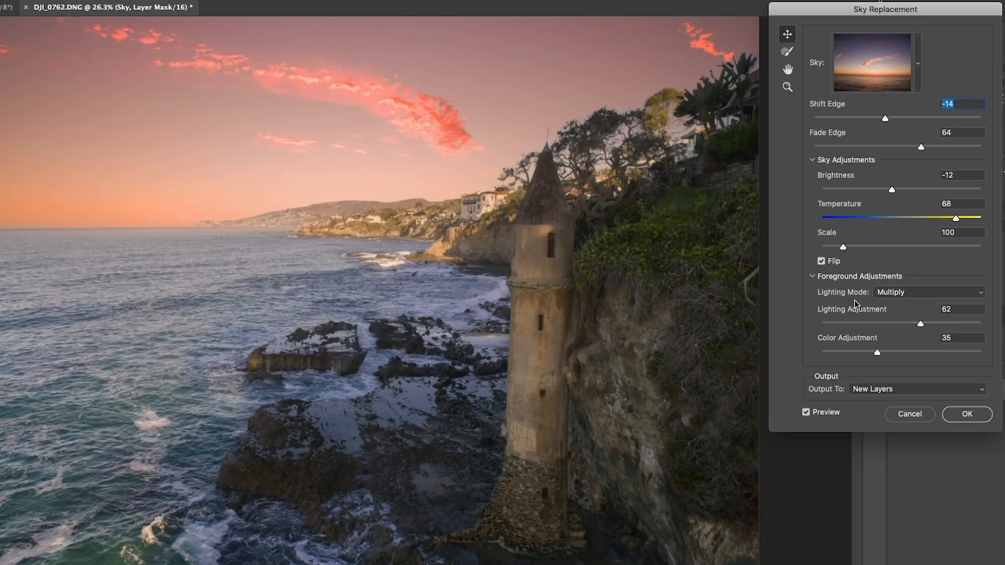
mouse_move(878, 354)
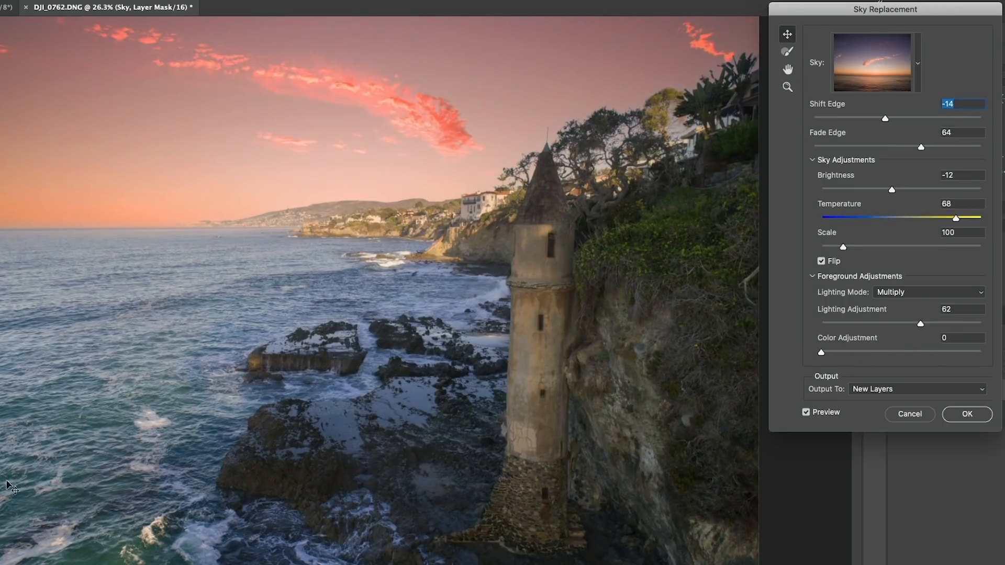
mouse_move(367, 467)
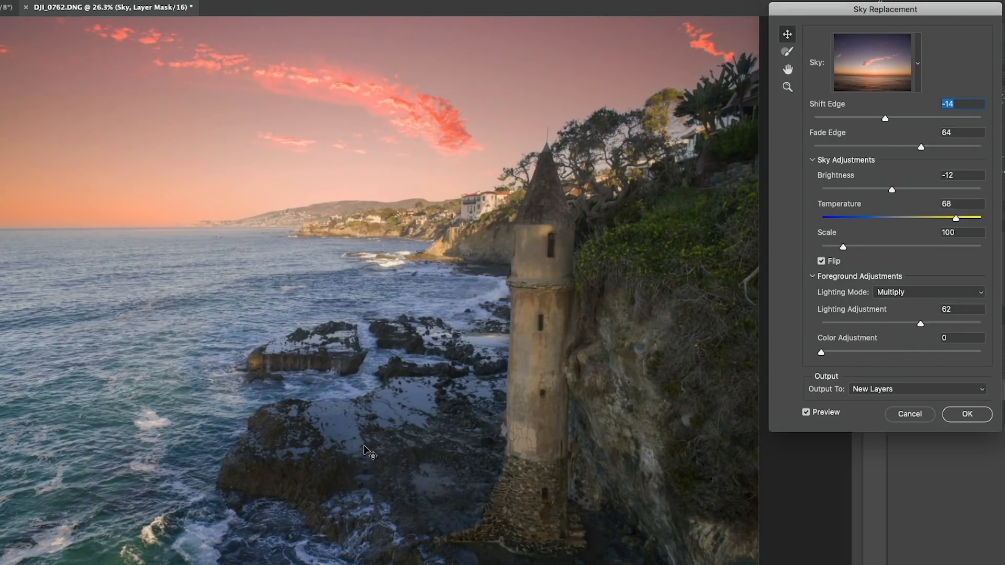
- Raise the foreground Color Adjustment slider to 98
drag(821, 353, 907, 353)
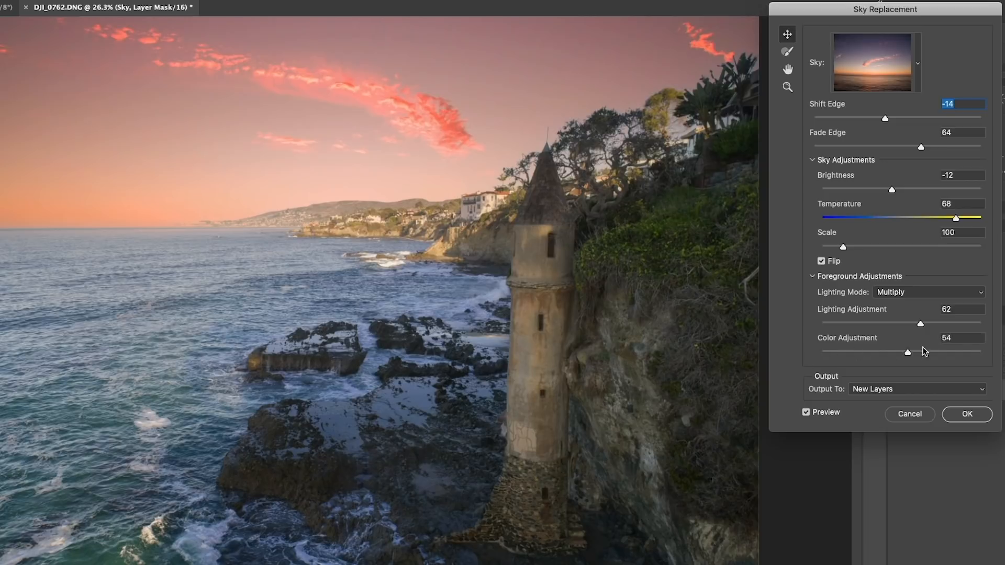
drag(907, 352, 979, 352)
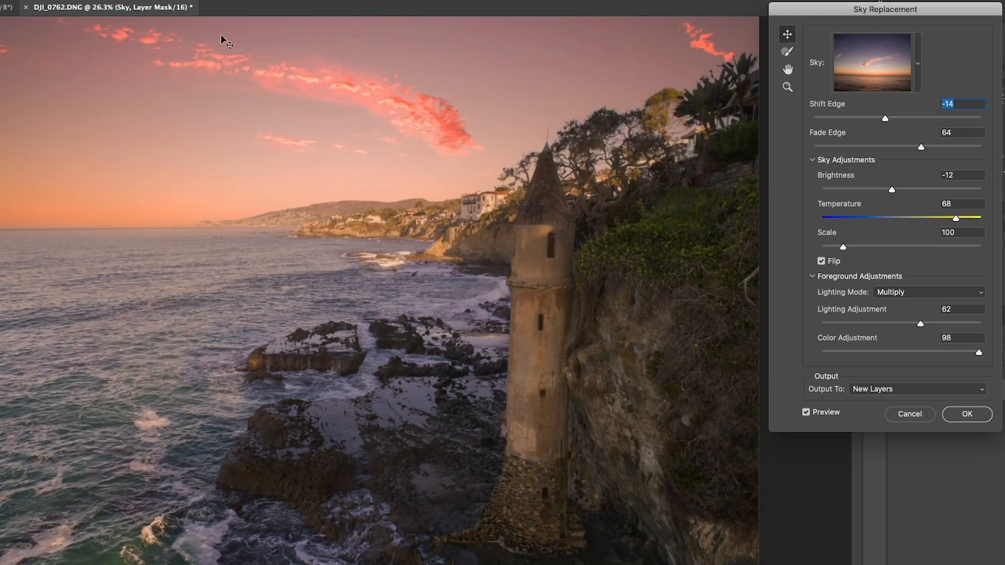
mouse_move(917, 318)
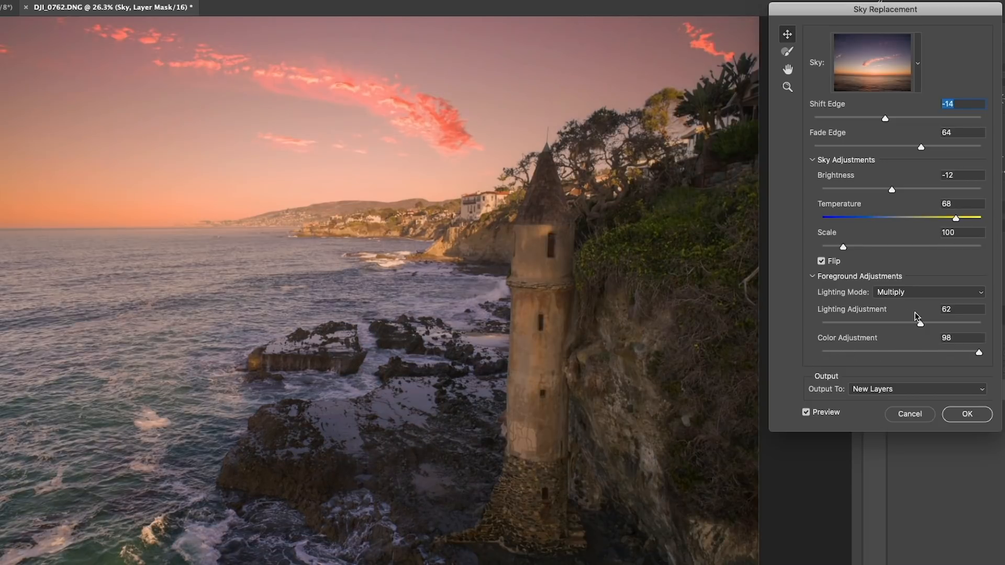
- Swing the foreground Lighting Adjustment through 86 and 0, settling it at 51
drag(918, 323, 955, 322)
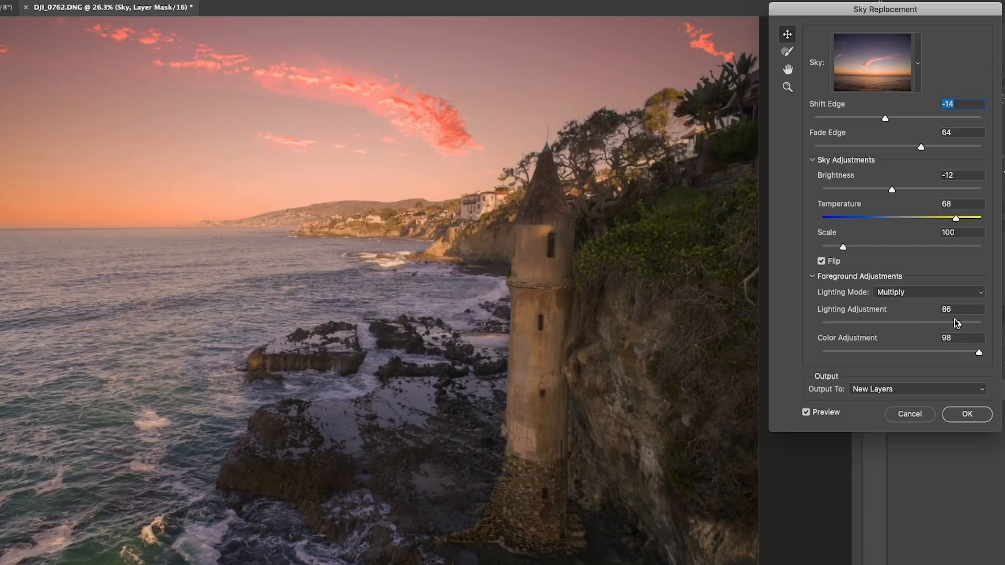
drag(955, 323, 821, 322)
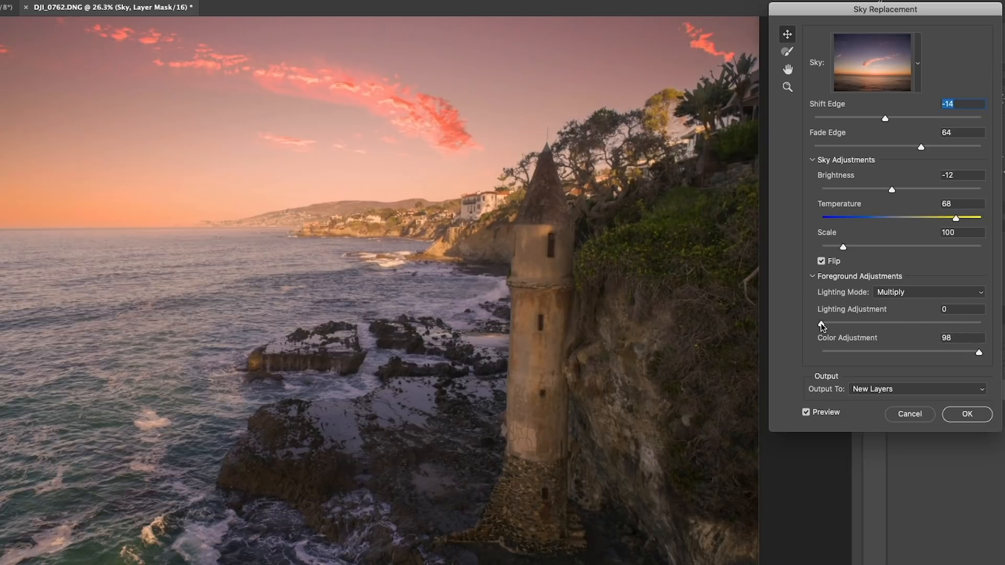
drag(821, 323, 903, 324)
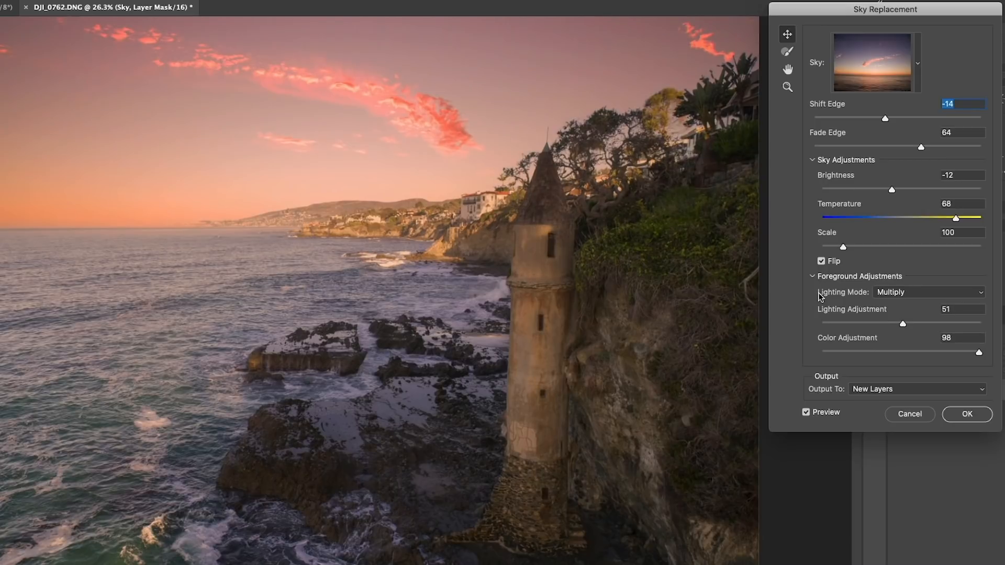
mouse_move(786, 51)
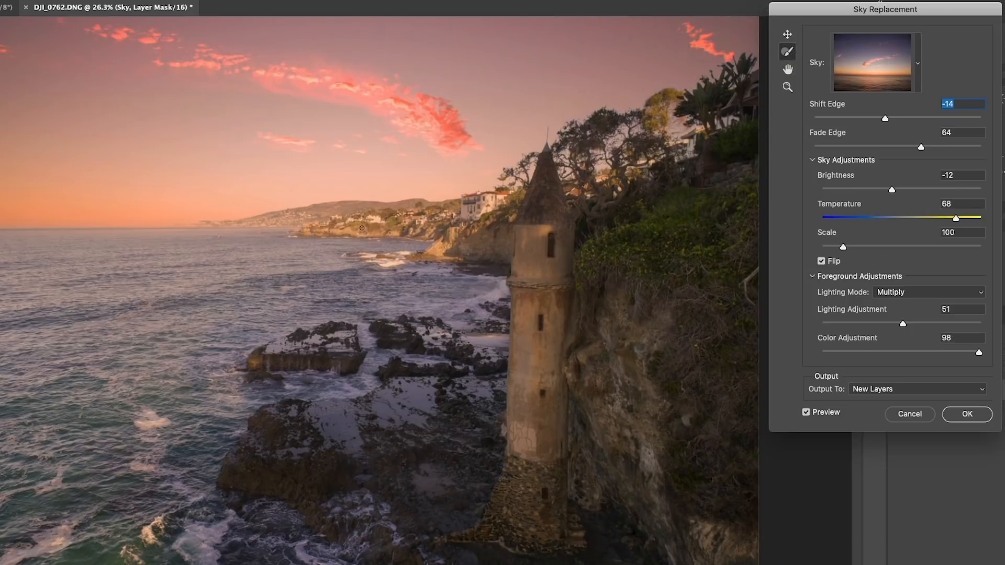
mouse_move(385, 191)
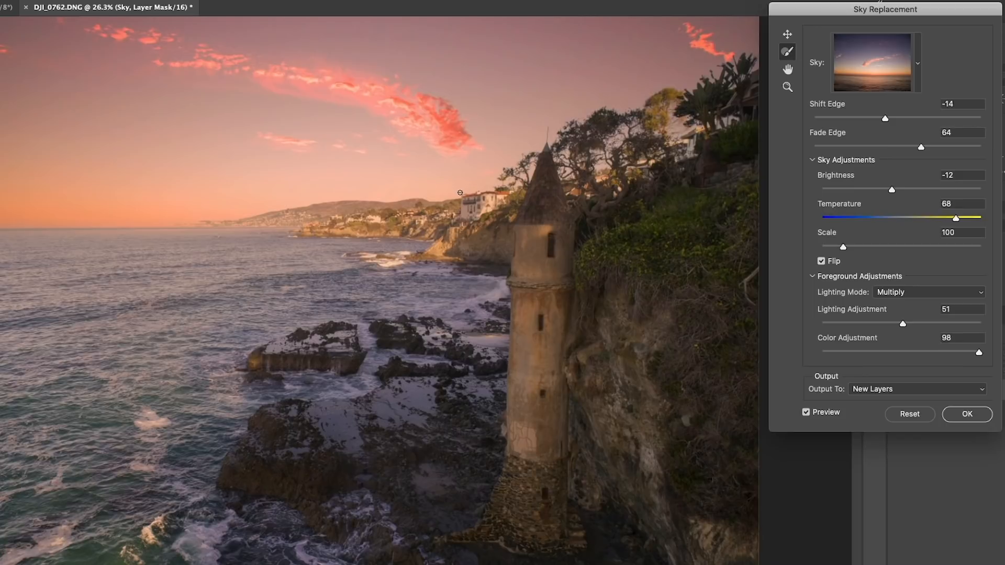
mouse_move(200, 224)
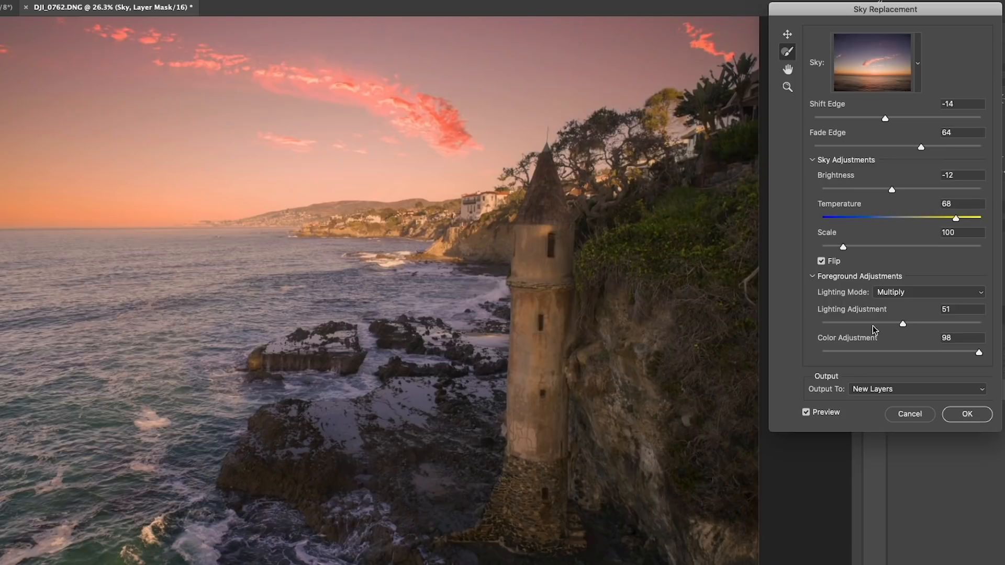
mouse_move(808, 325)
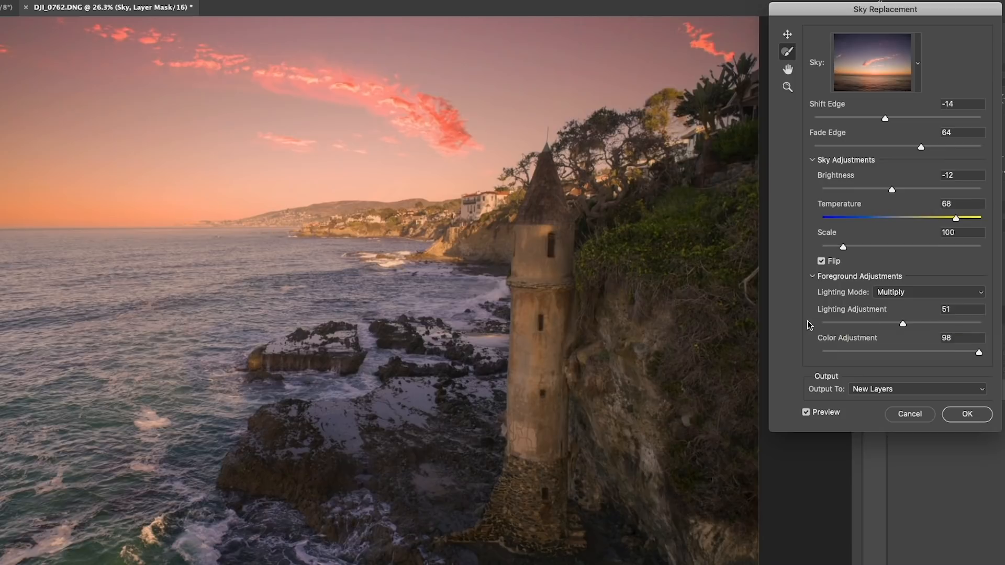
click(917, 388)
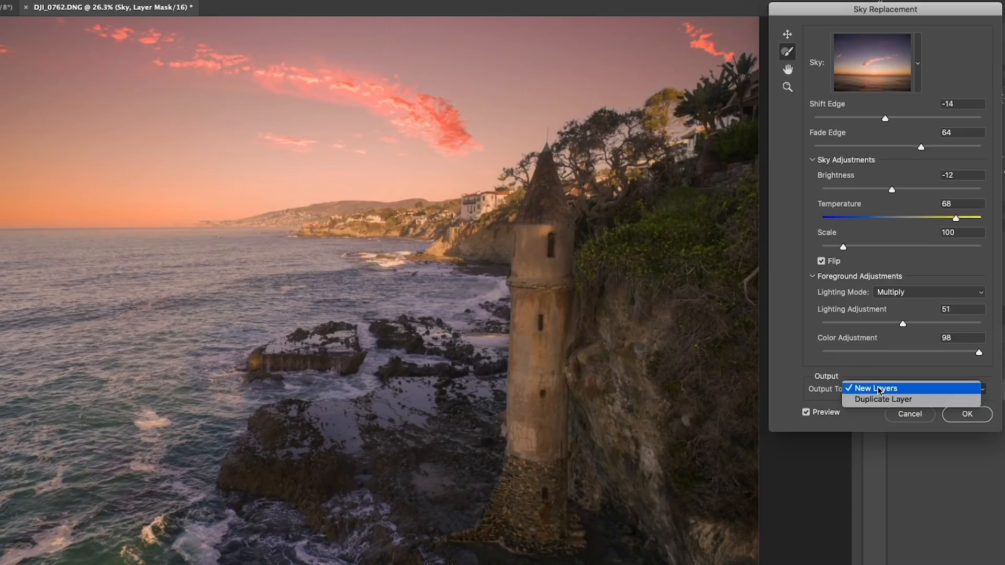
- Commit the sky replacement with Output To set to New Layers
click(880, 388)
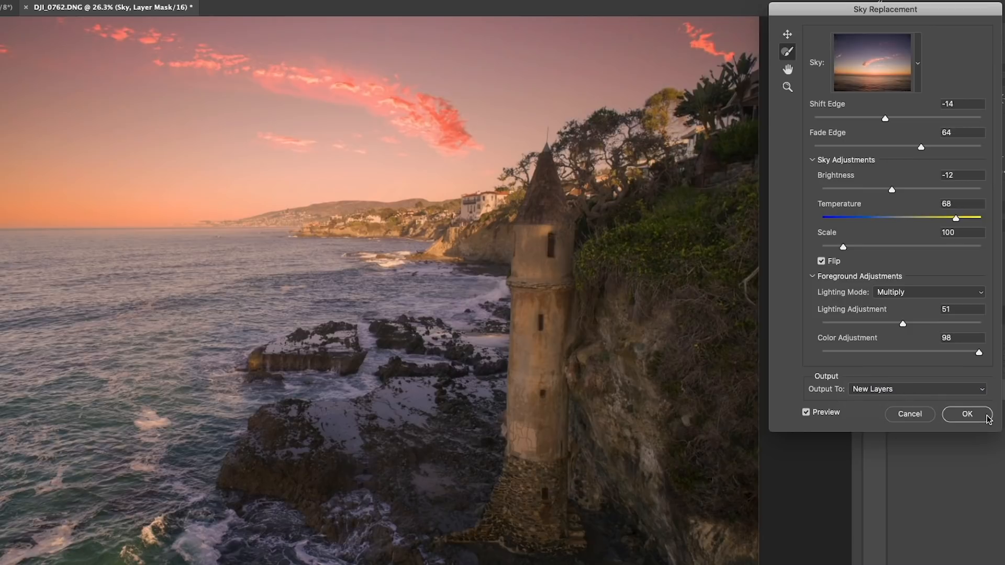
click(968, 414)
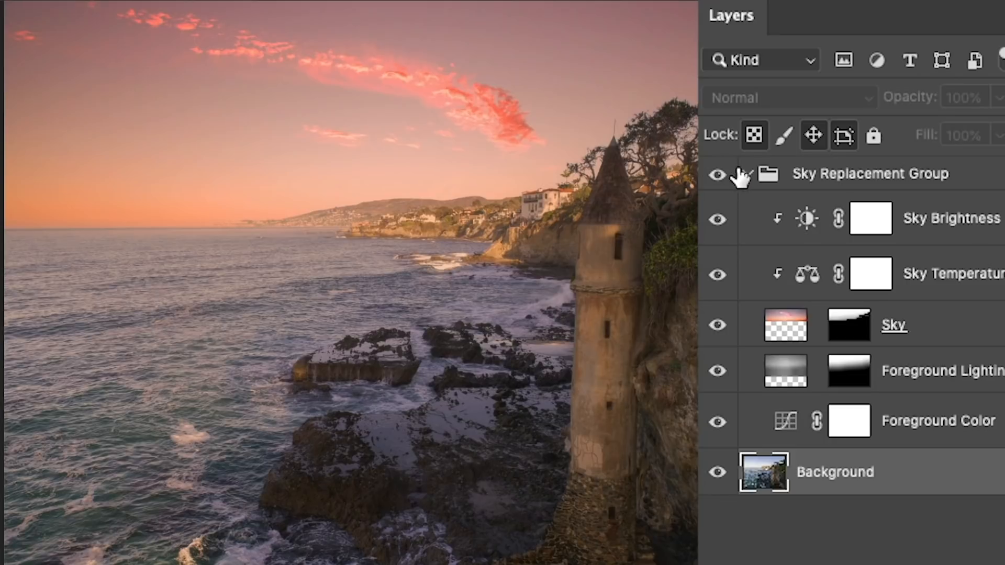
- Hide the group's adjustment and foreground layers, leaving only the Sky layer visible, toggling it to compare skies
click(716, 174)
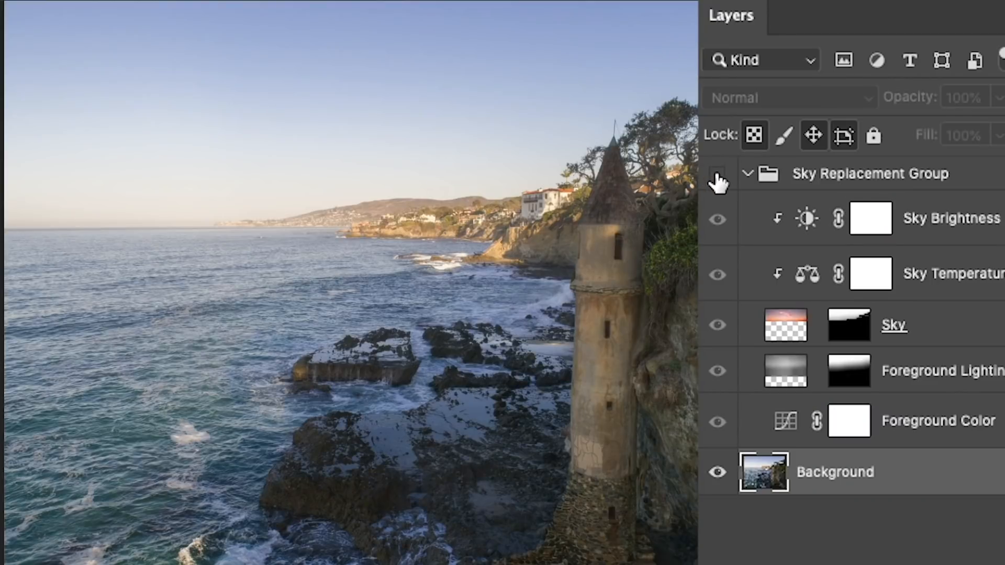
click(717, 173)
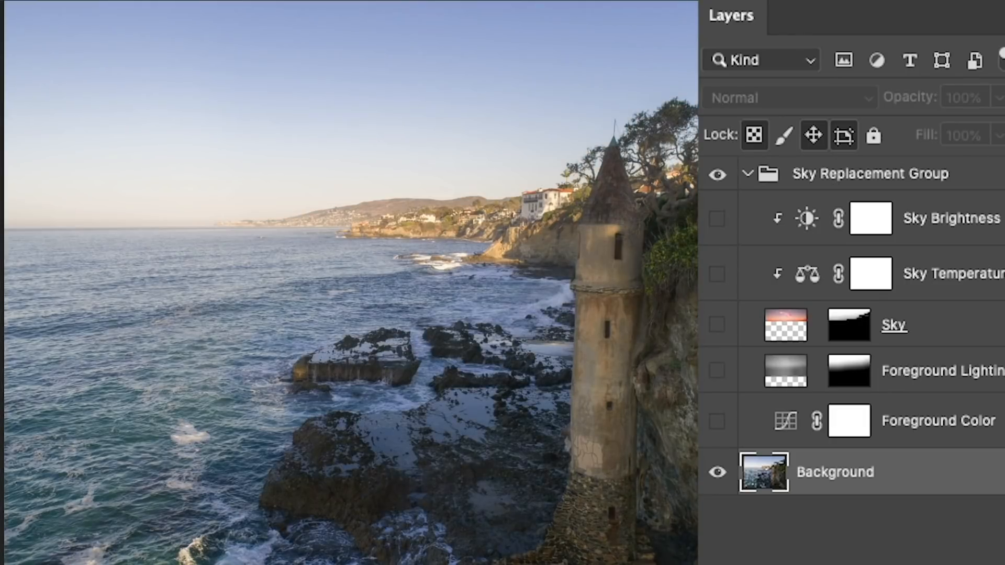
mouse_move(721, 326)
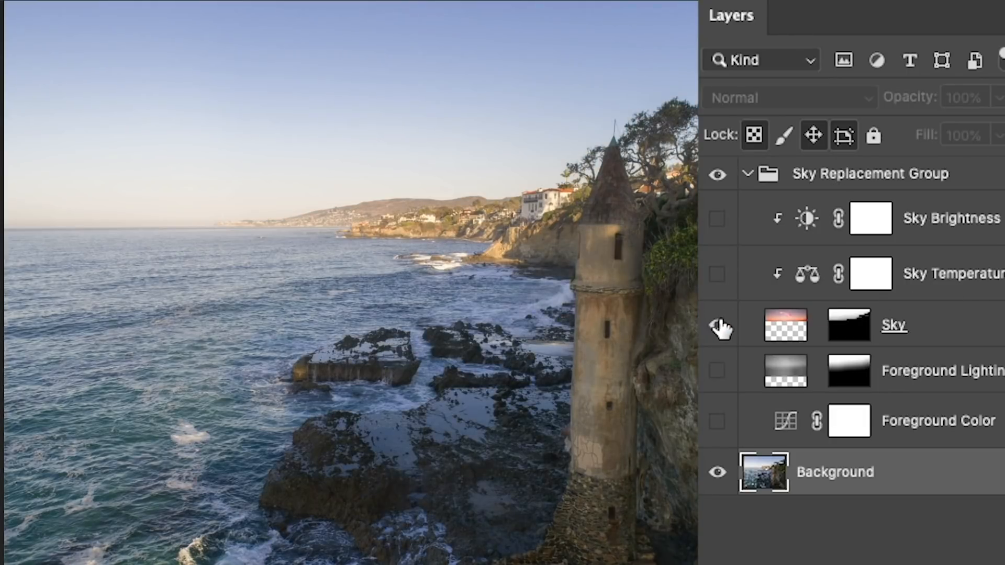
click(717, 326)
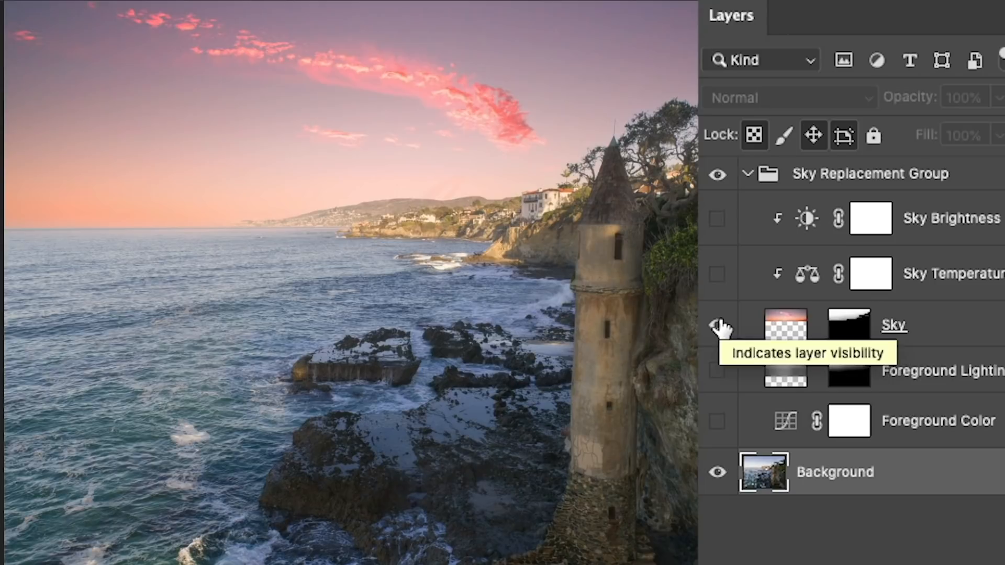
click(718, 325)
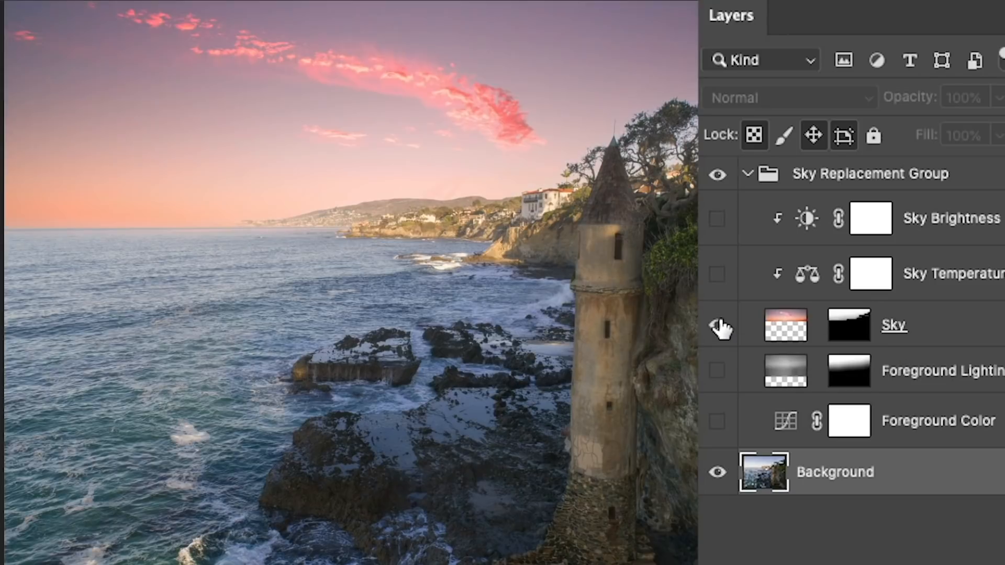
click(717, 326)
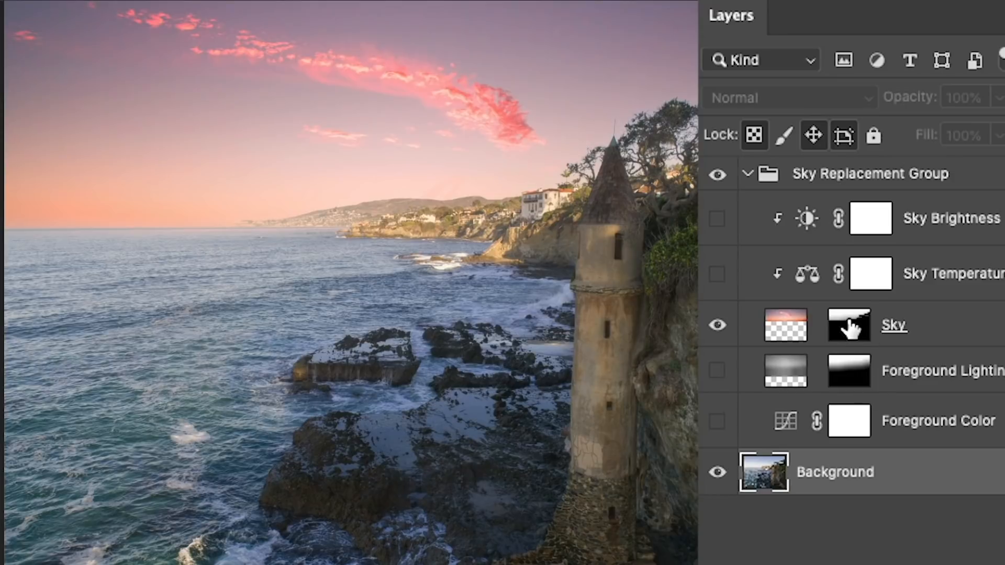
- Show the Sky layer's mask alone on the canvas, white sky over black land and sea
click(848, 324)
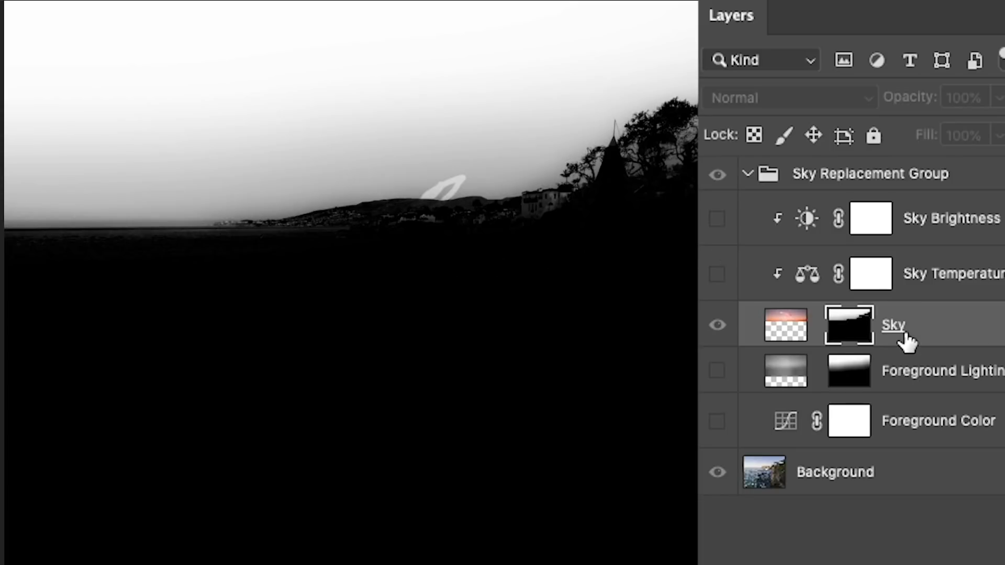
mouse_move(73, 243)
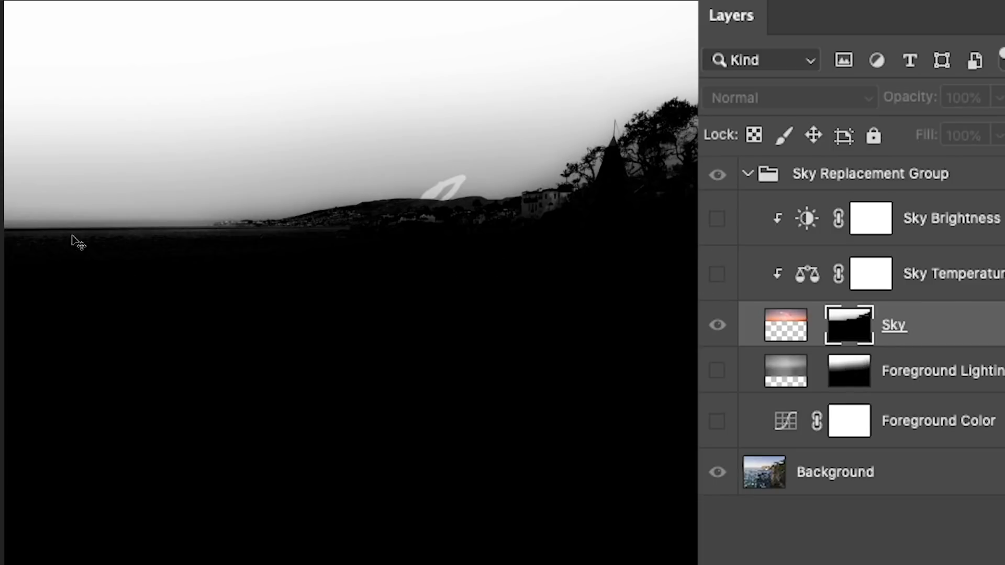
mouse_move(93, 195)
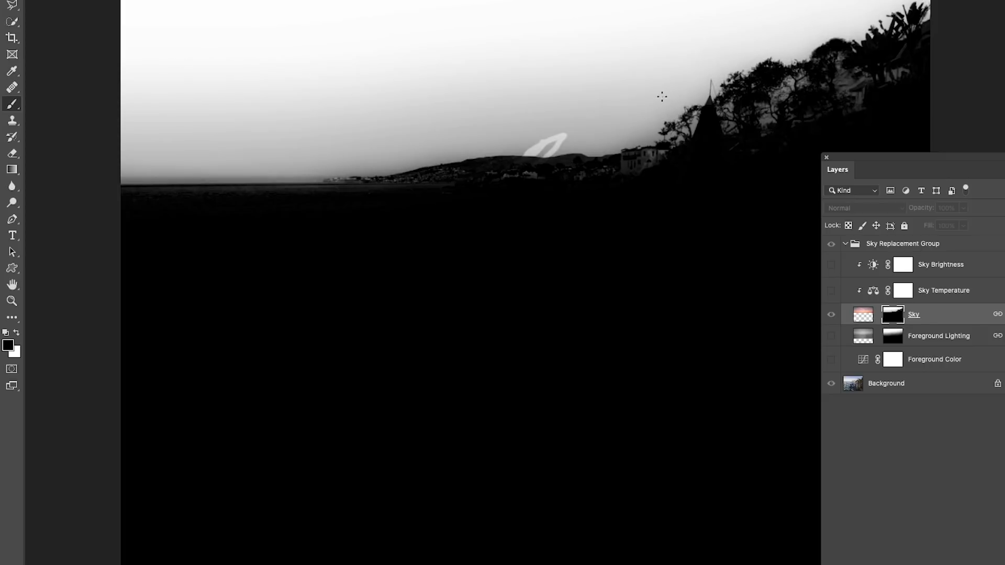
mouse_move(339, 209)
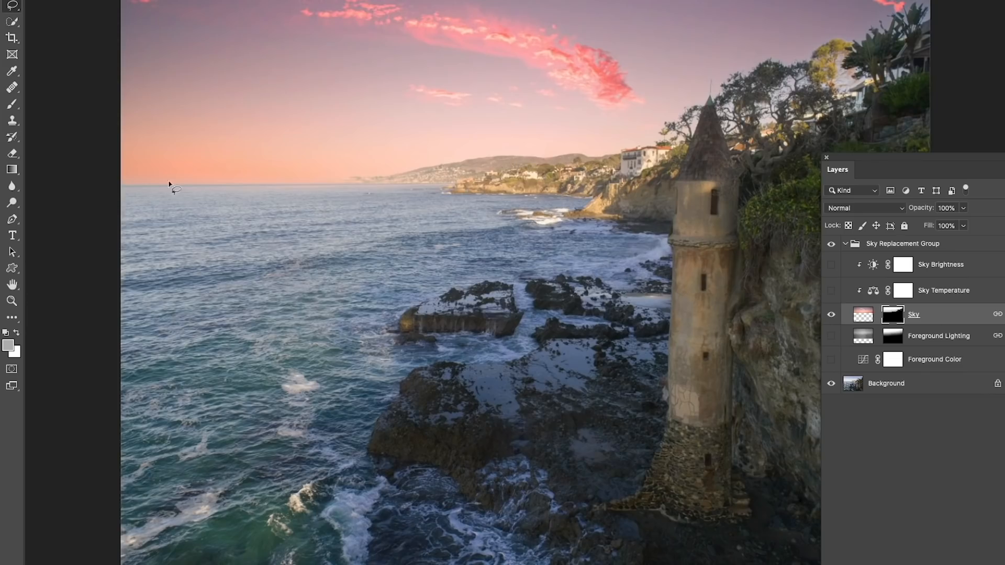
mouse_move(281, 188)
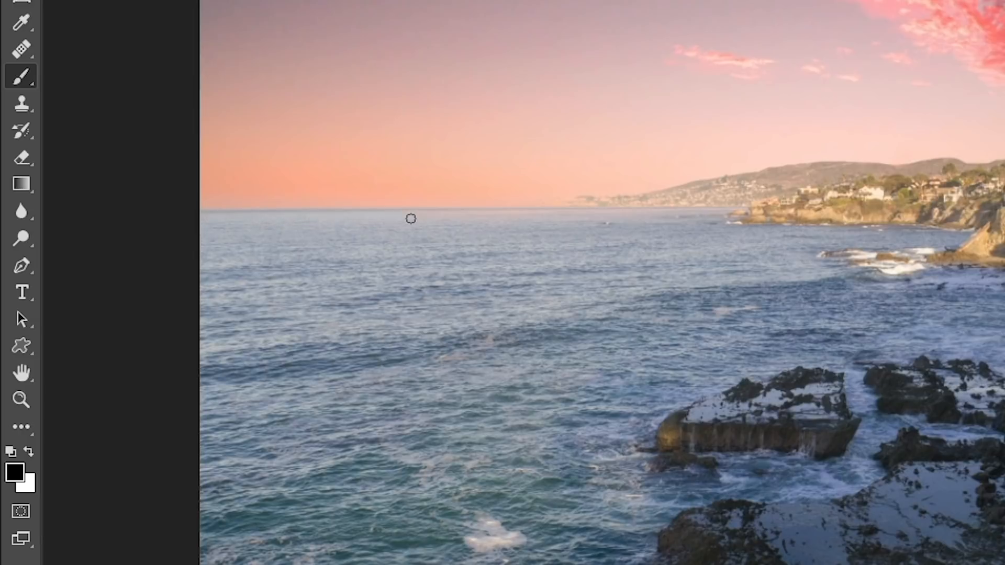
mouse_move(507, 217)
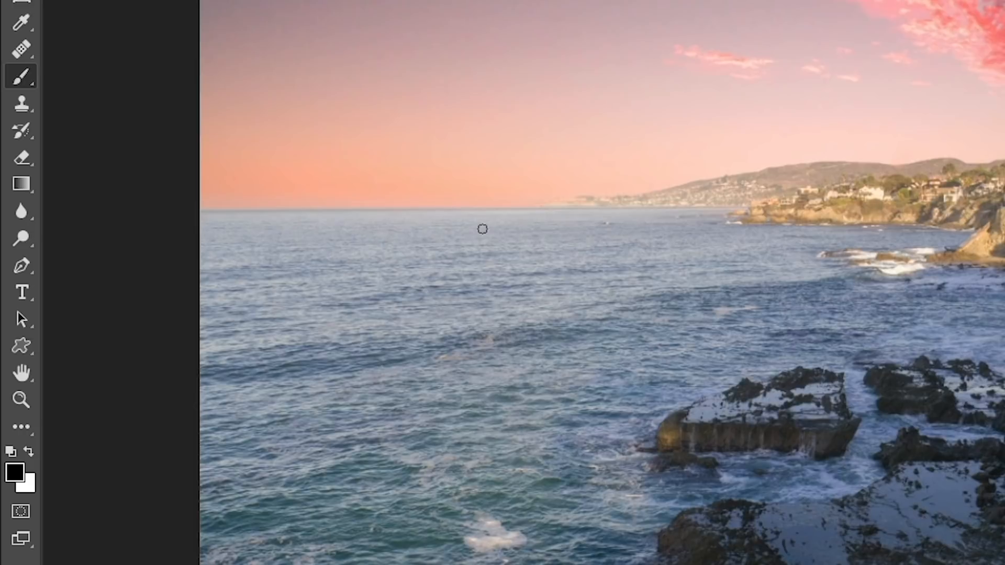
mouse_move(661, 235)
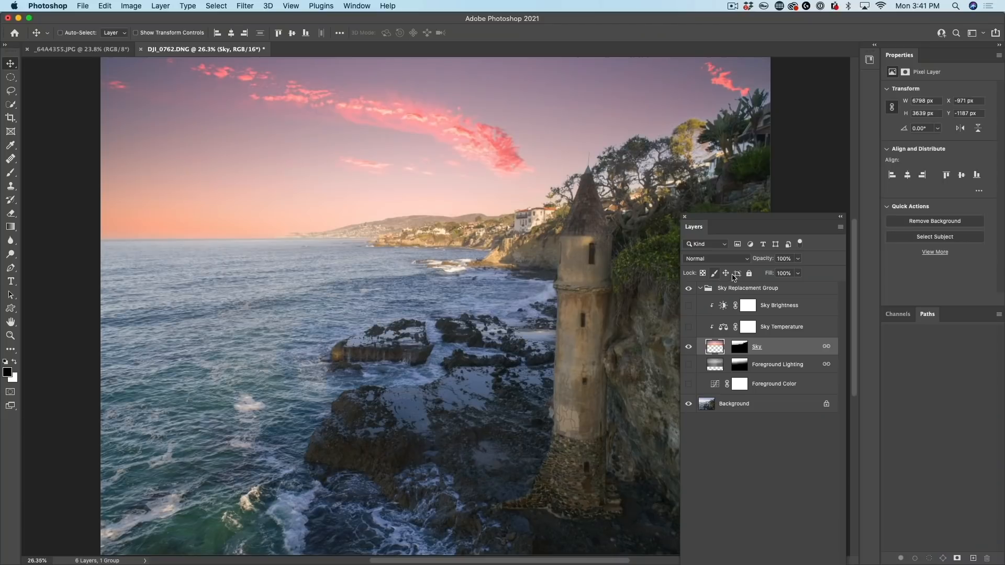
mouse_move(704, 184)
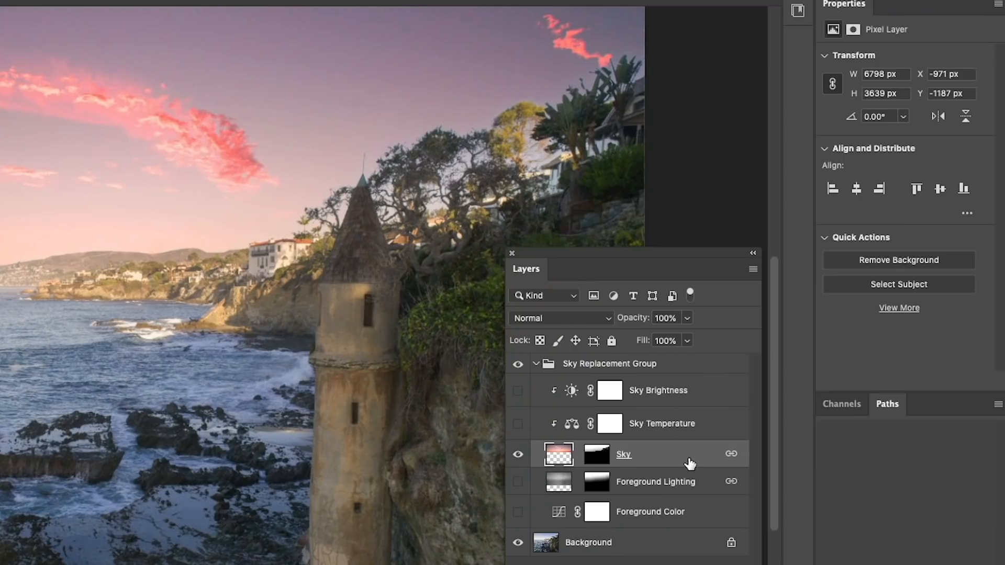
mouse_move(532, 413)
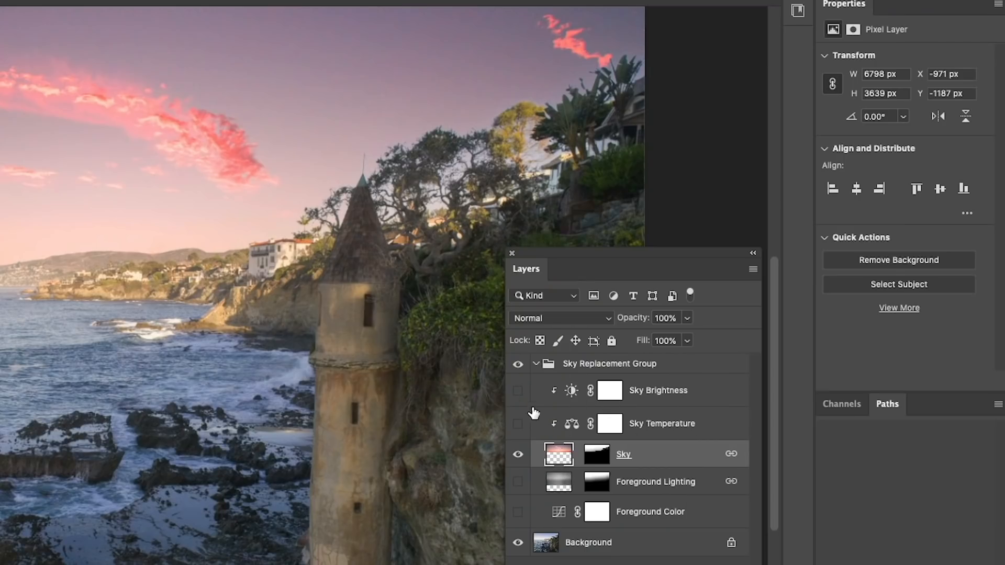
- Enable Sky Brightness and darken the sky to a brightness of -24
click(517, 390)
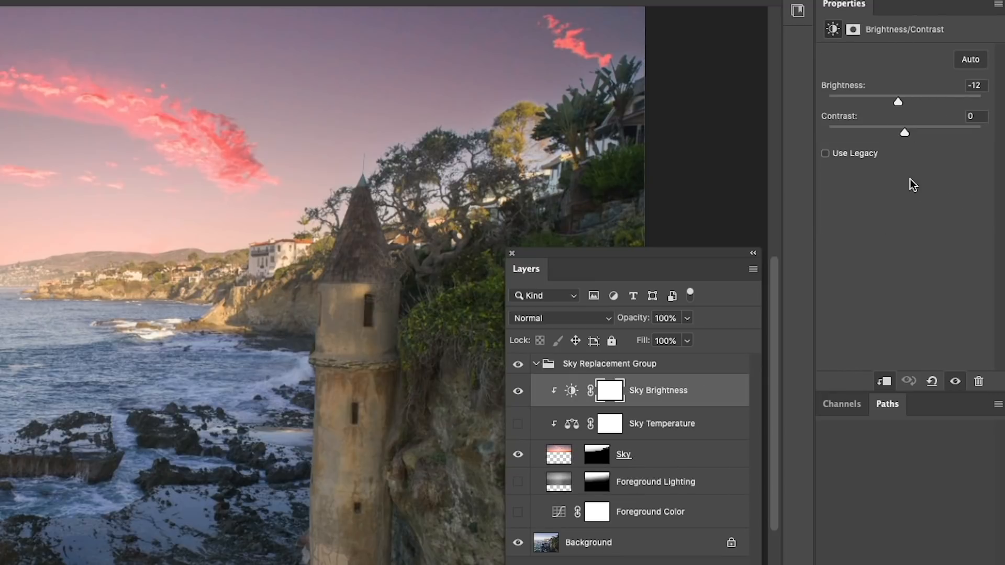
mouse_move(662, 423)
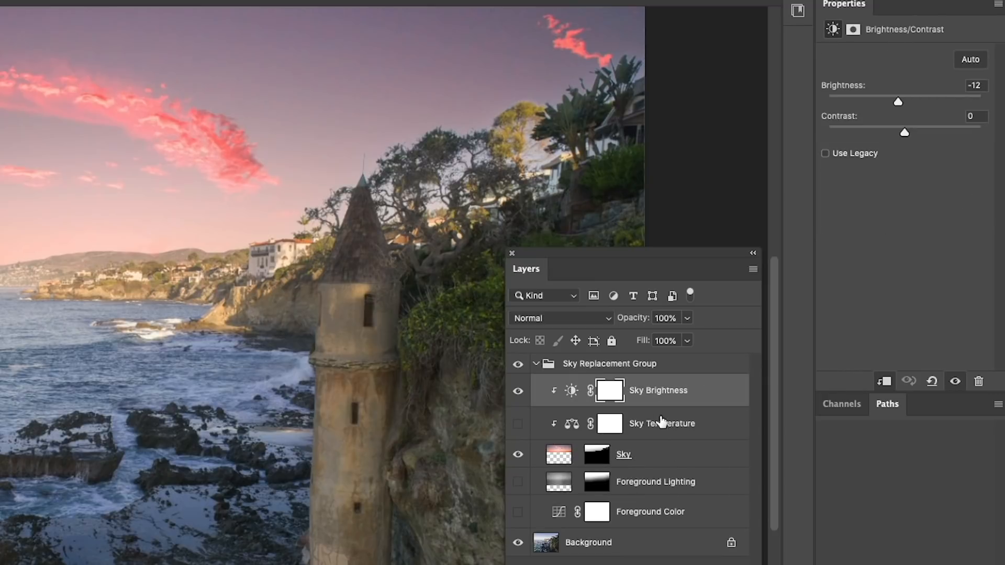
mouse_move(771, 117)
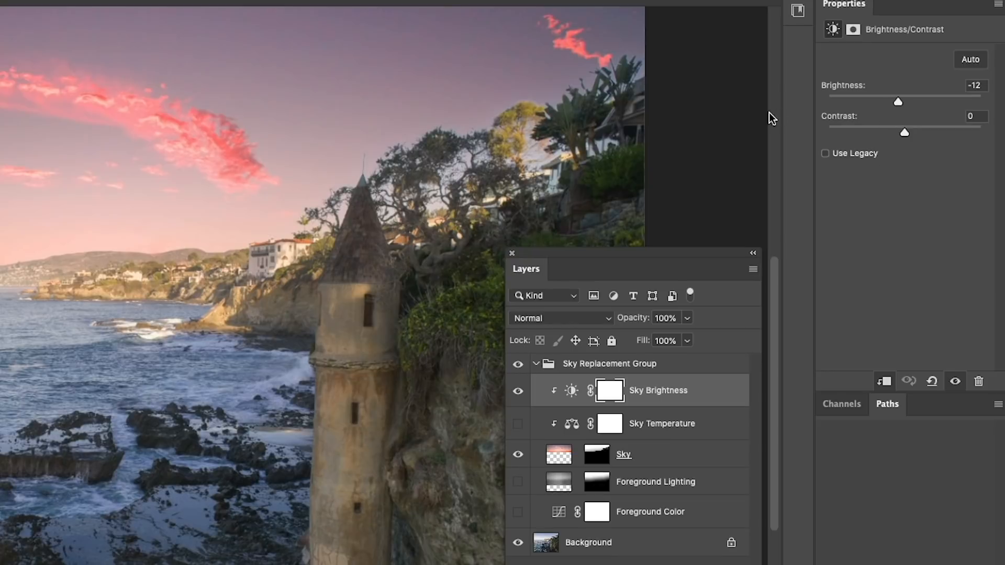
mouse_move(898, 106)
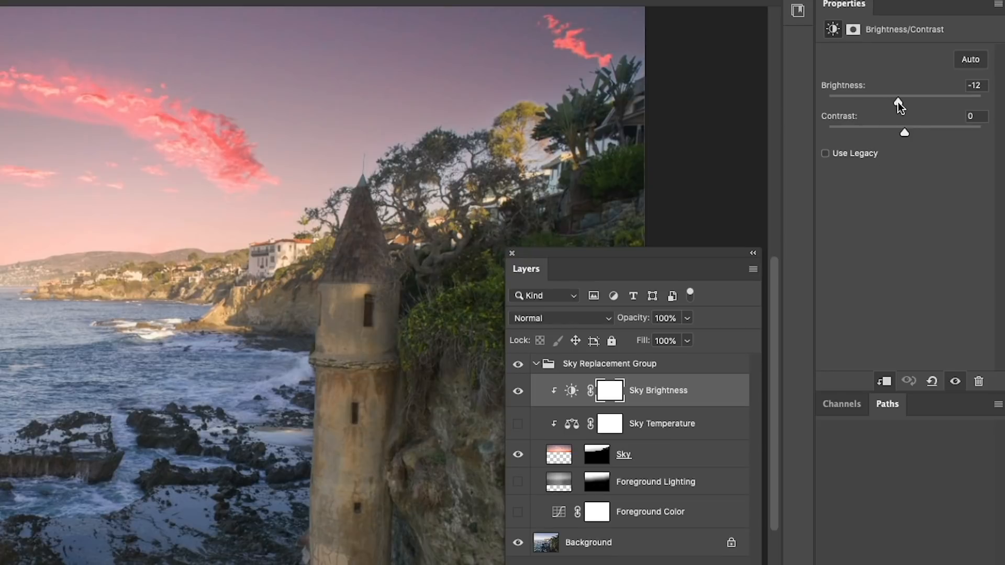
drag(897, 102, 889, 102)
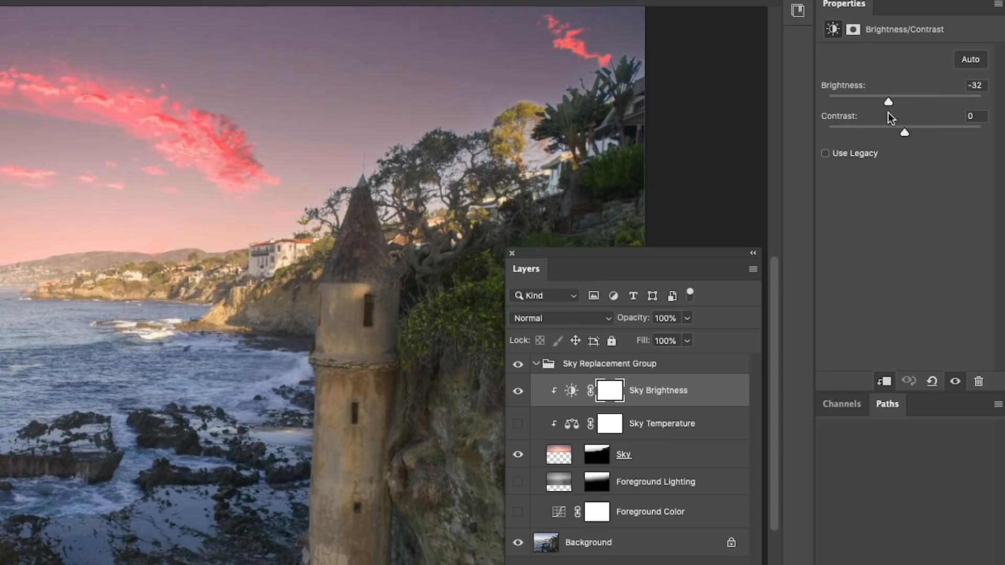
drag(888, 101, 891, 102)
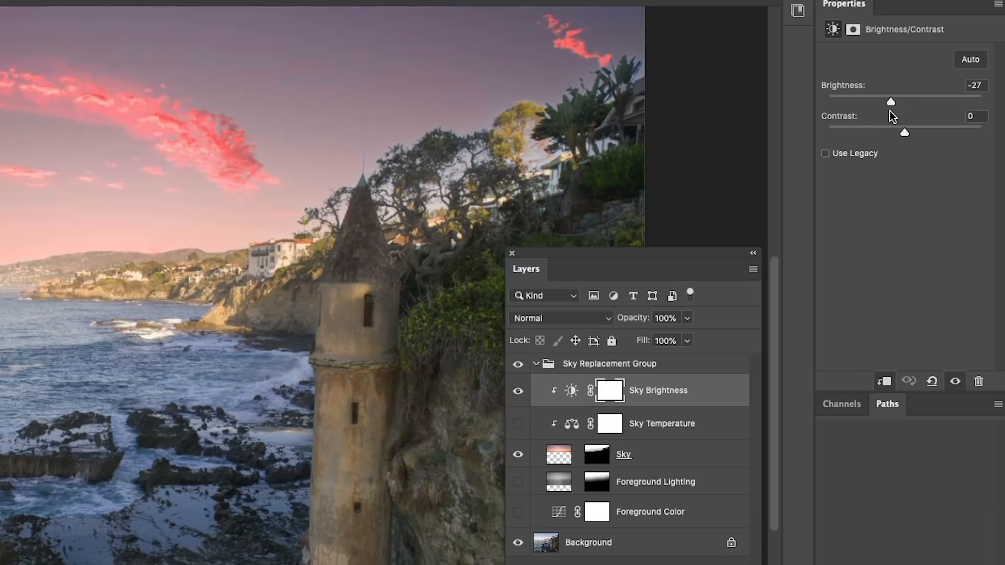
drag(890, 101, 893, 102)
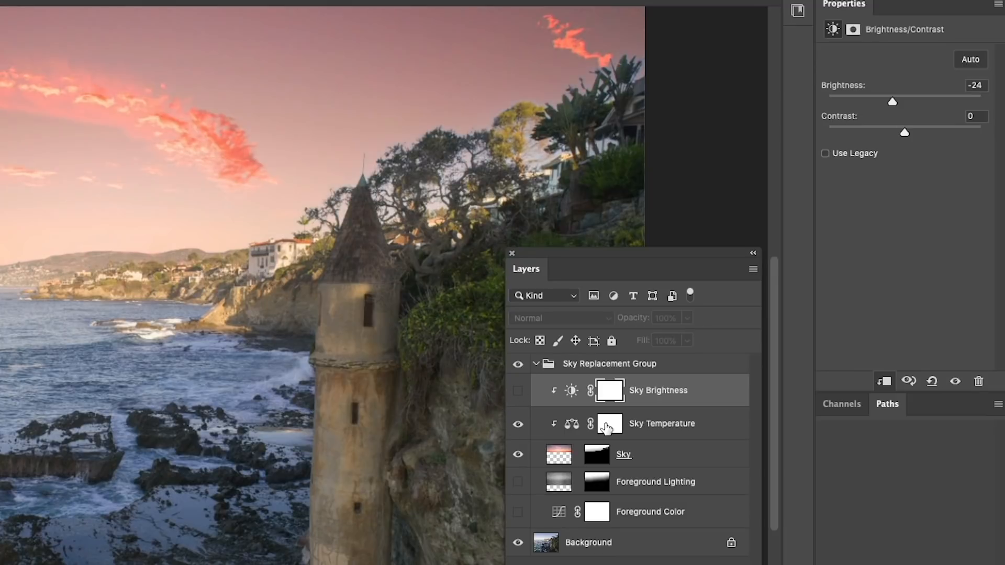
- Select Sky Temperature to reveal its Color Balance of Red +17 and Blue -34
click(662, 423)
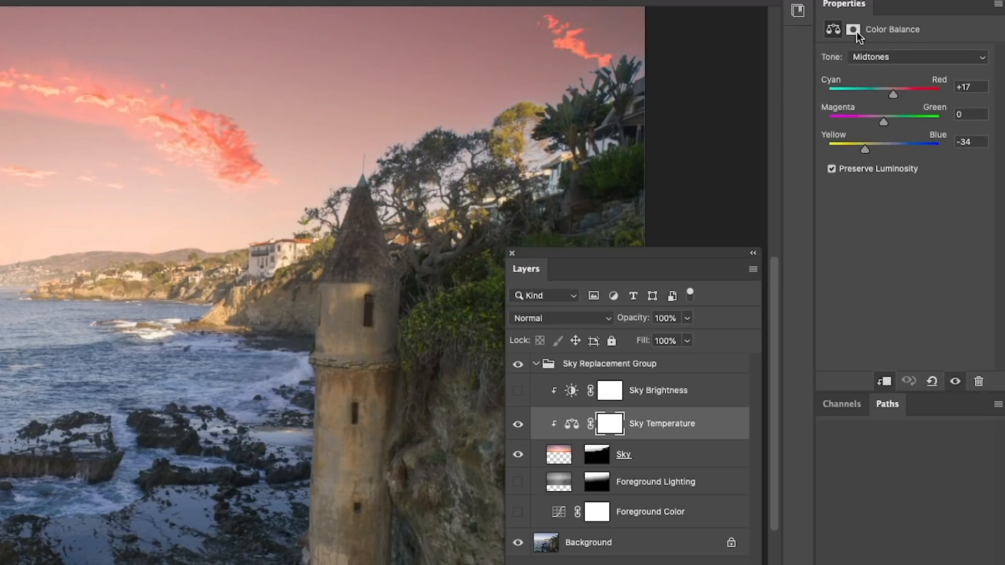
mouse_move(910, 172)
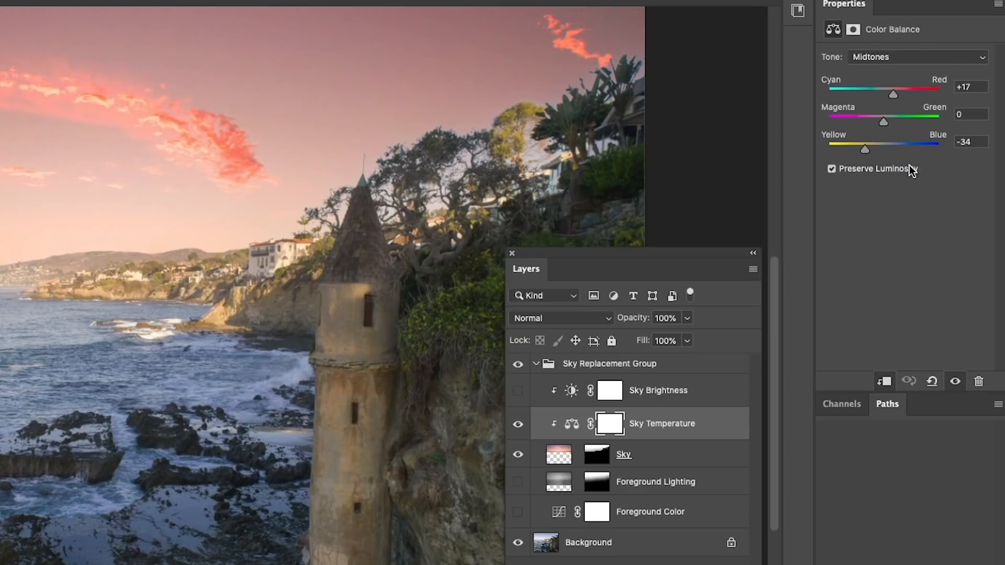
mouse_move(785, 247)
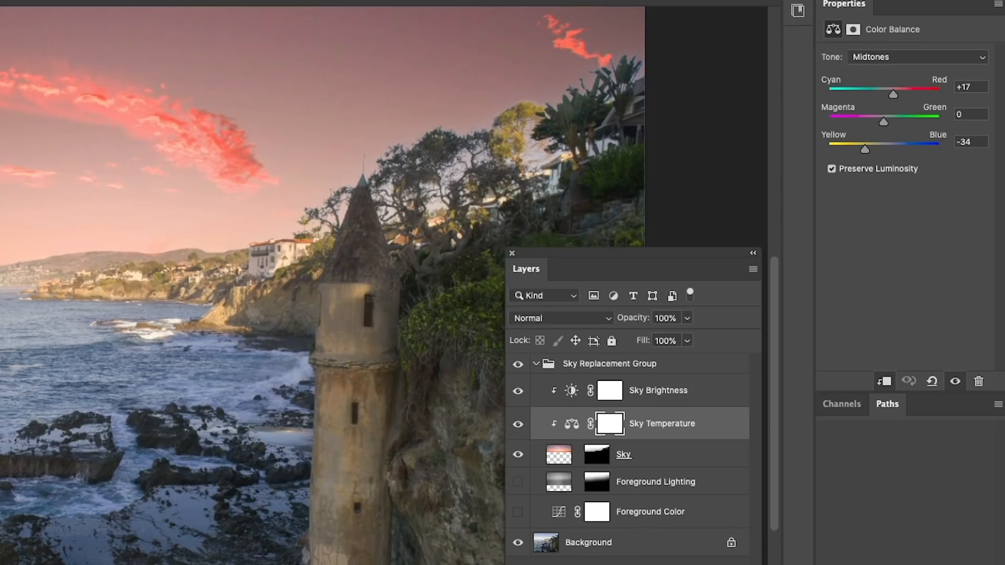
mouse_move(360, 386)
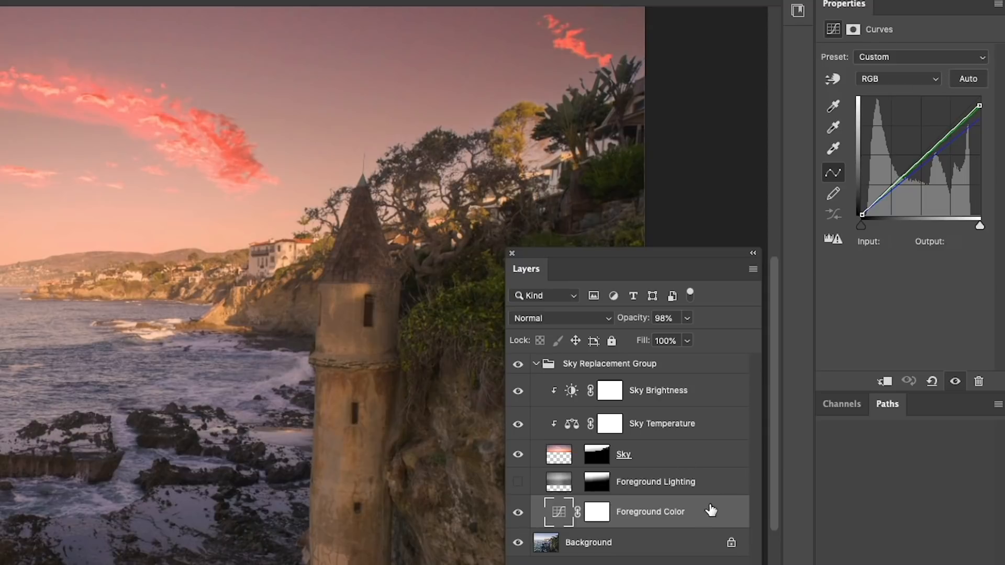
- Pull the Blue channel highlights of the Foreground Color curve down to 148
click(896, 78)
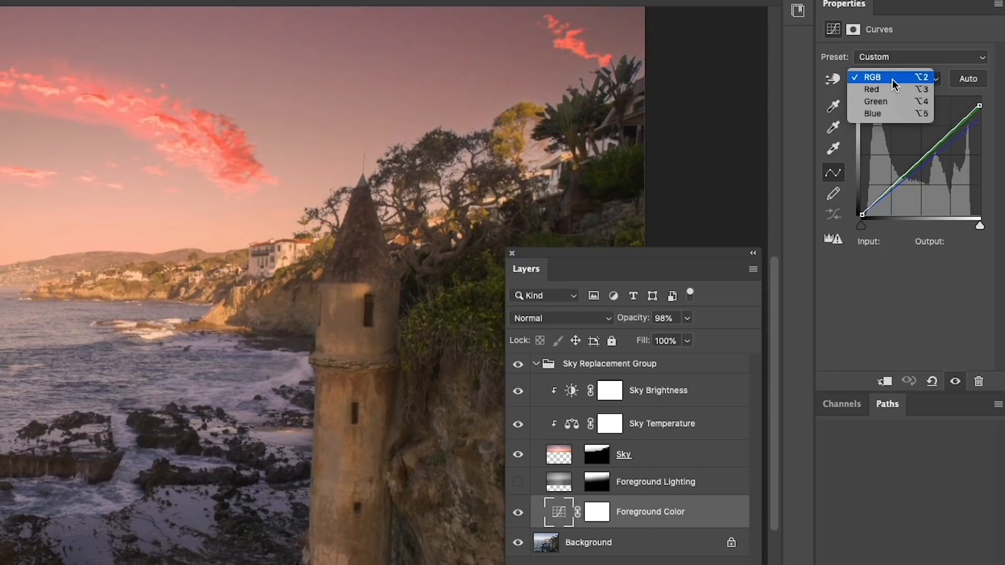
click(876, 78)
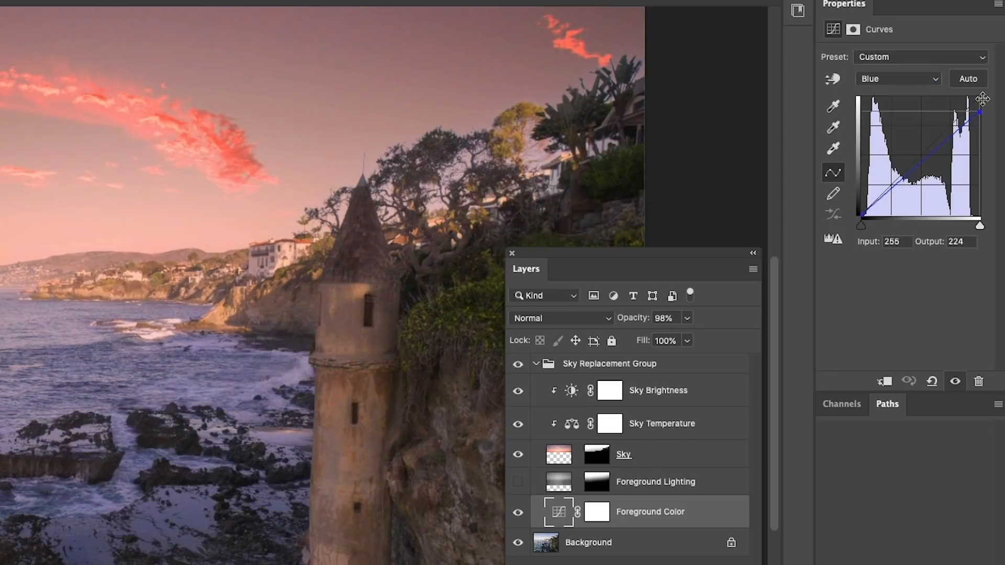
drag(980, 114, 981, 136)
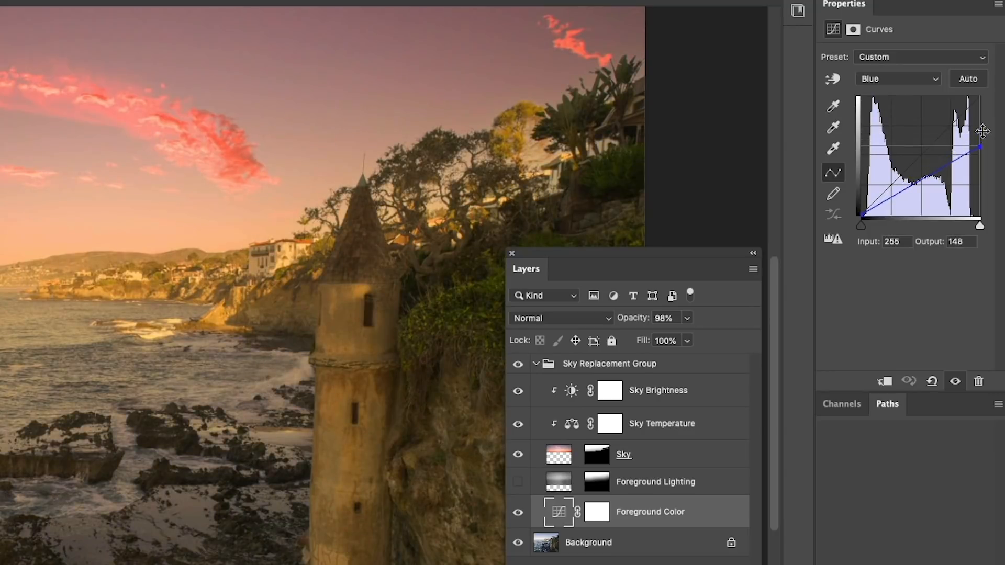
drag(980, 149, 980, 132)
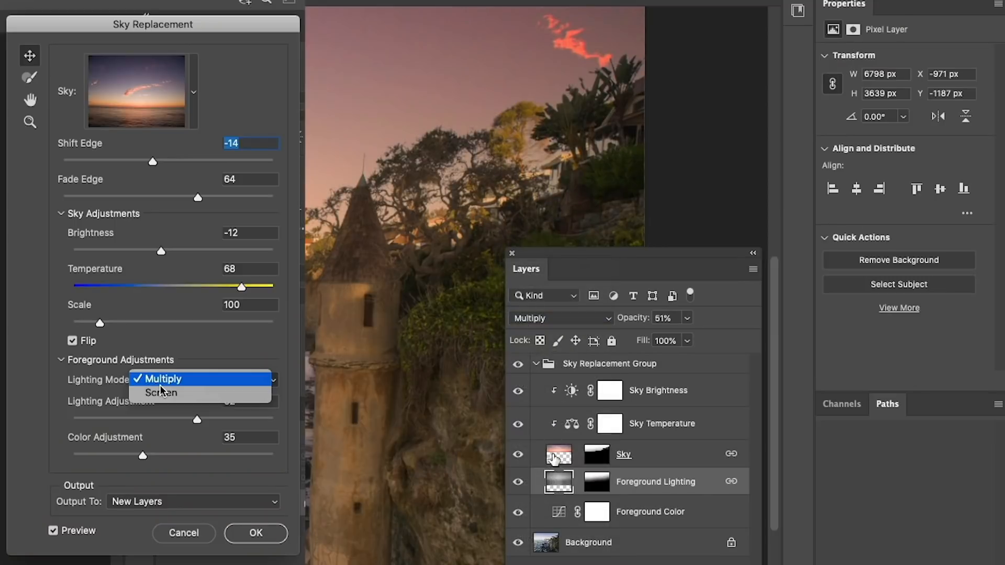
- Try Screen blending on Foreground Lighting, then restore it to Multiply
click(557, 318)
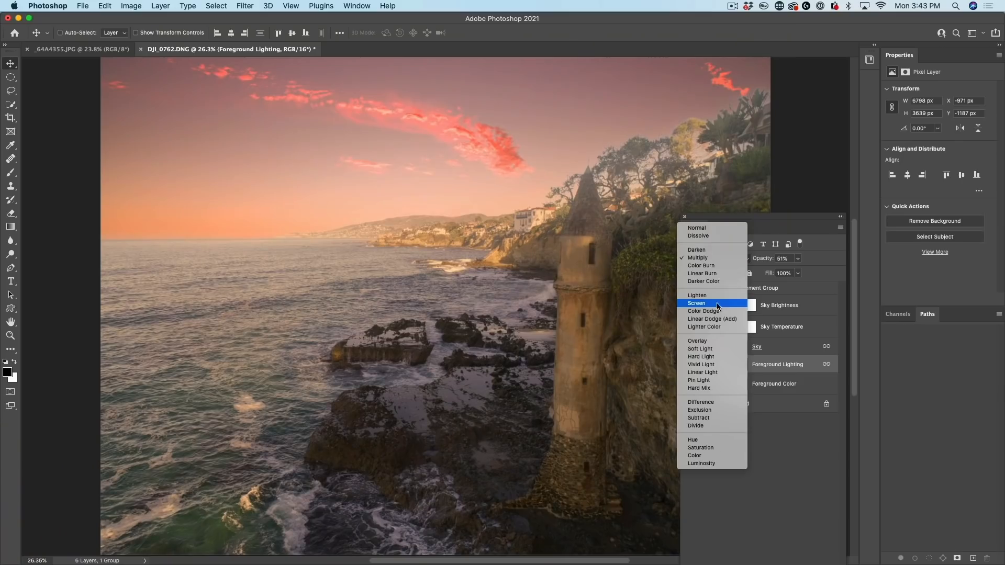
click(698, 303)
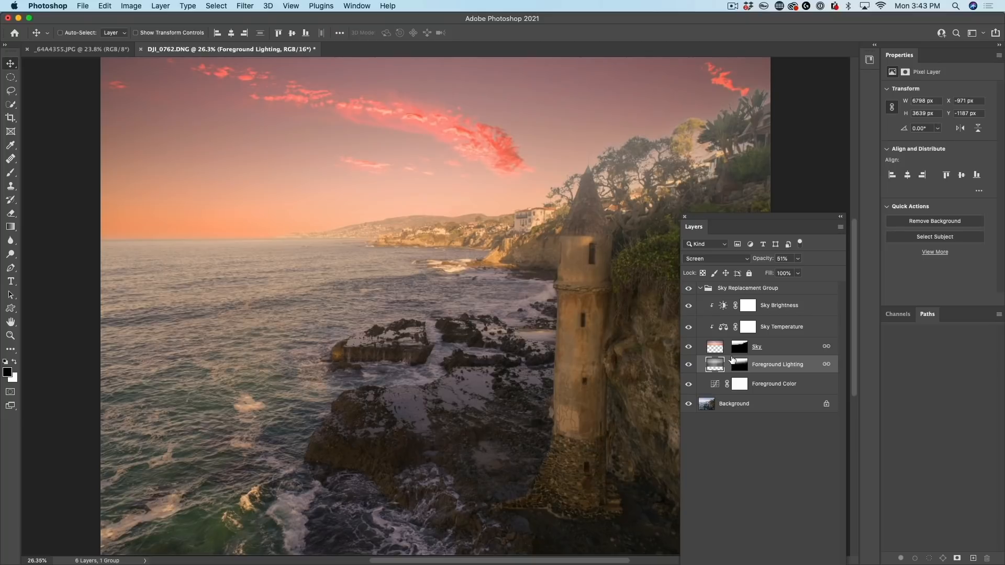
click(717, 258)
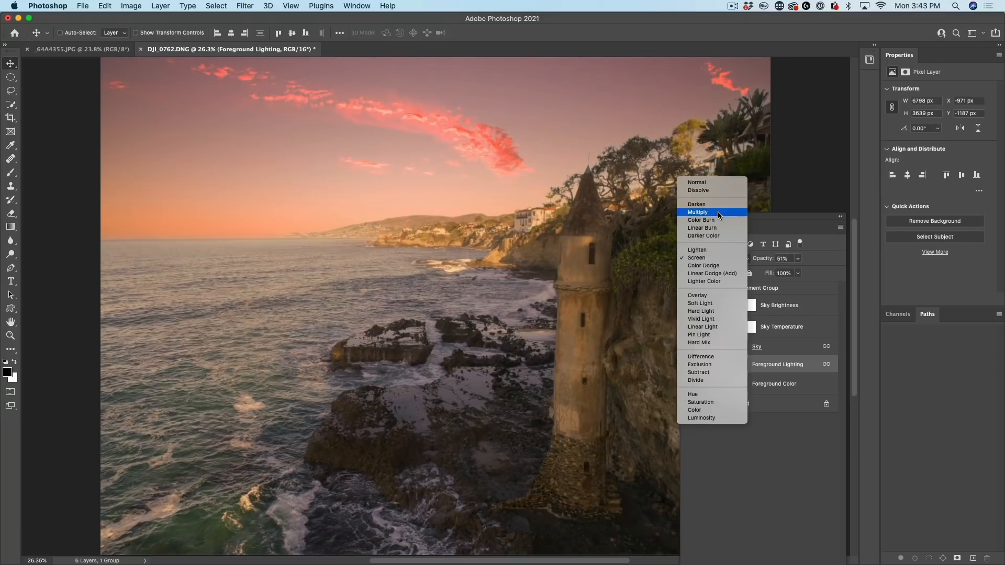
click(697, 212)
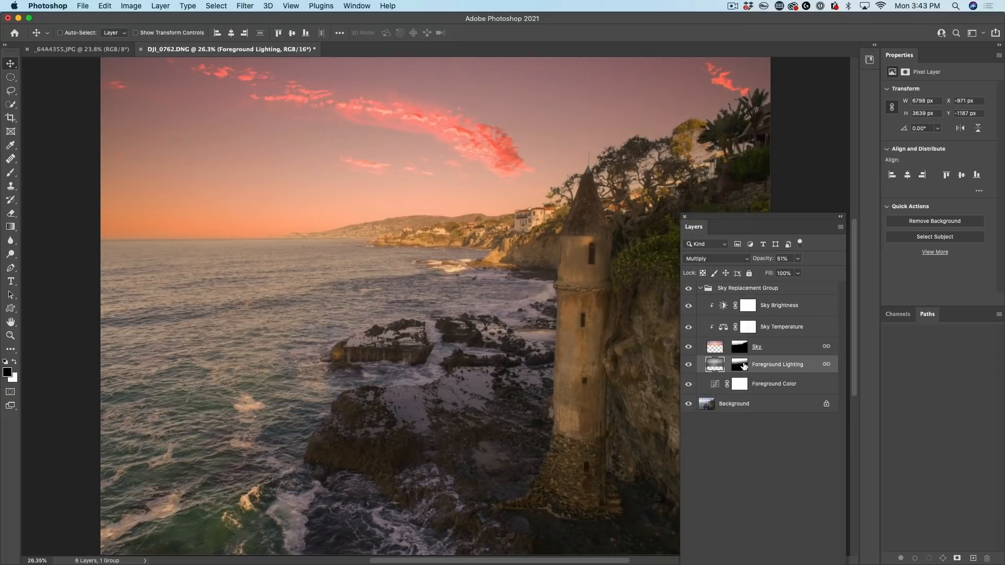
- Display the Foreground Lighting gradient layer mask on the canvas
click(740, 364)
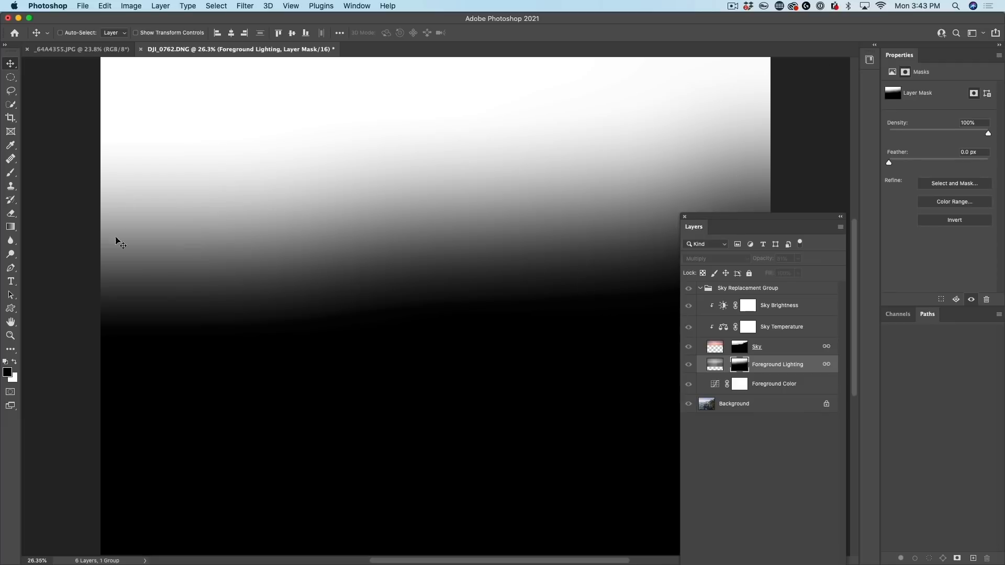